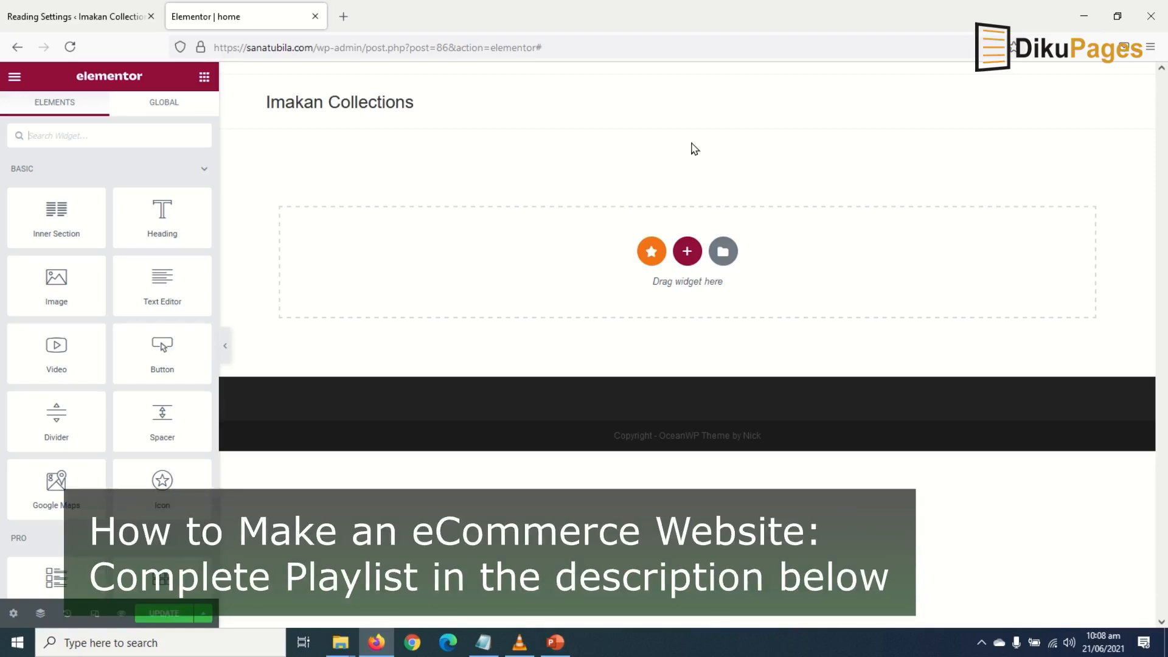
mouse_move(541, 194)
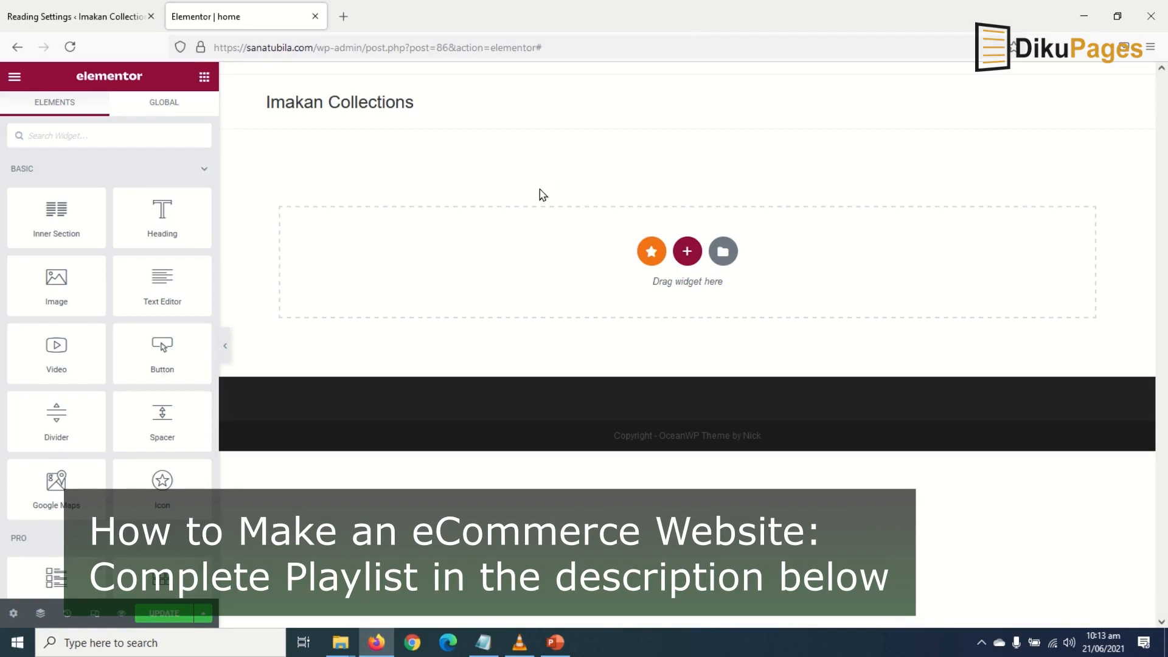
mouse_move(687, 274)
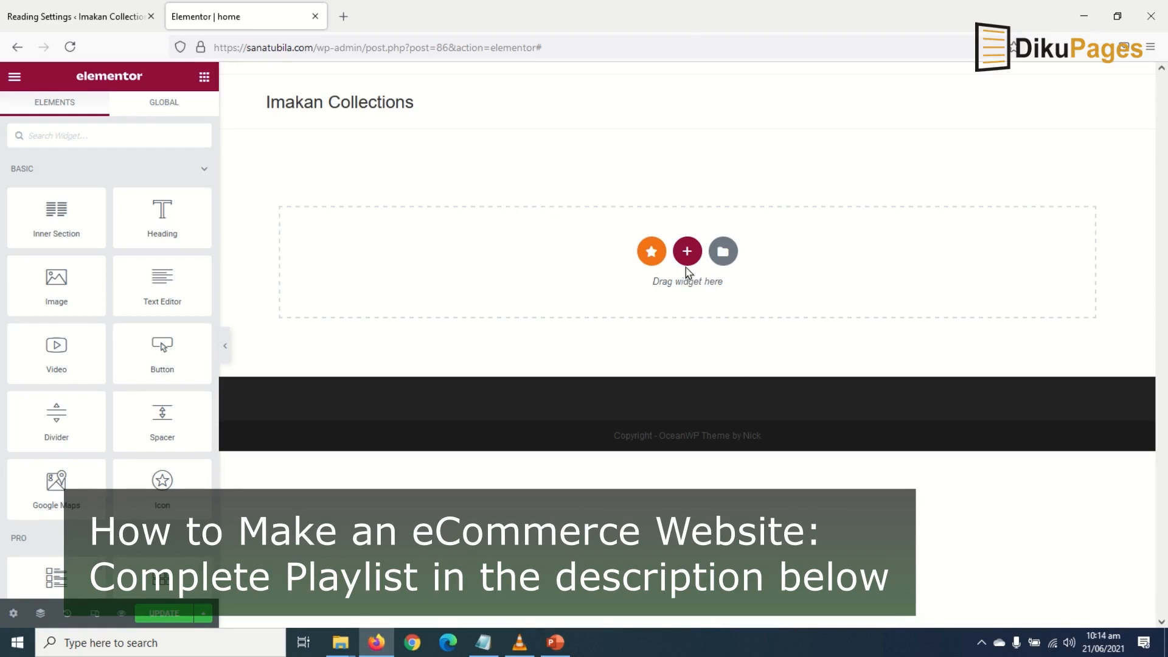
mouse_move(686, 254)
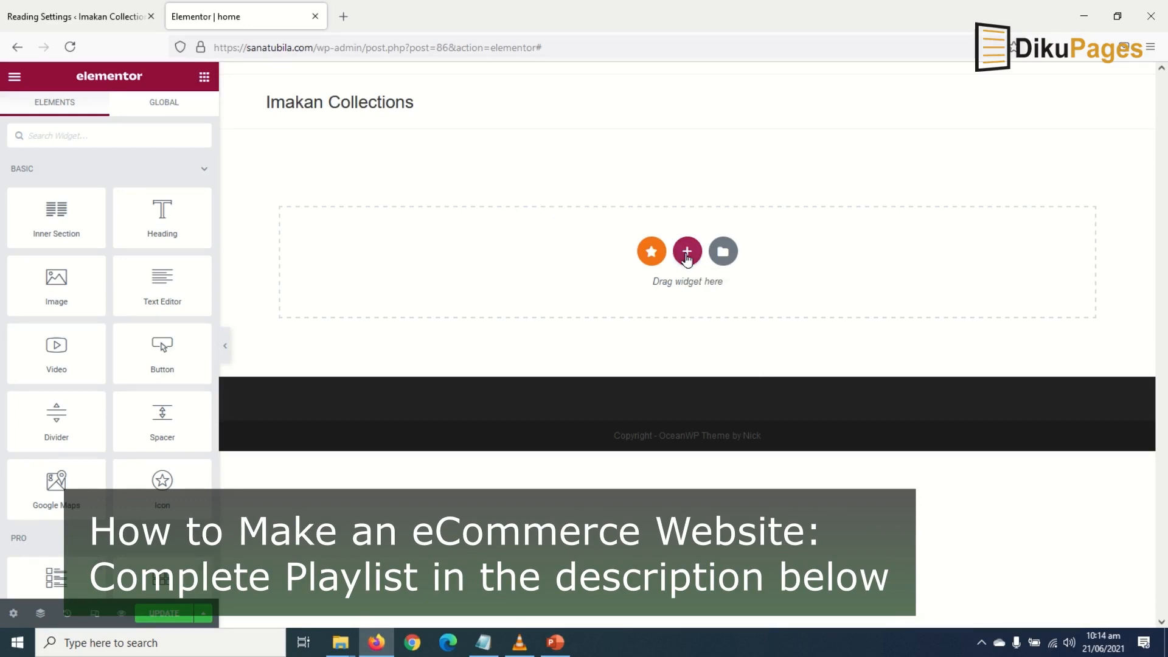
Add a two-column section and set its height mode to Min Height
click(686, 251)
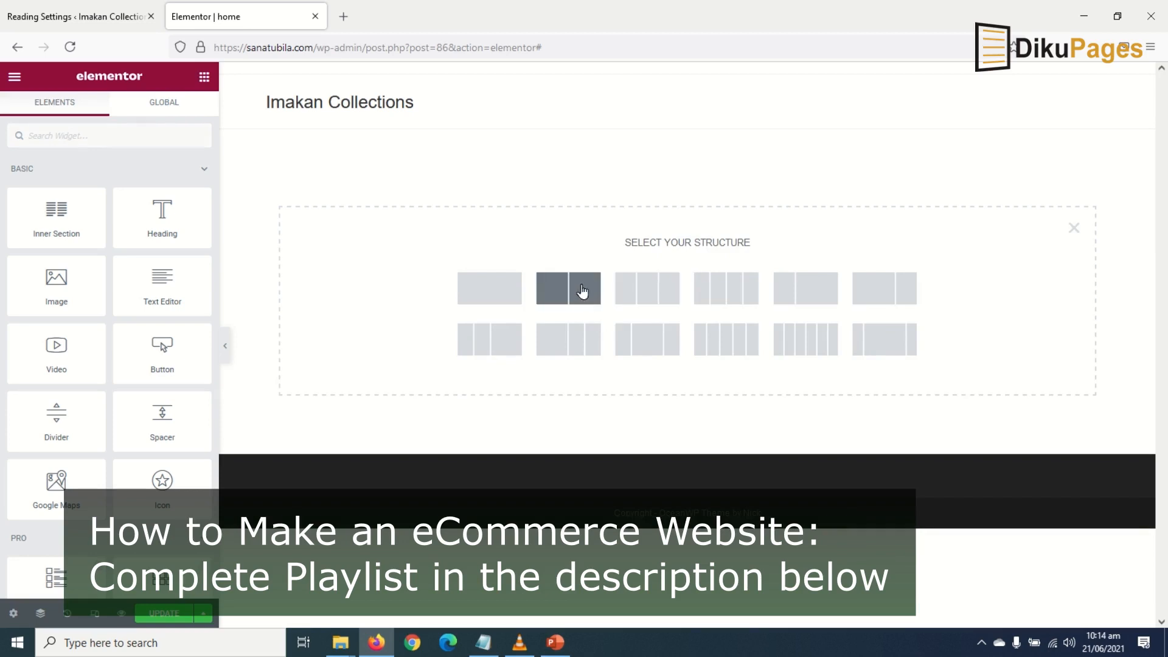
click(568, 288)
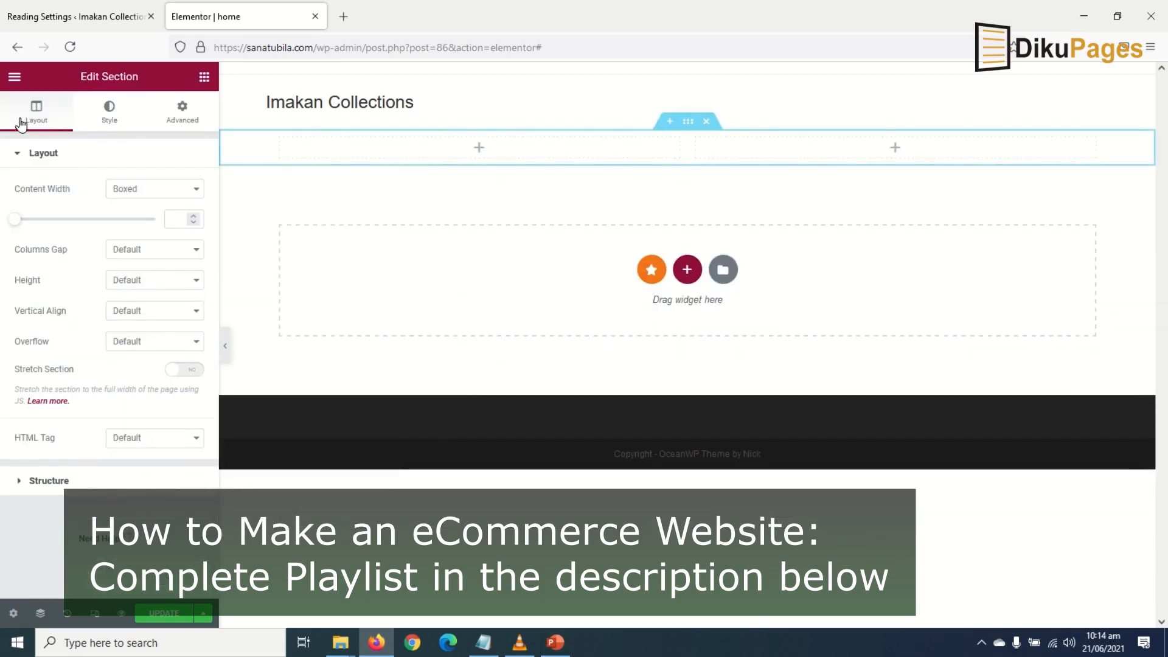
mouse_move(153, 291)
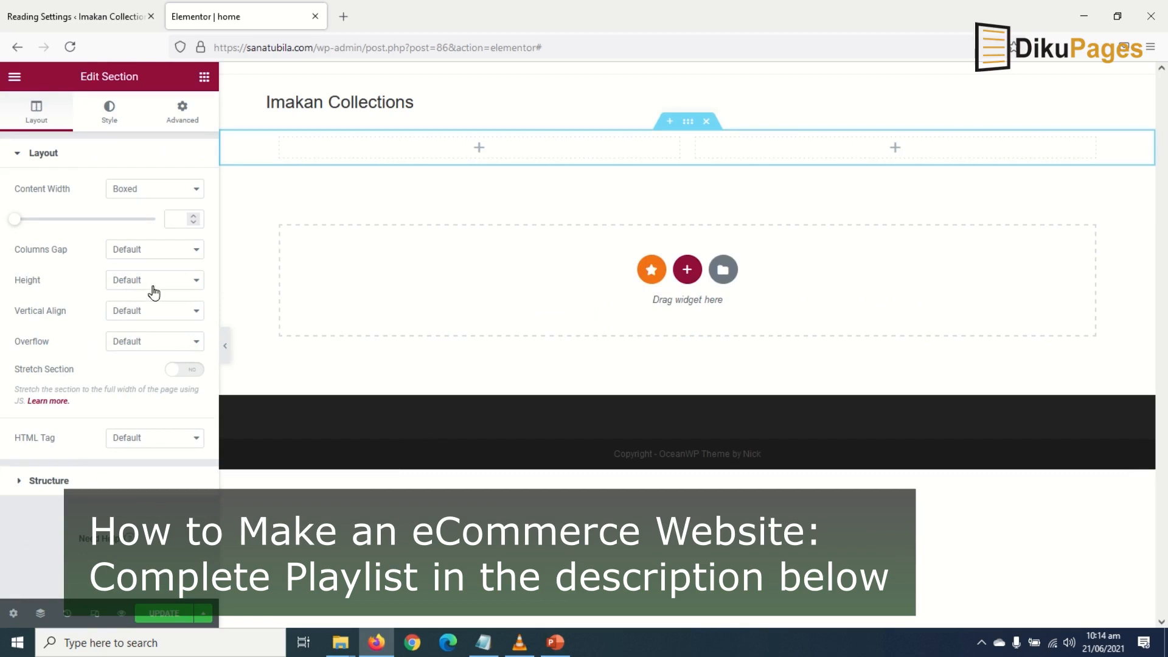
click(154, 280)
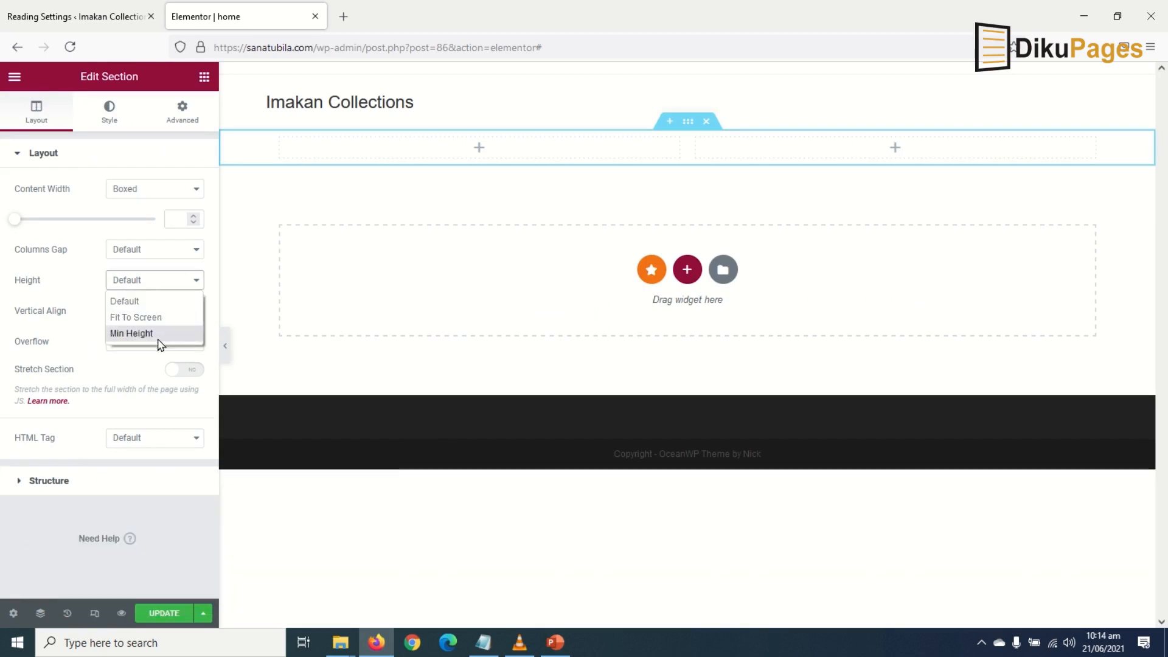
click(130, 333)
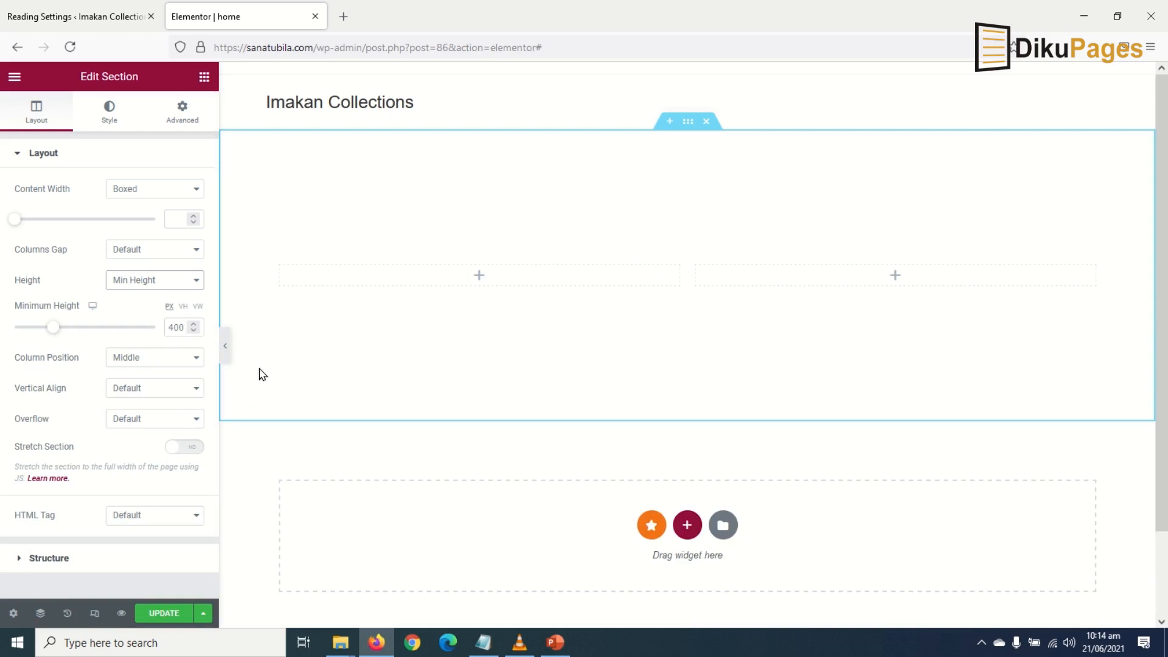
Add a Heading widget to the left column reading 'Imakan Collections'
click(204, 75)
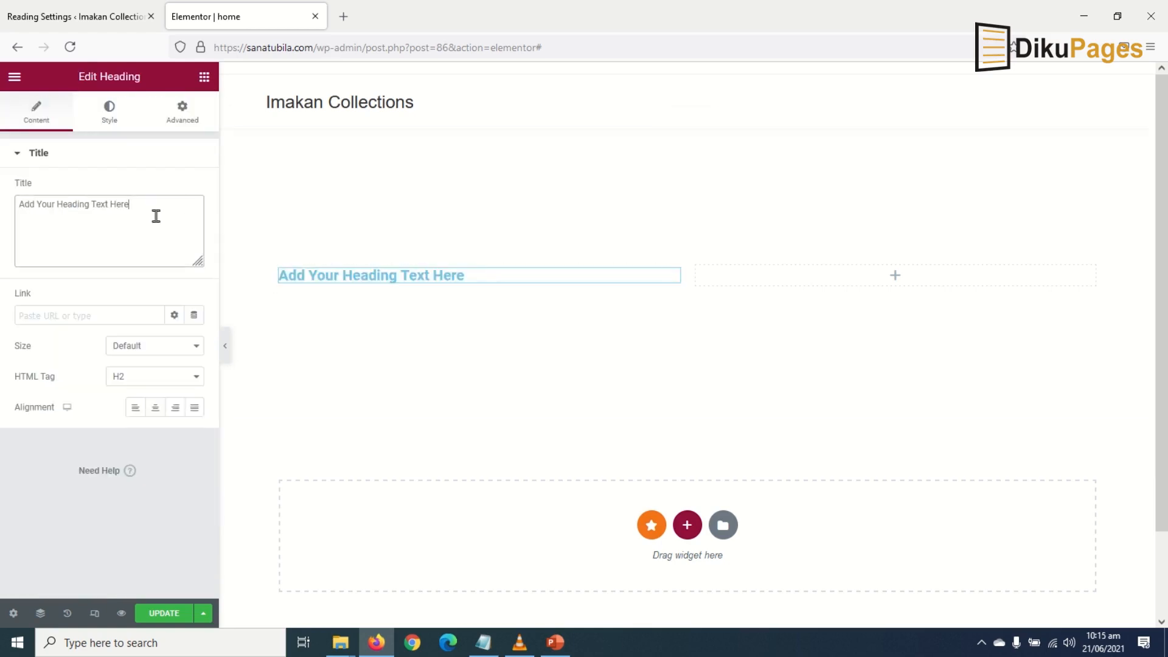
triple_click(108, 205)
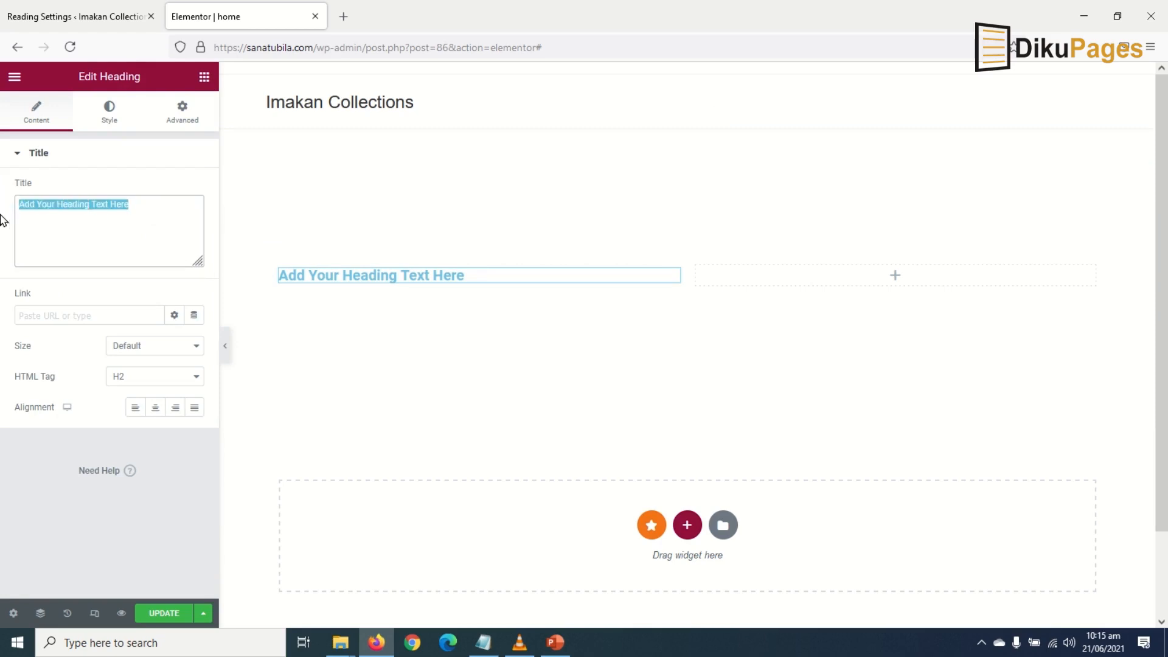
text(Imak)
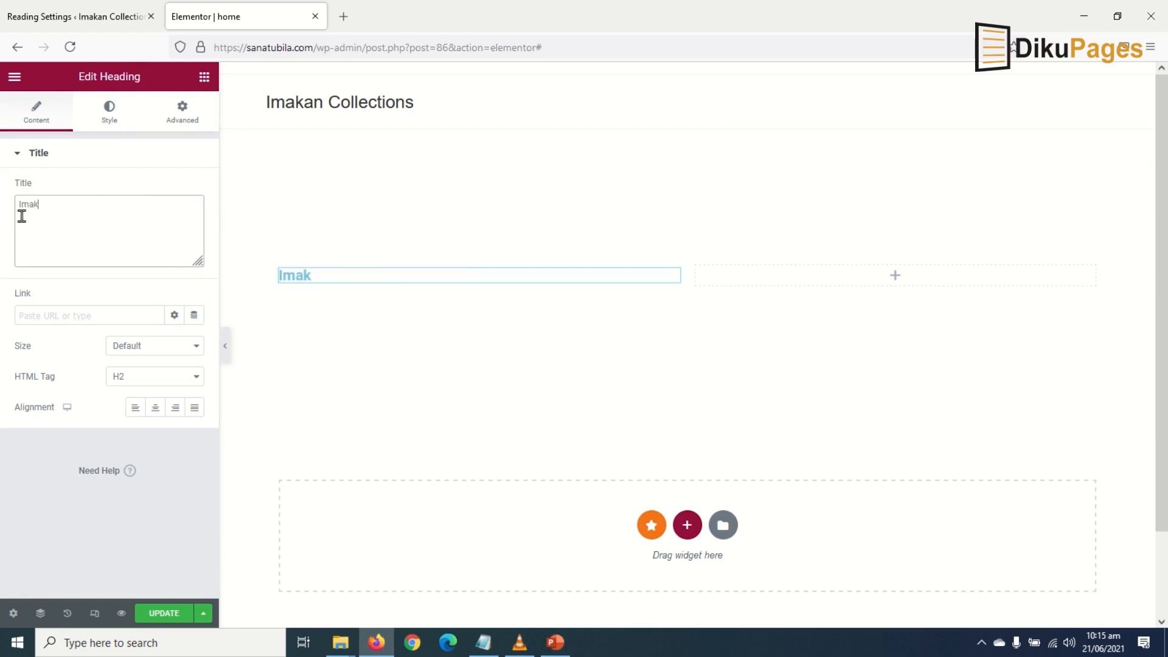
text(an Collections)
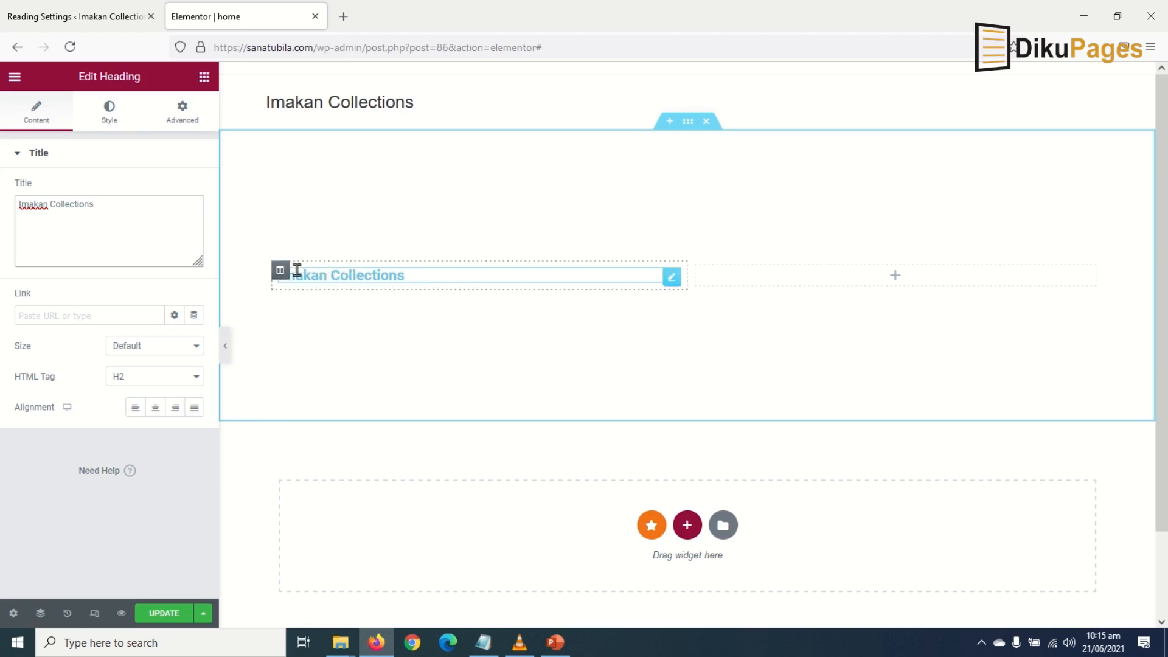
mouse_move(668, 277)
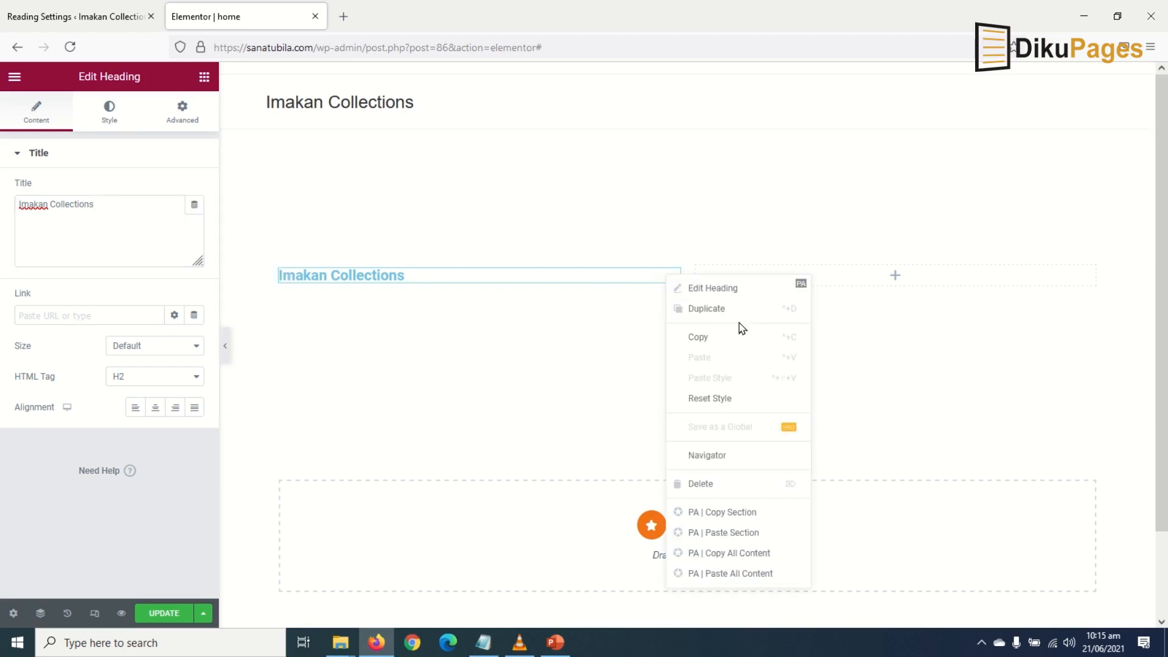
Duplicate the heading and retype the copy as 'Your Home of Quality Men's Wear'
click(706, 308)
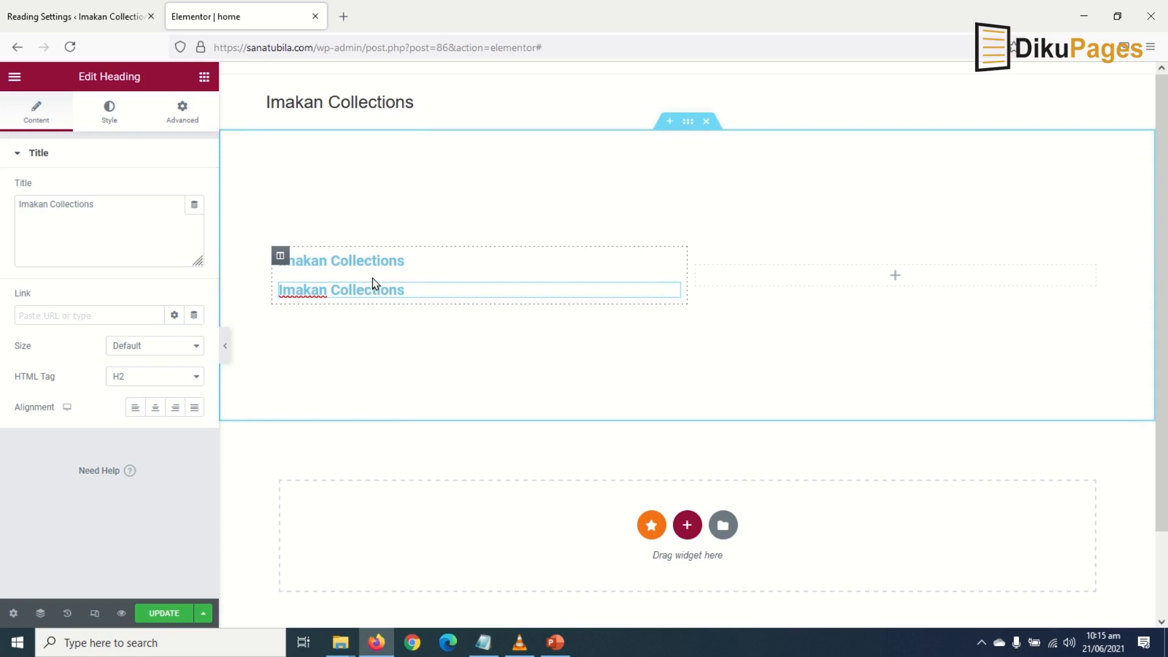
triple_click(108, 204)
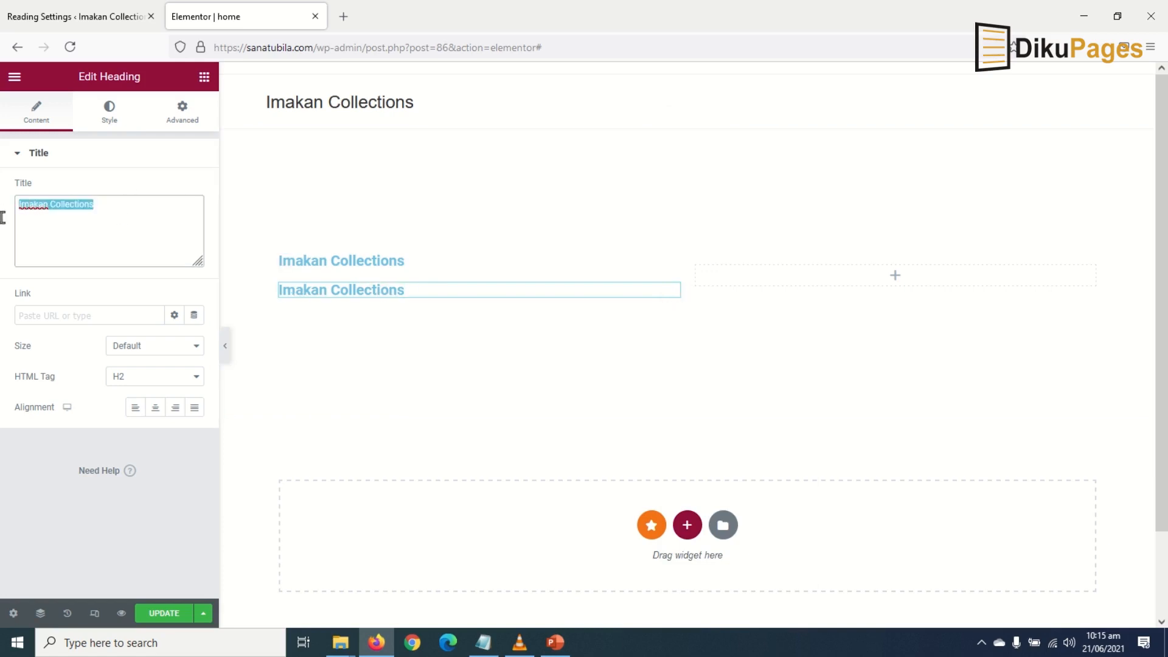
text(Your Ho)
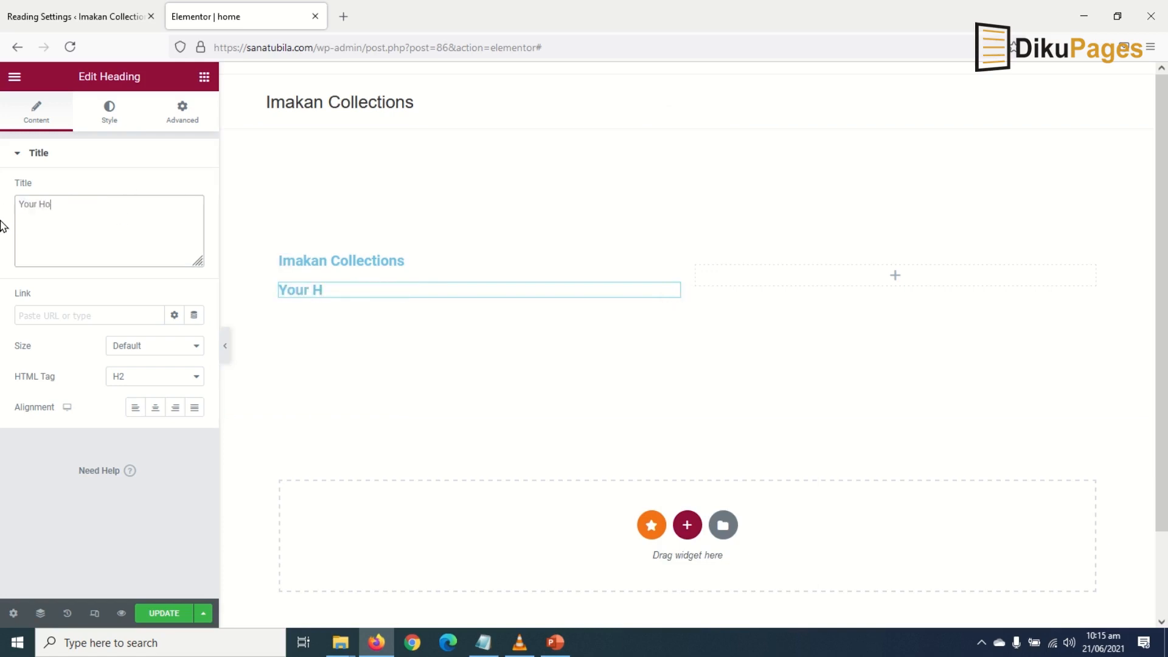
text(me of Quality Men)
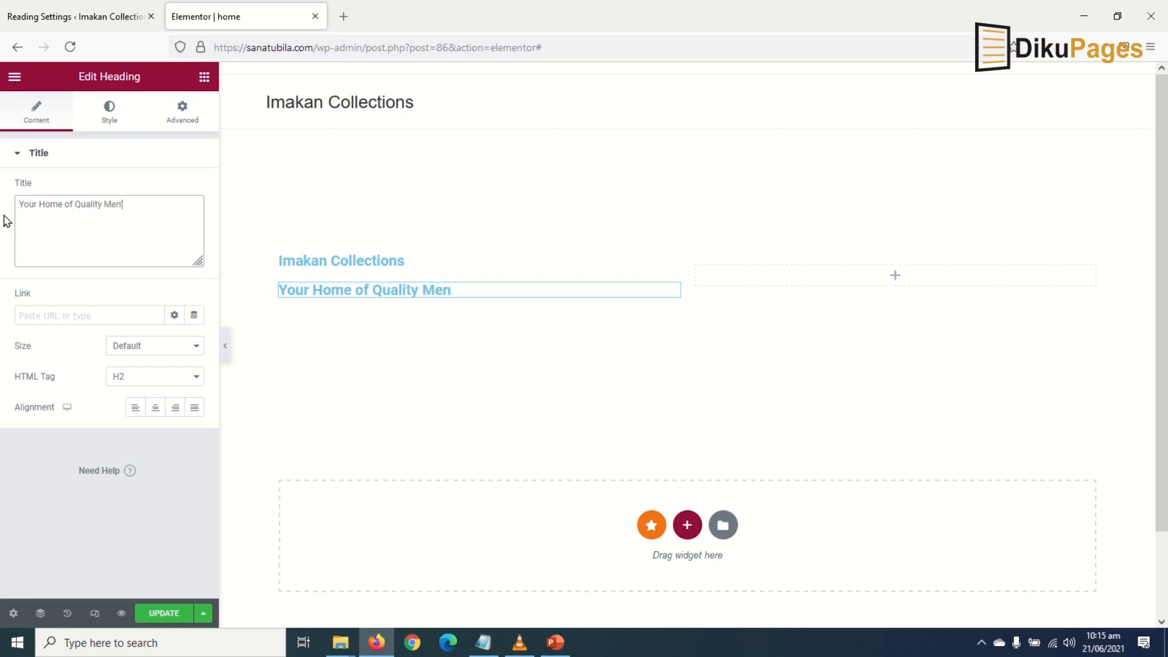
text('s Wear)
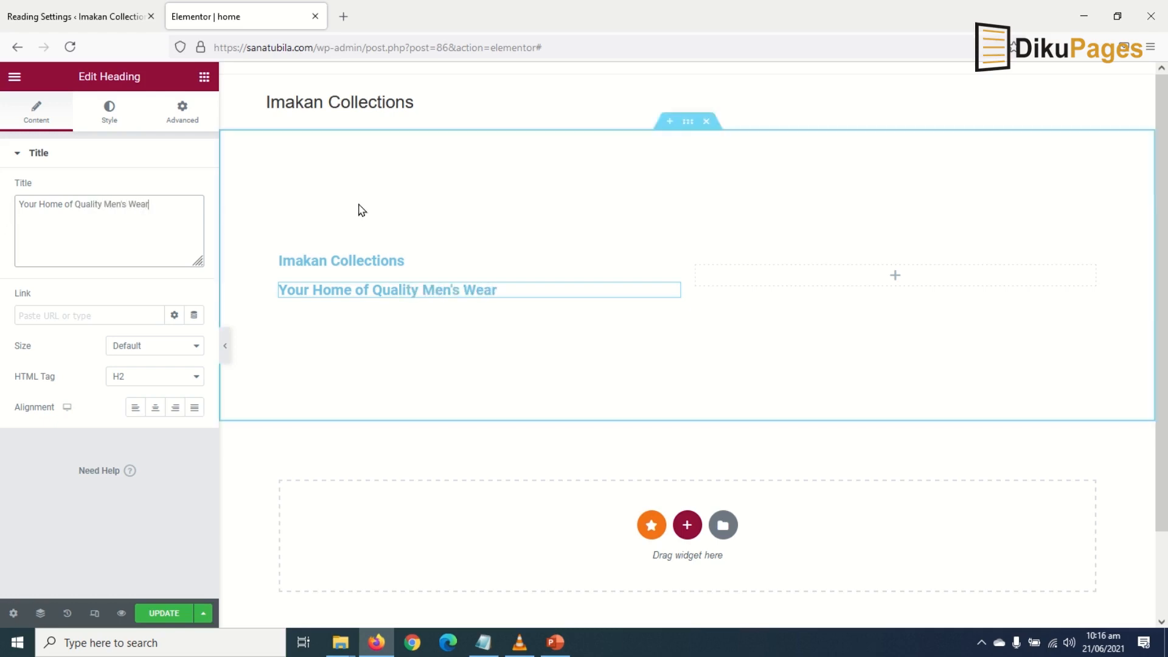
Add a Button widget under the tagline with the text 'Shop Now'
click(204, 76)
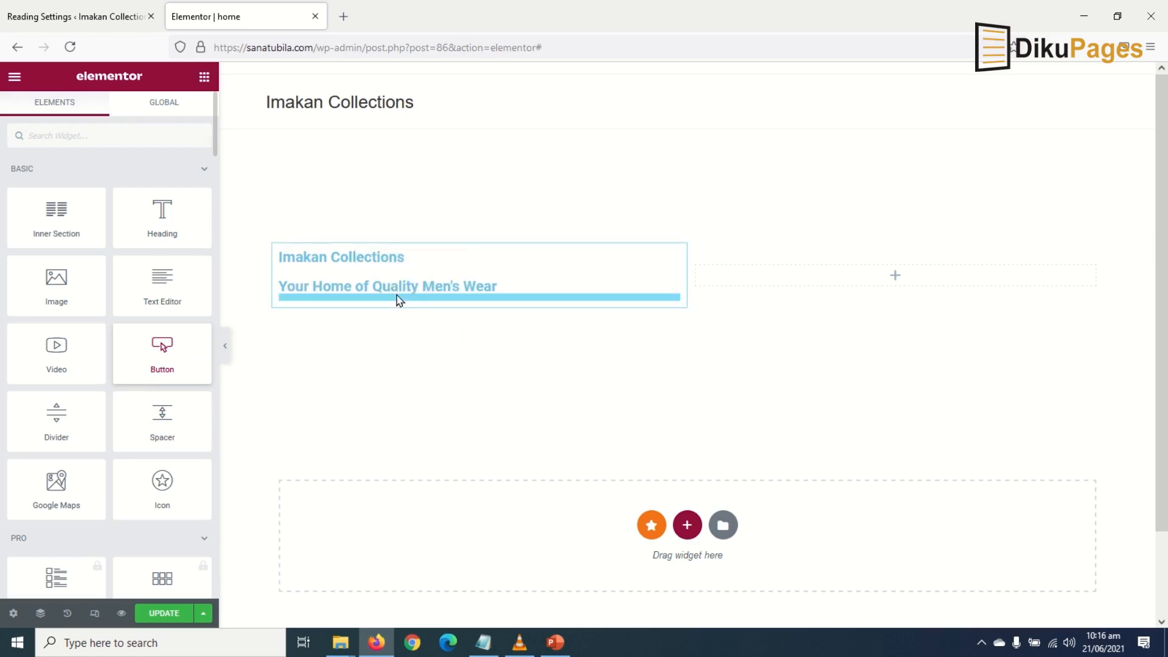
click(162, 354)
text(S)
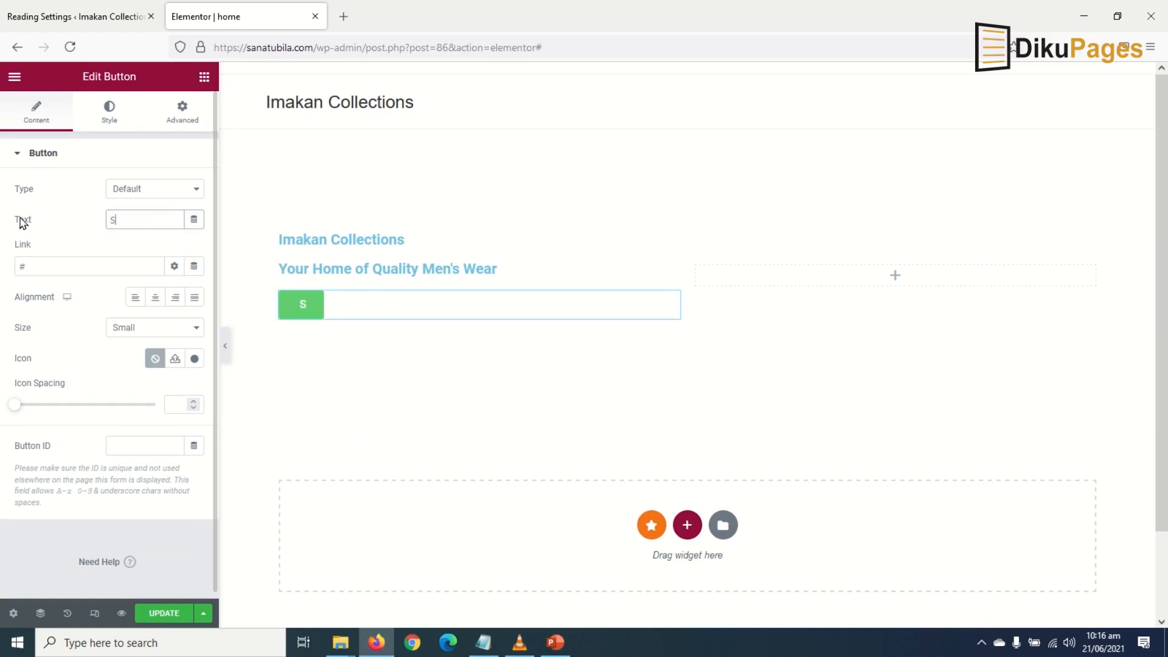
text(hop Now)
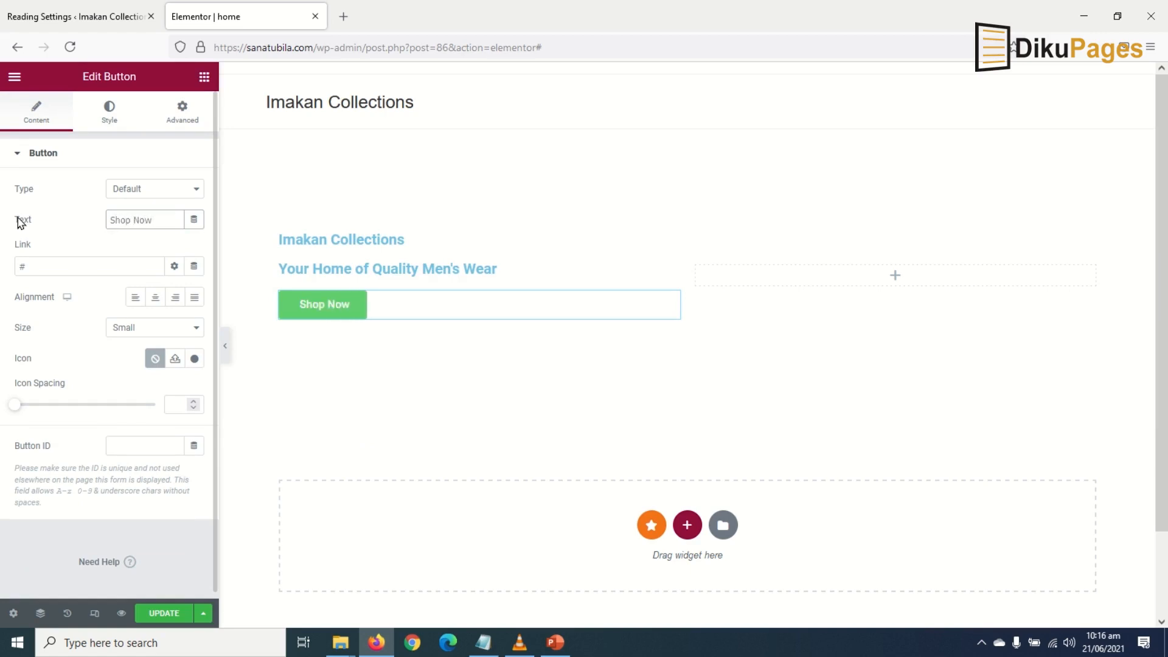
Link the button to the site's Shop page via the link search suggestion
click(89, 266)
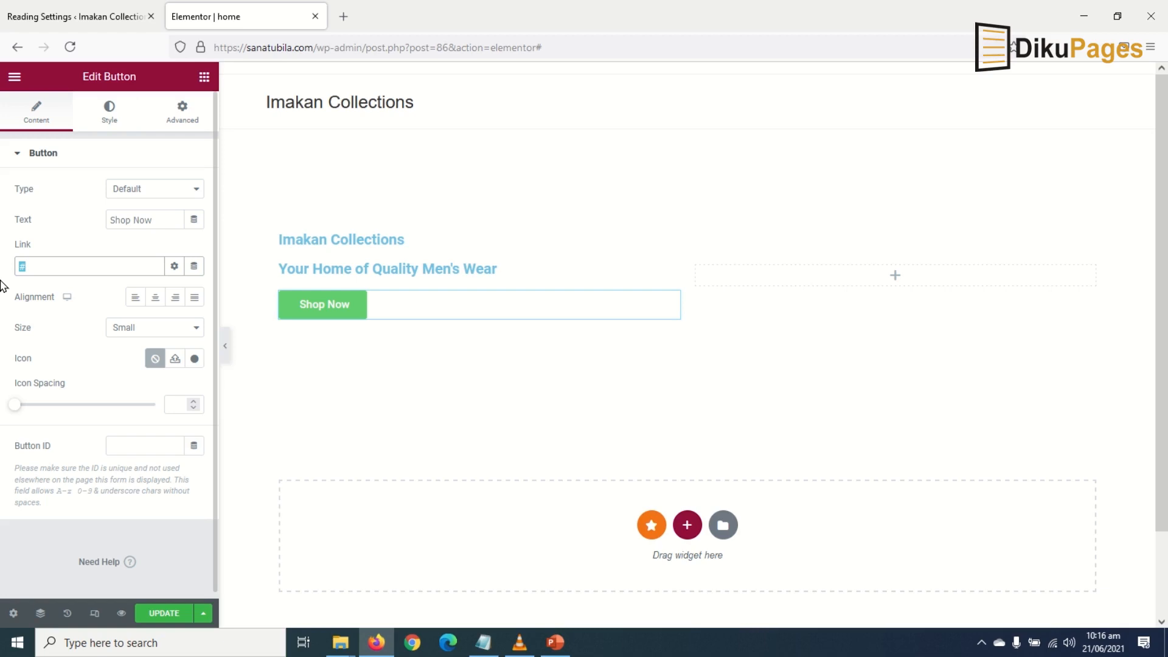
text(shop)
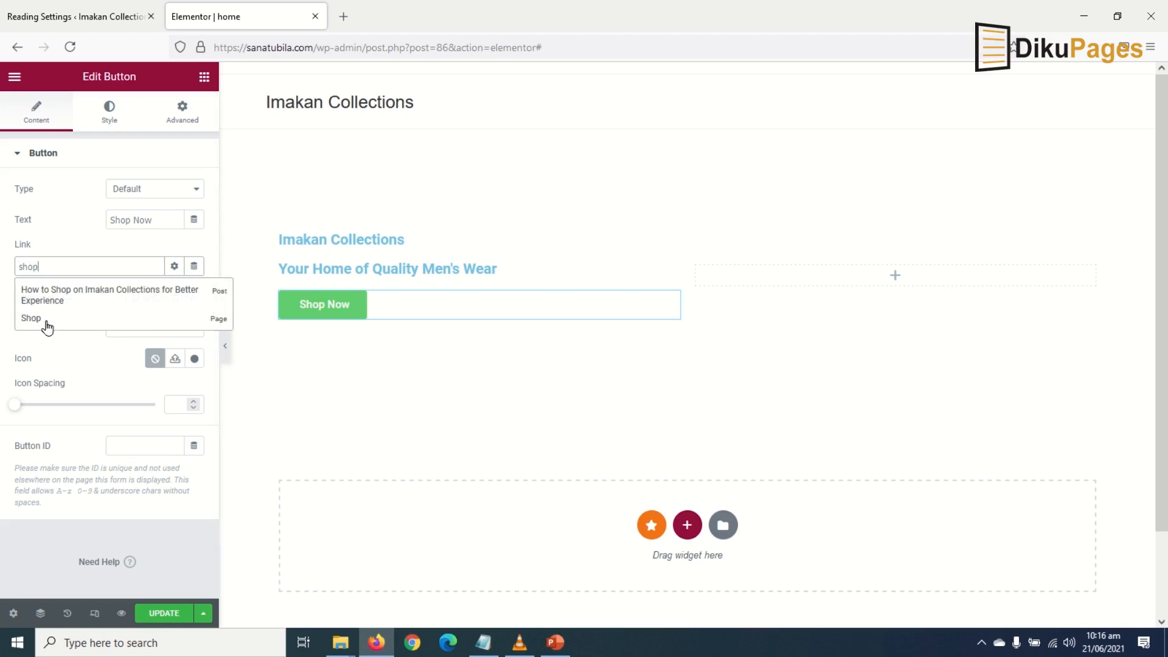
click(30, 318)
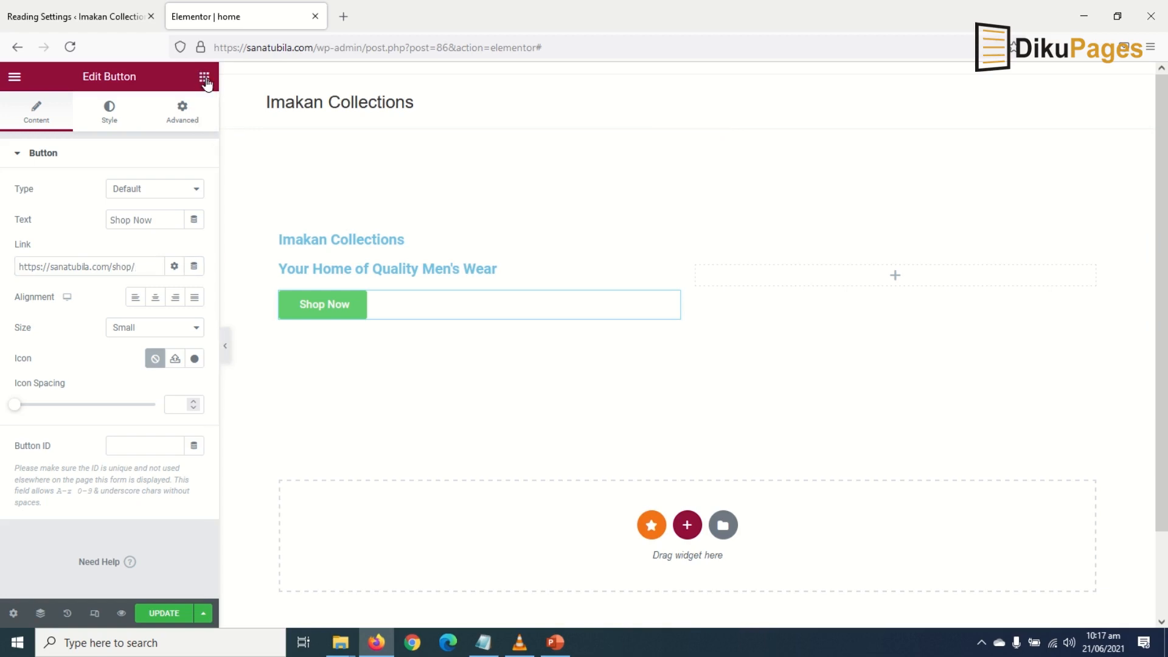
Add an Image widget to the right column and start uploading a new file
click(205, 77)
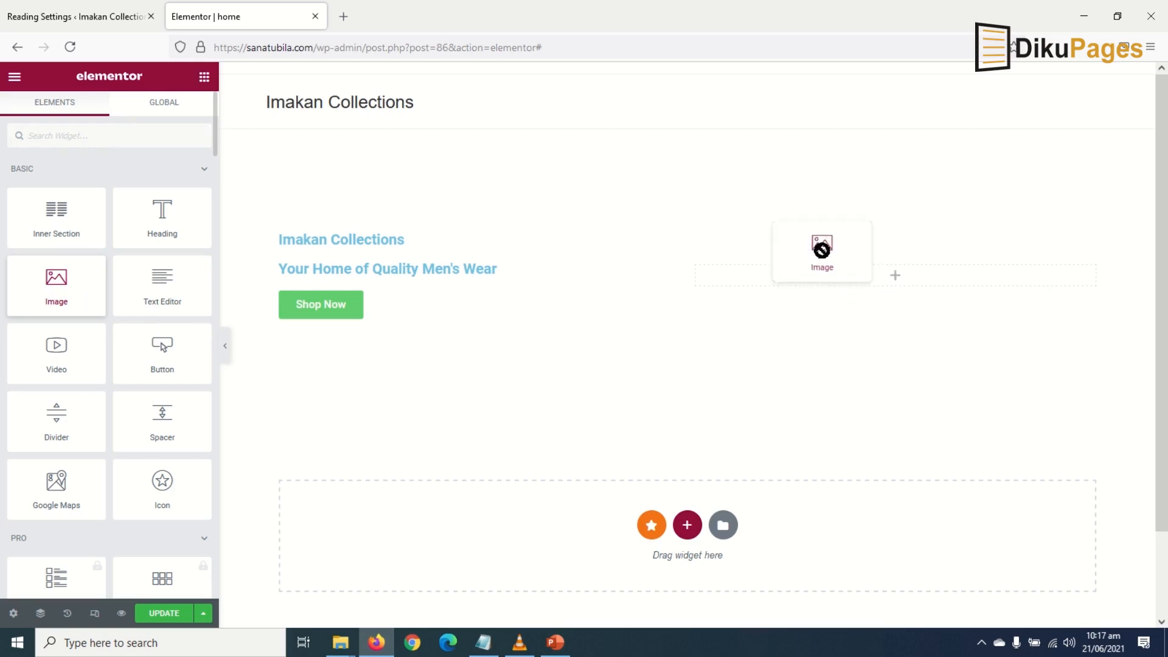
click(821, 251)
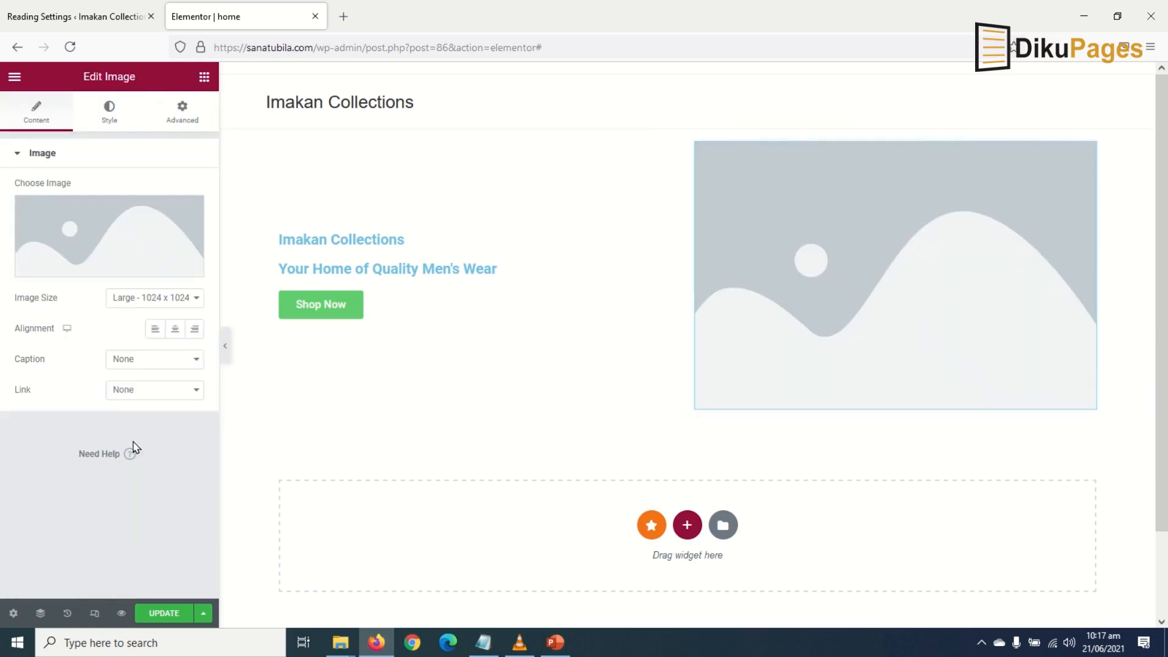
click(109, 235)
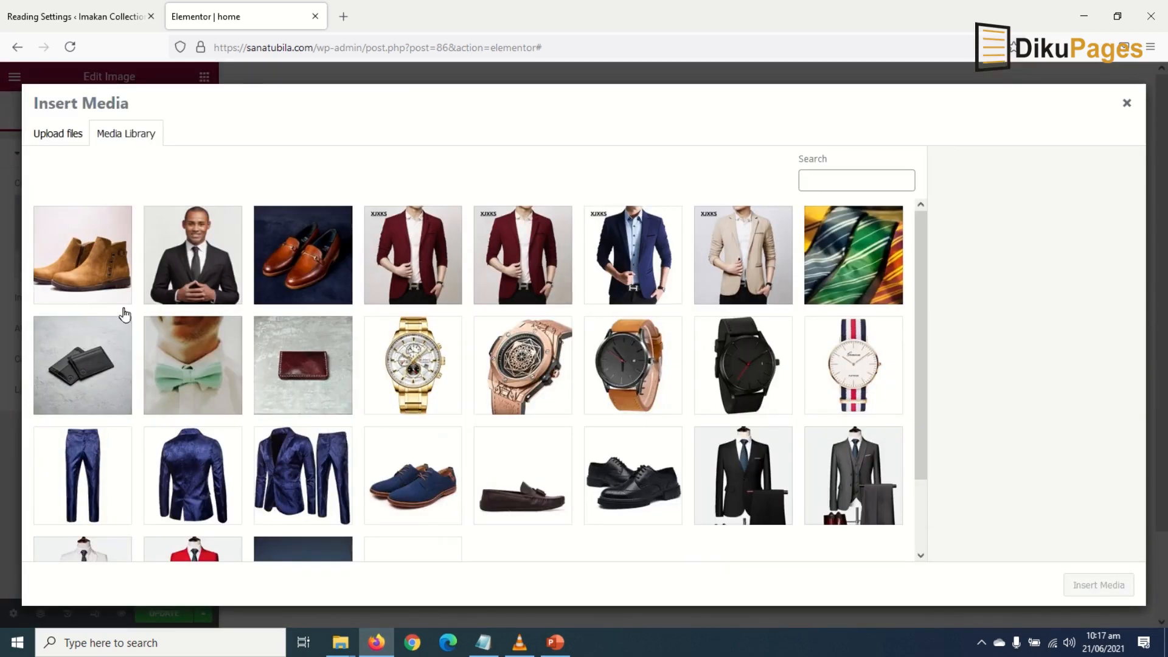
click(57, 134)
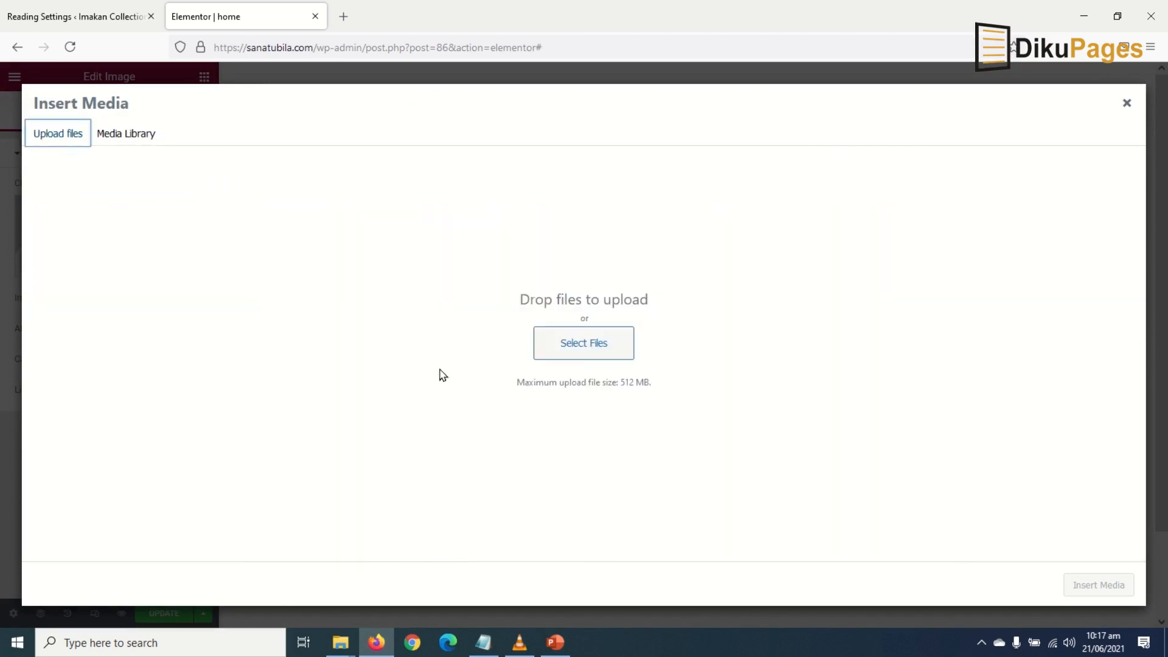
mouse_move(583, 342)
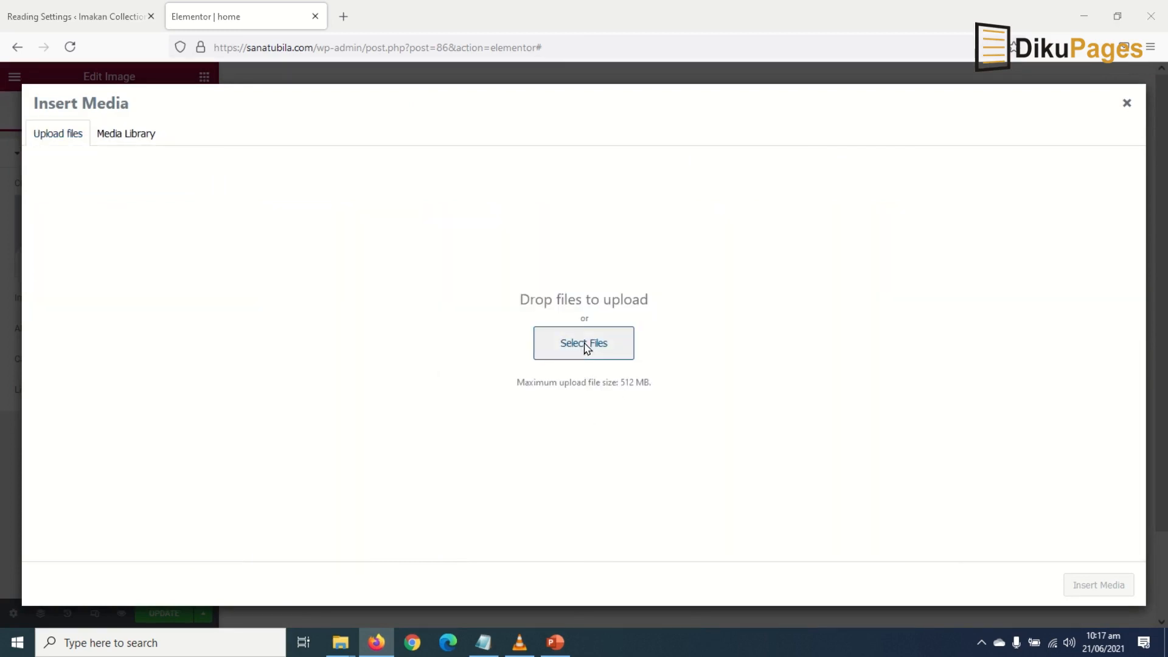
Upload hero.png from the home page folder and insert it into the image widget
click(582, 343)
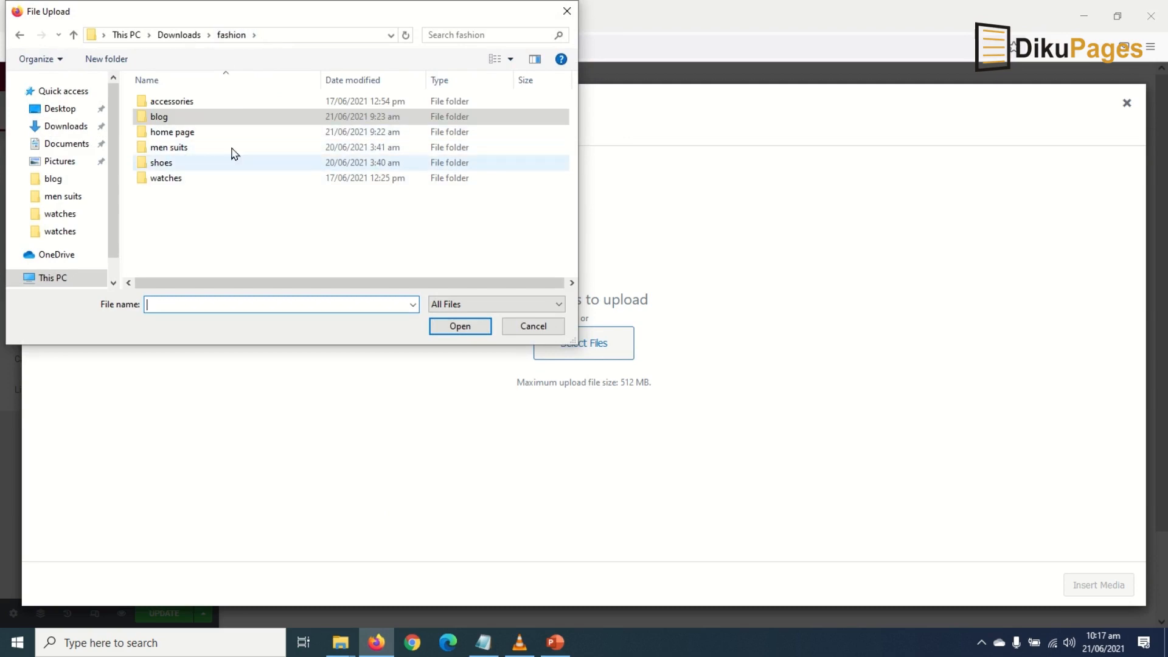
click(171, 132)
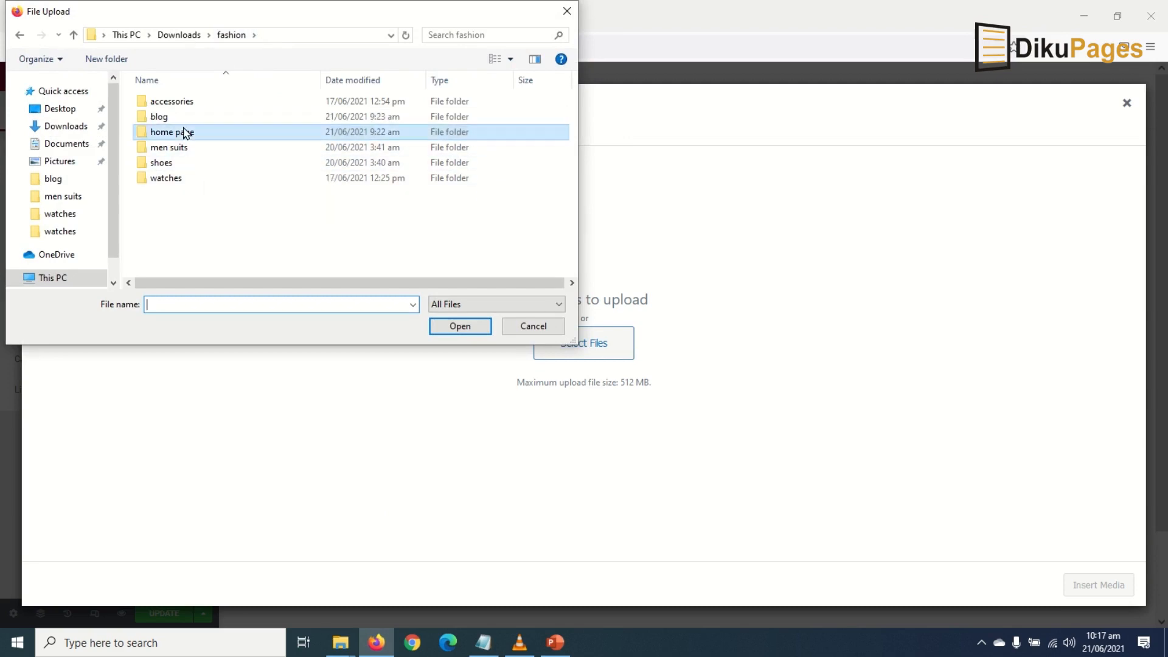
click(532, 326)
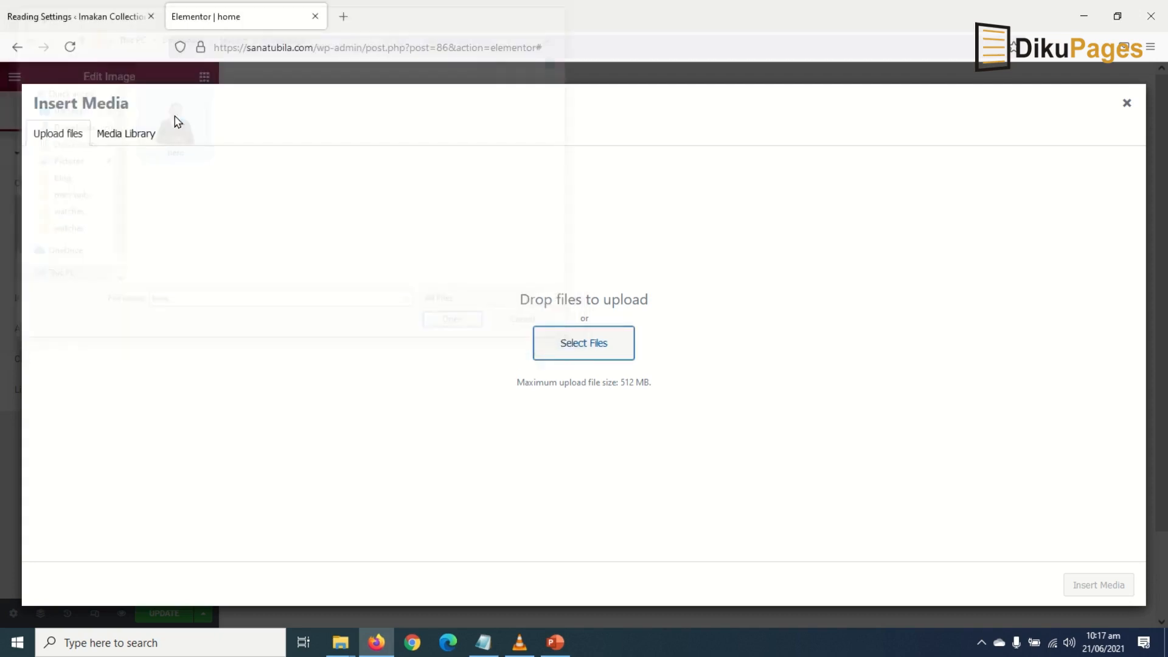
click(125, 134)
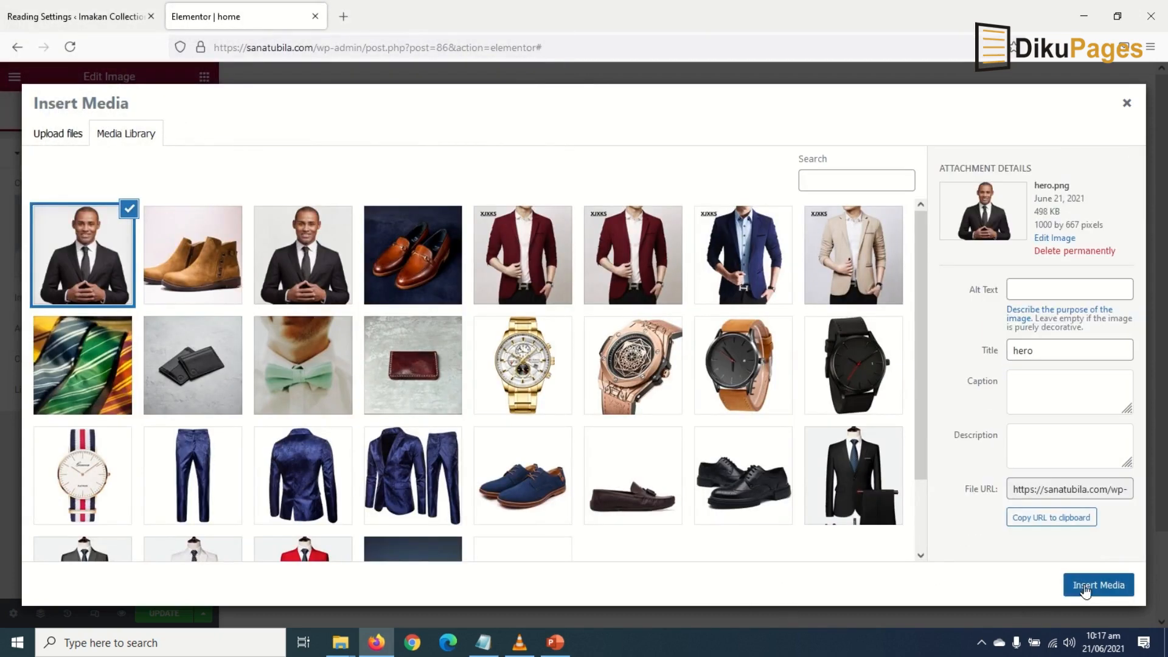
click(1095, 585)
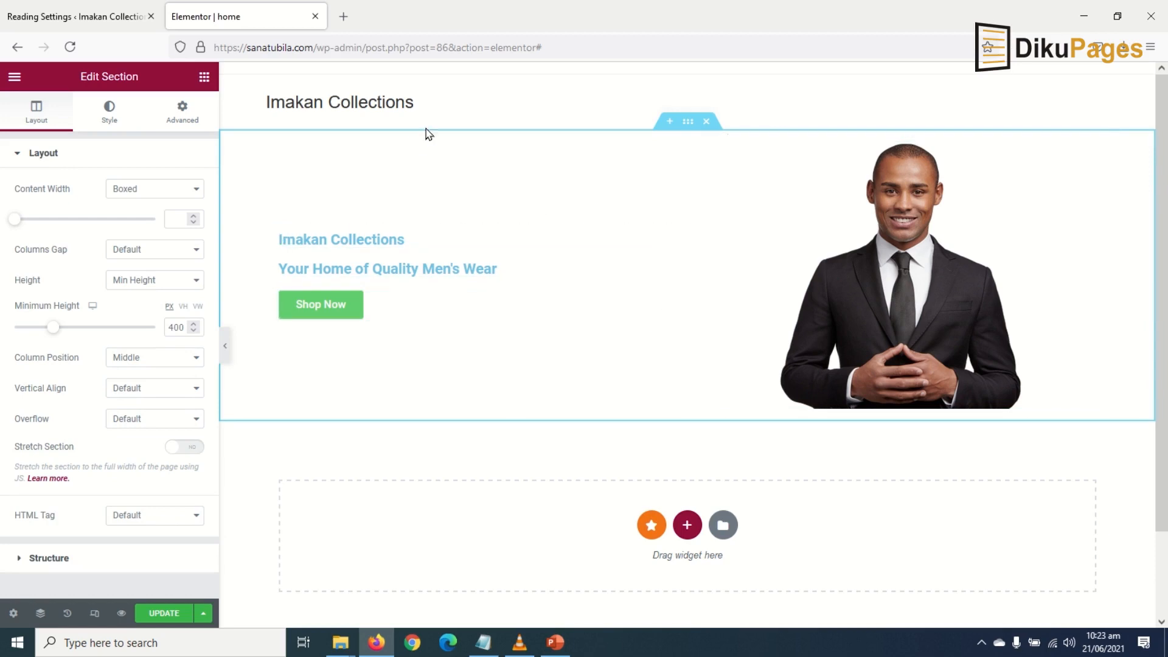
mouse_move(688, 136)
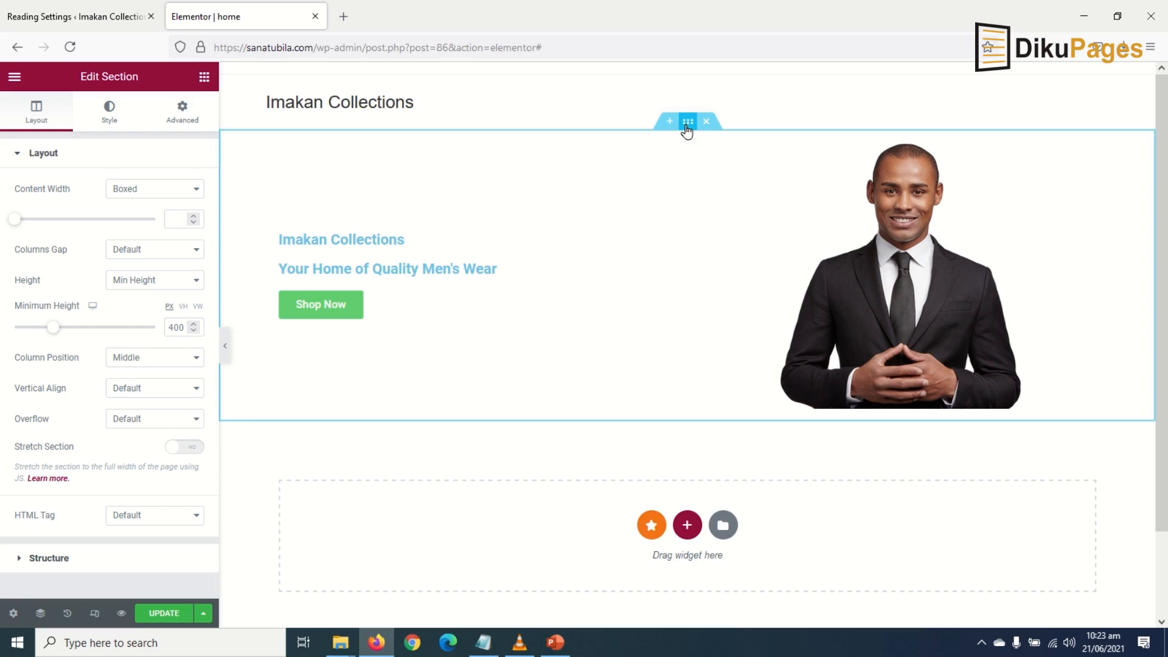
mouse_move(157, 208)
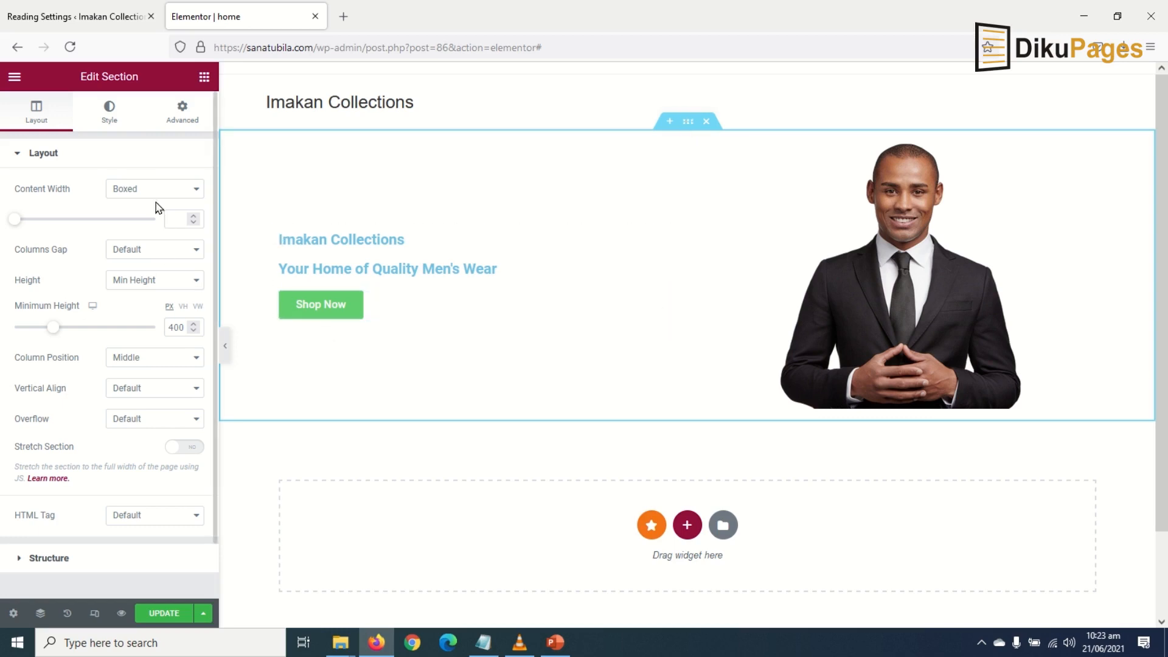
Give the section a Classic image background using the uploaded suits-on-a-rail photo
click(108, 111)
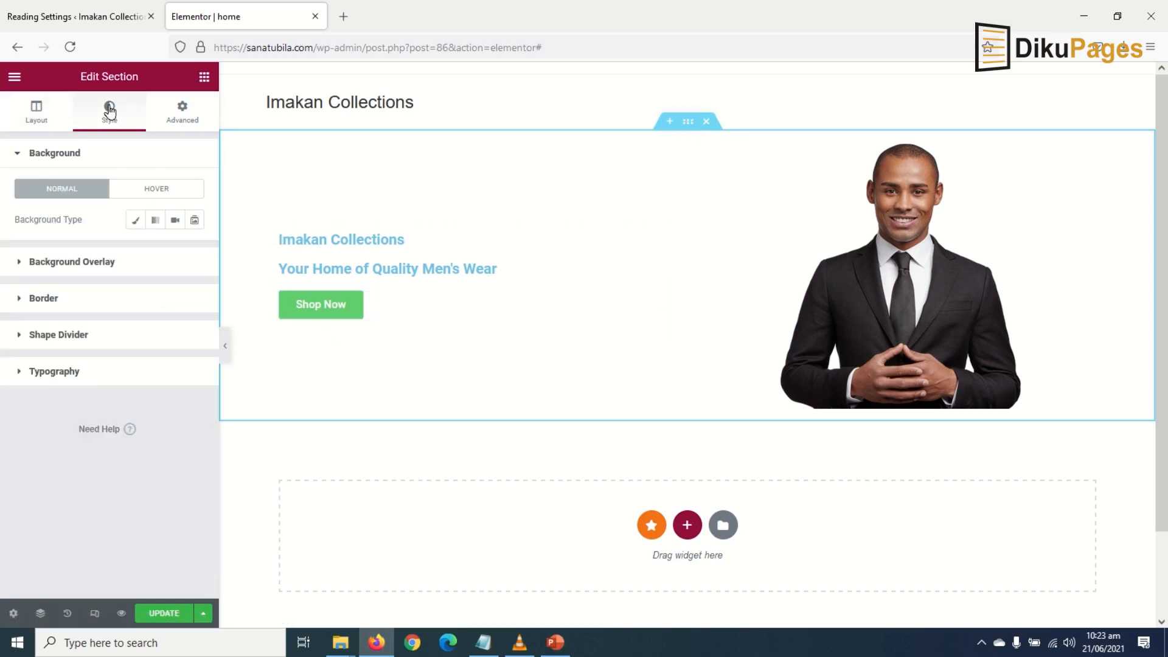
mouse_move(93, 233)
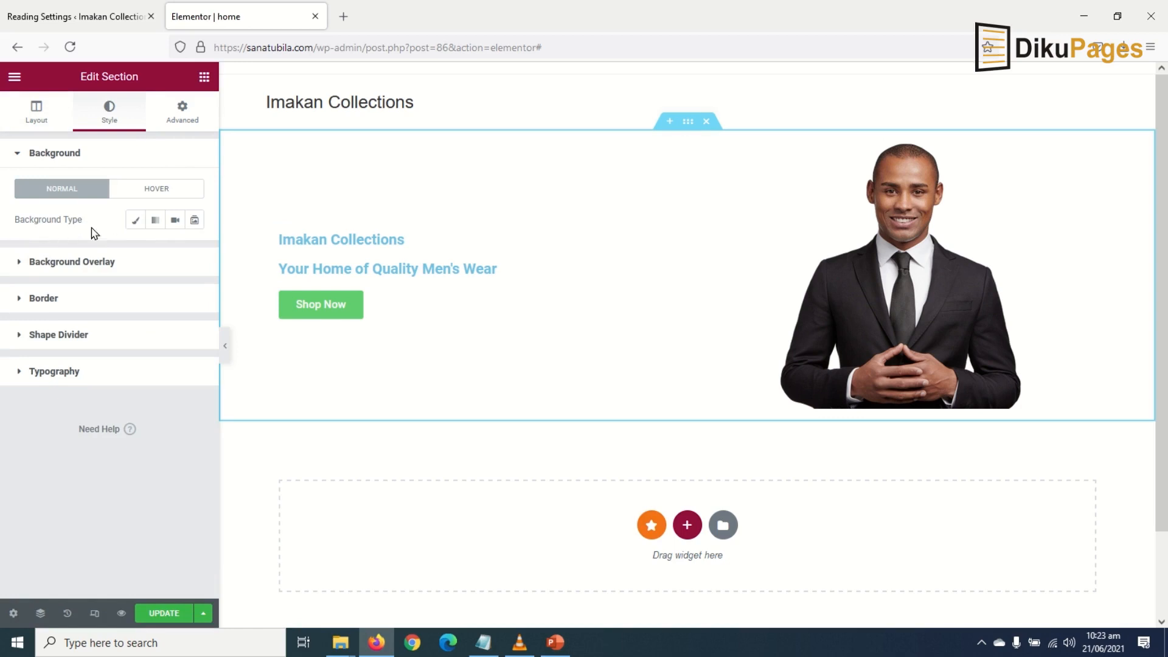
click(135, 219)
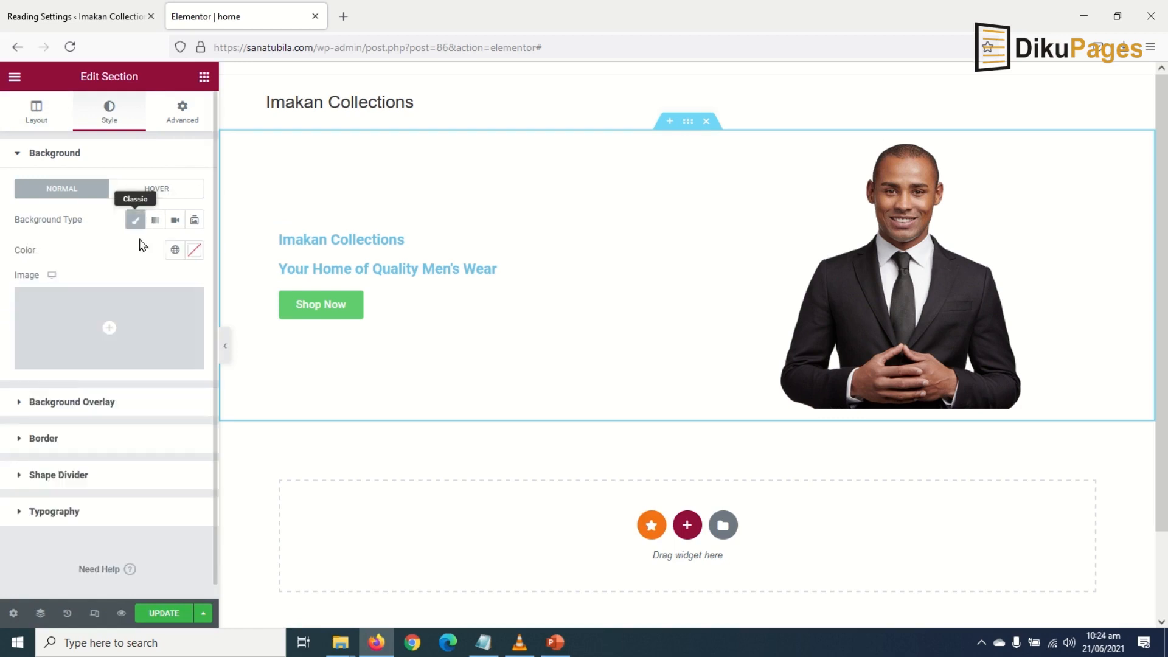
mouse_move(108, 327)
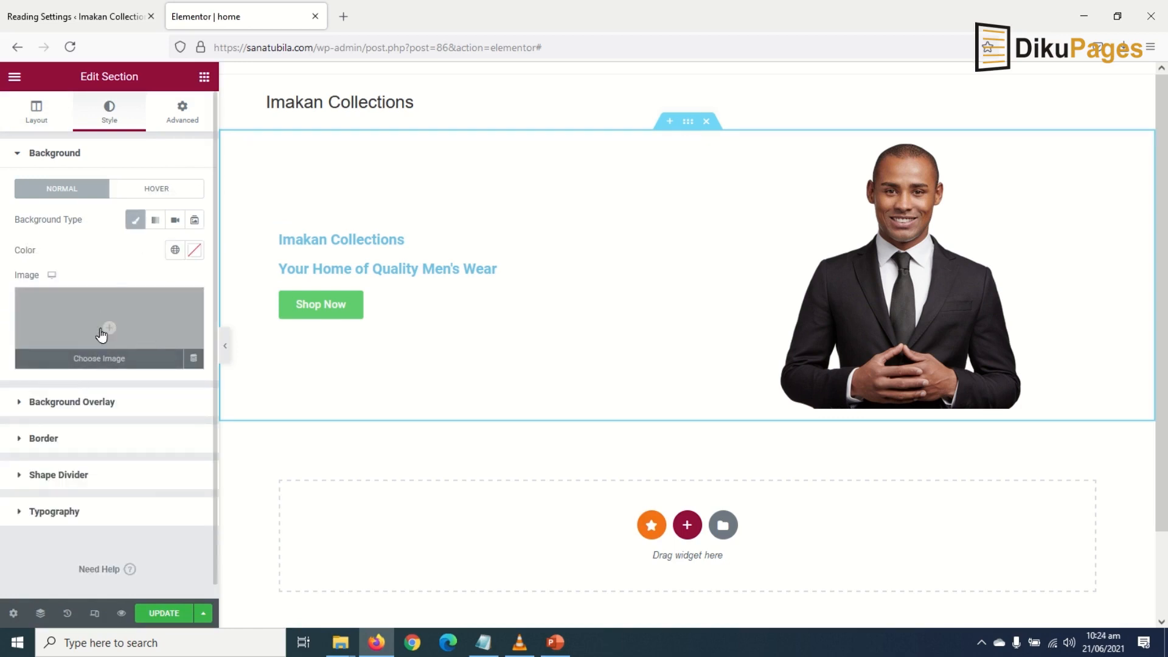
click(97, 357)
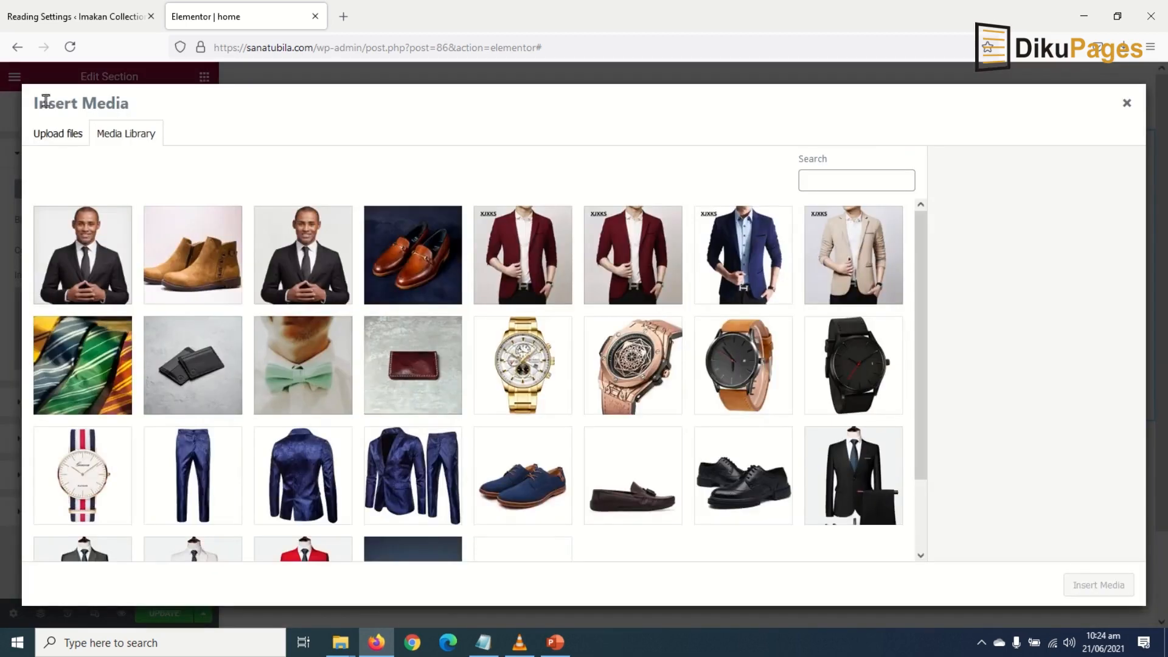
click(58, 134)
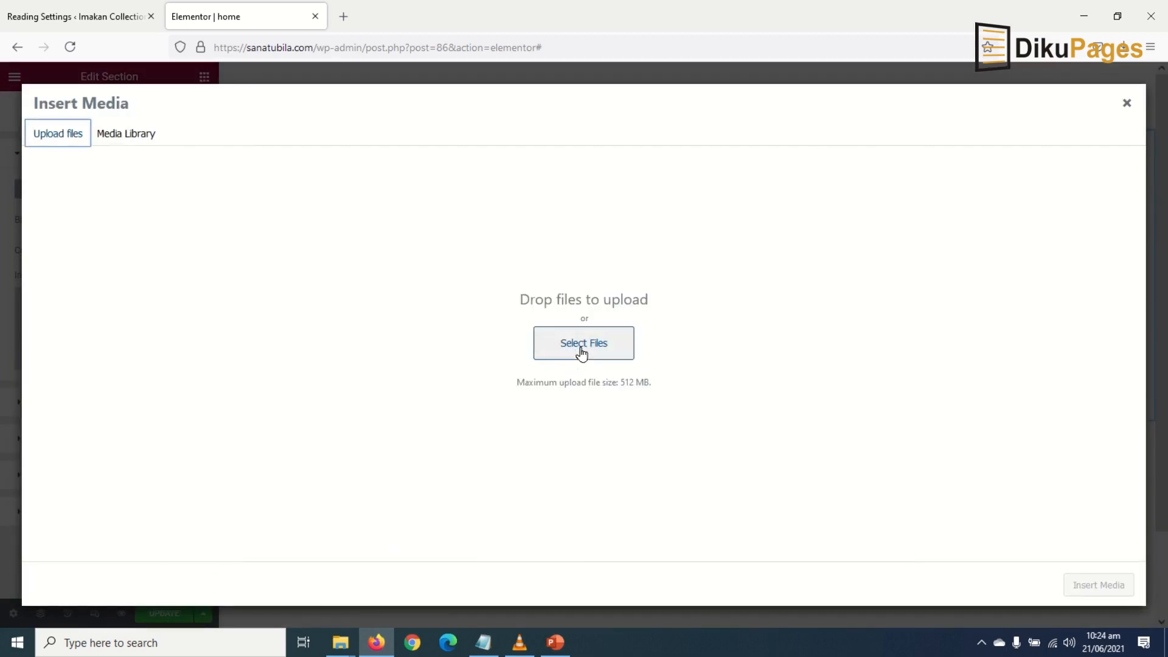
click(582, 343)
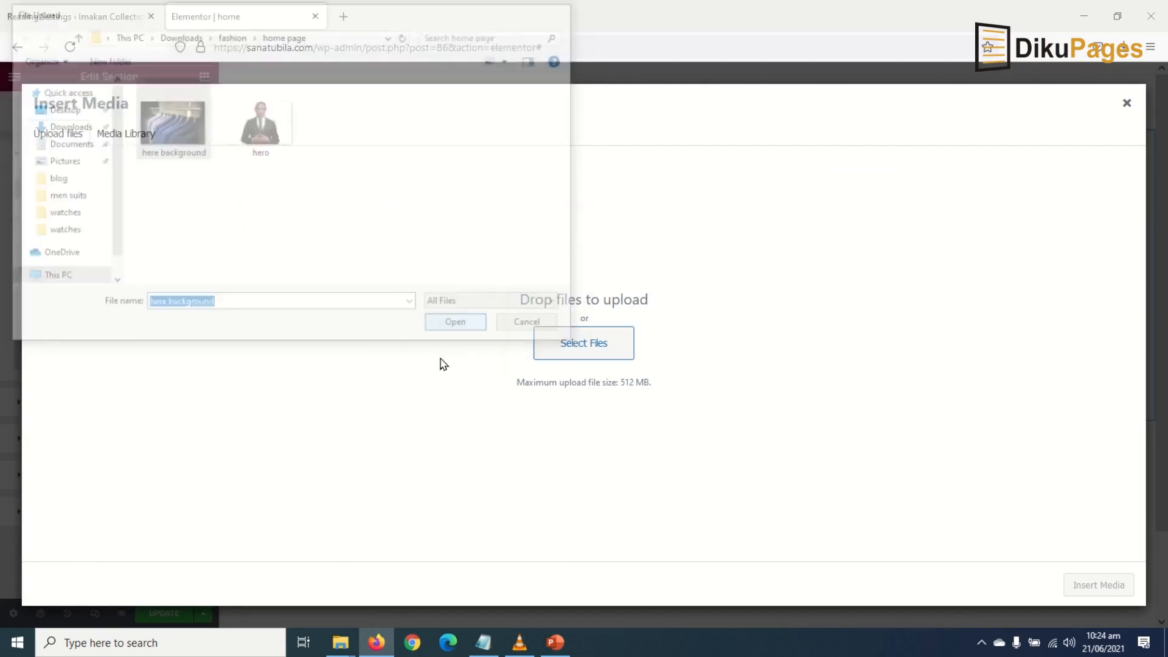
click(454, 321)
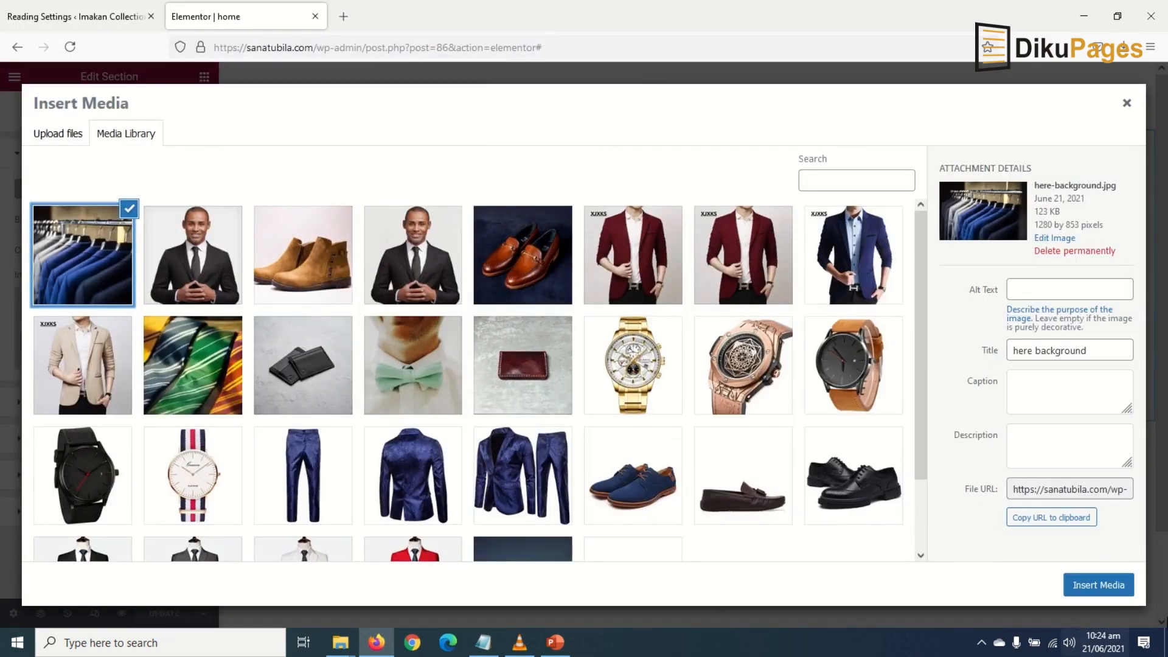
click(1096, 585)
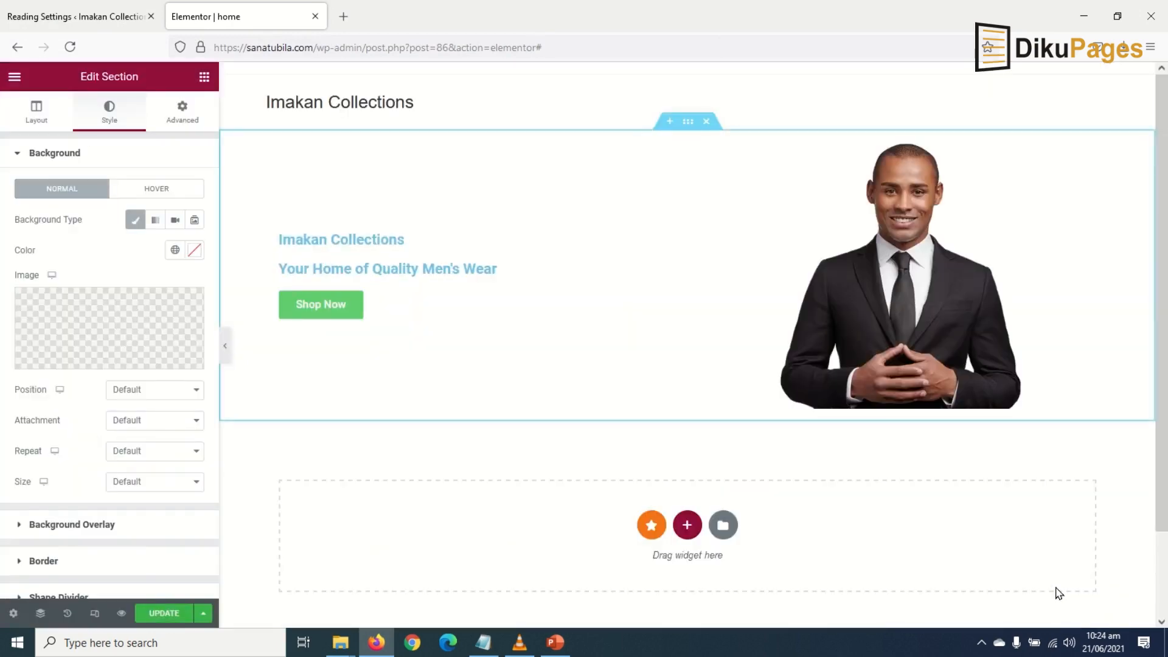
Set the background to Position Center Center, Size Cover and Attachment Fixed
click(154, 389)
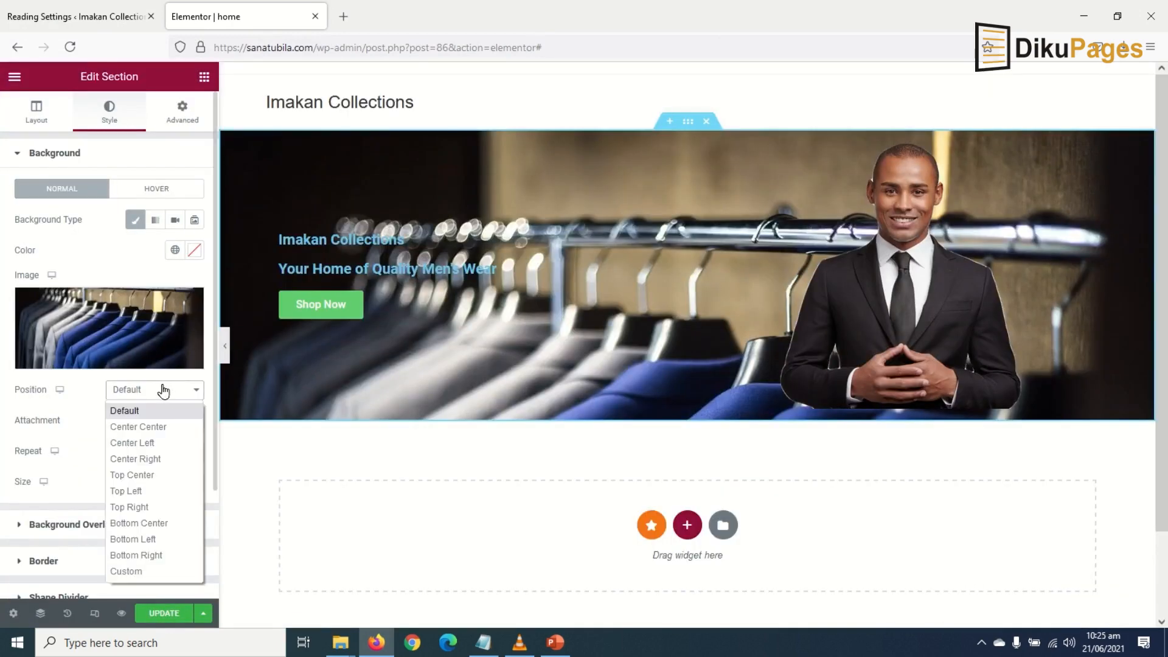
click(137, 425)
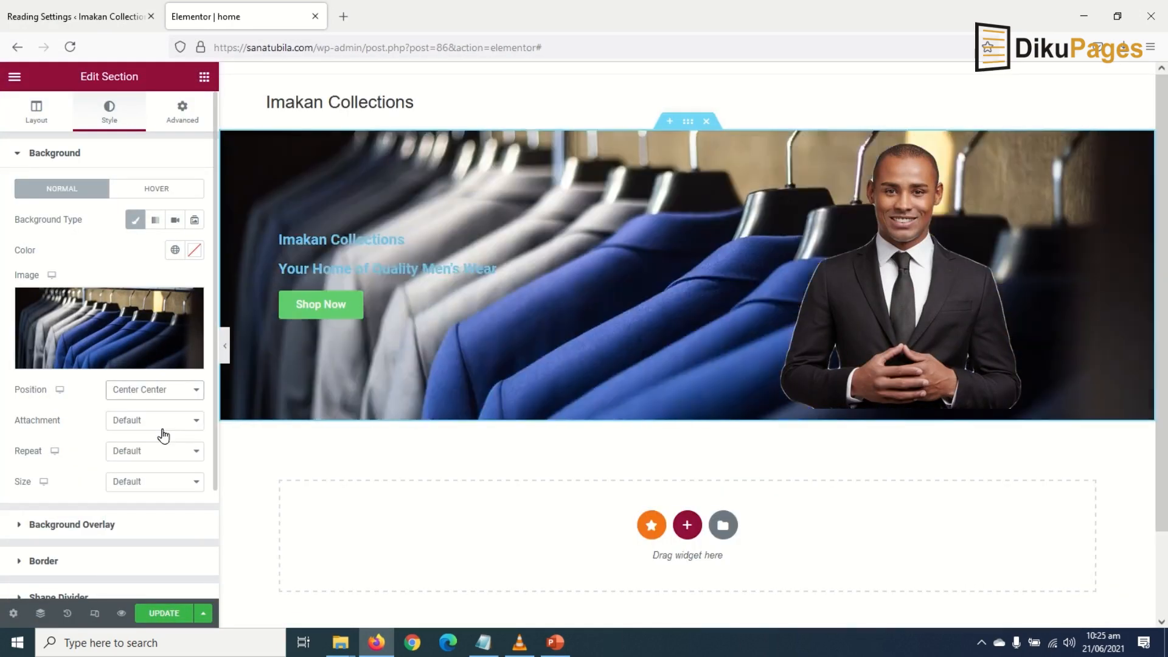
click(154, 482)
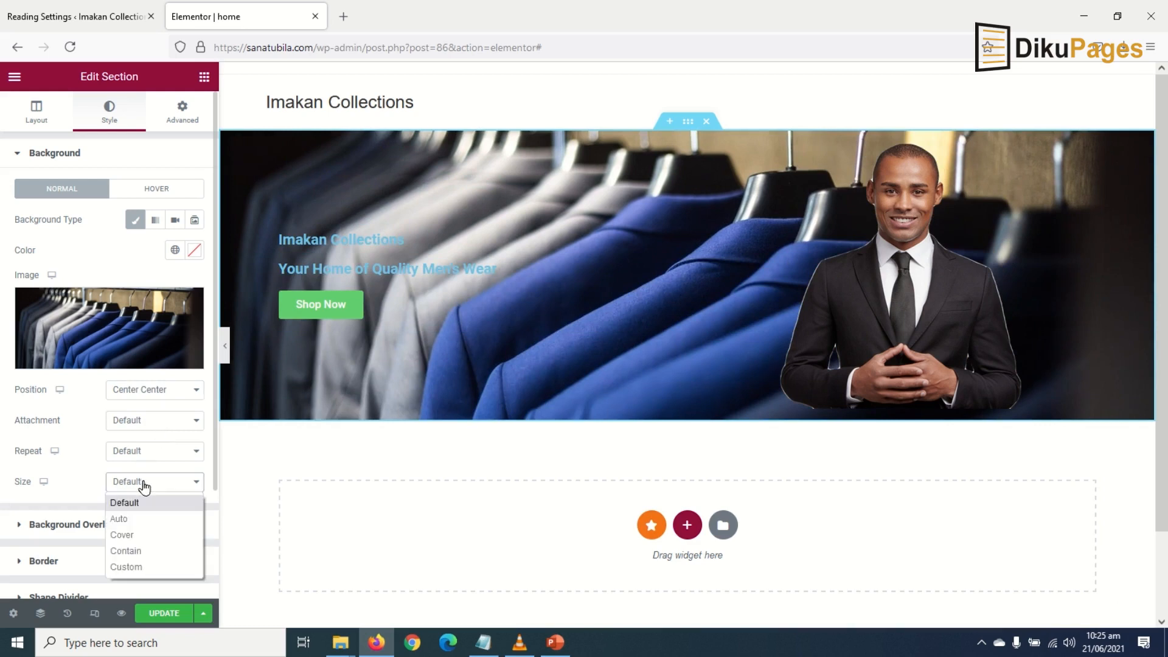
click(122, 534)
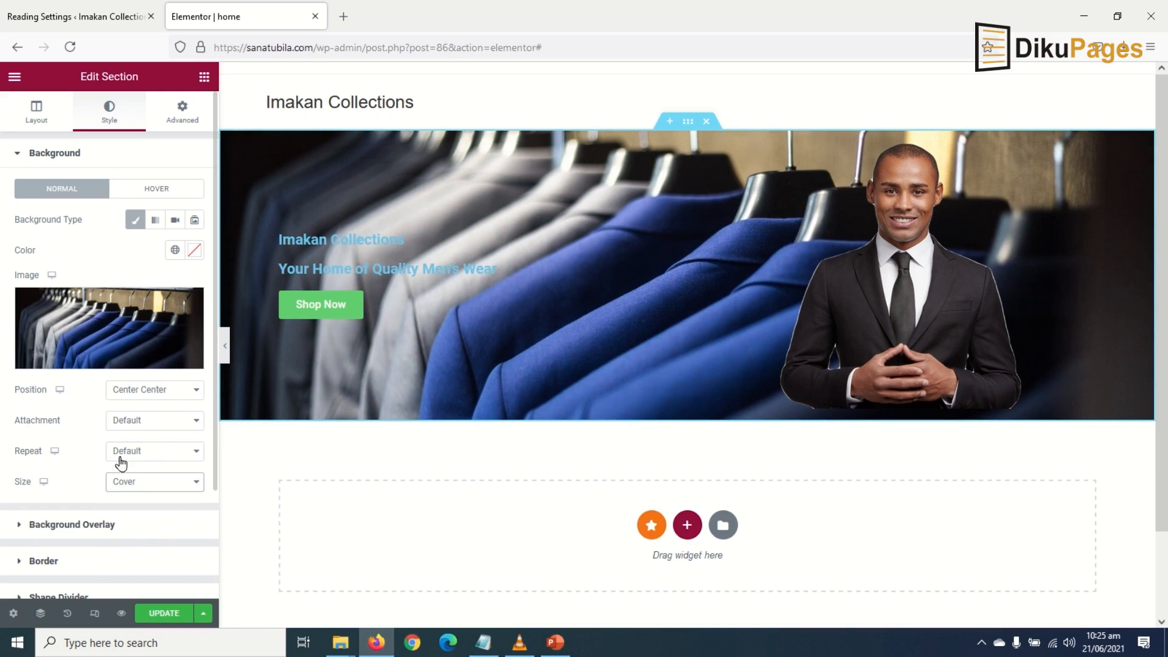
mouse_move(103, 486)
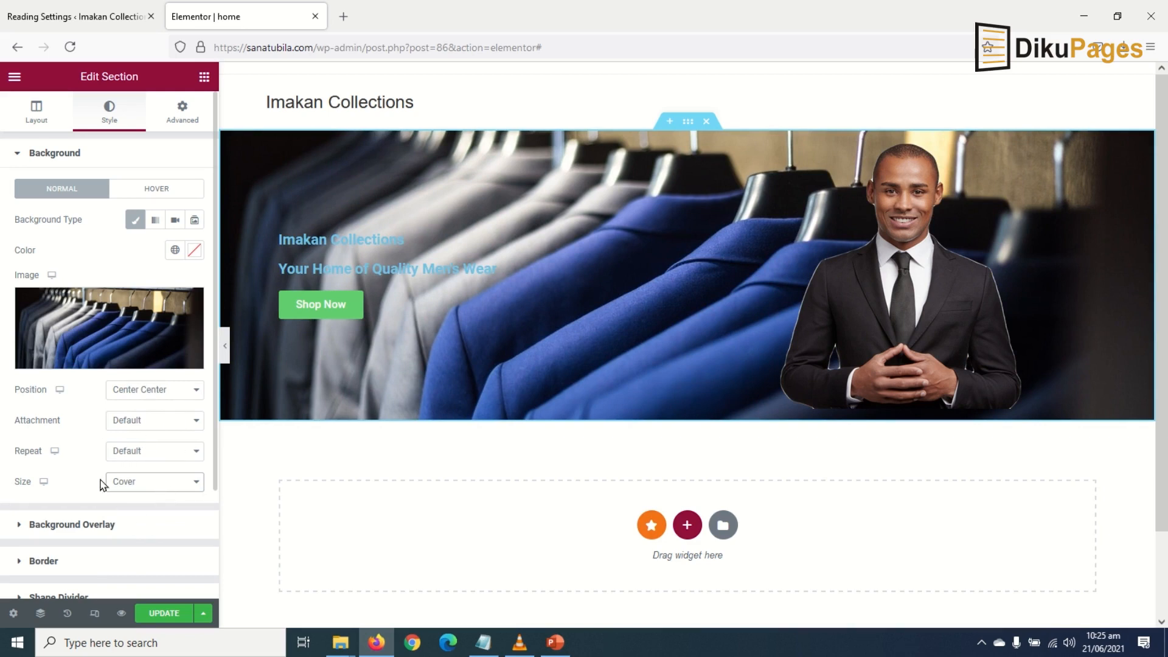
click(154, 420)
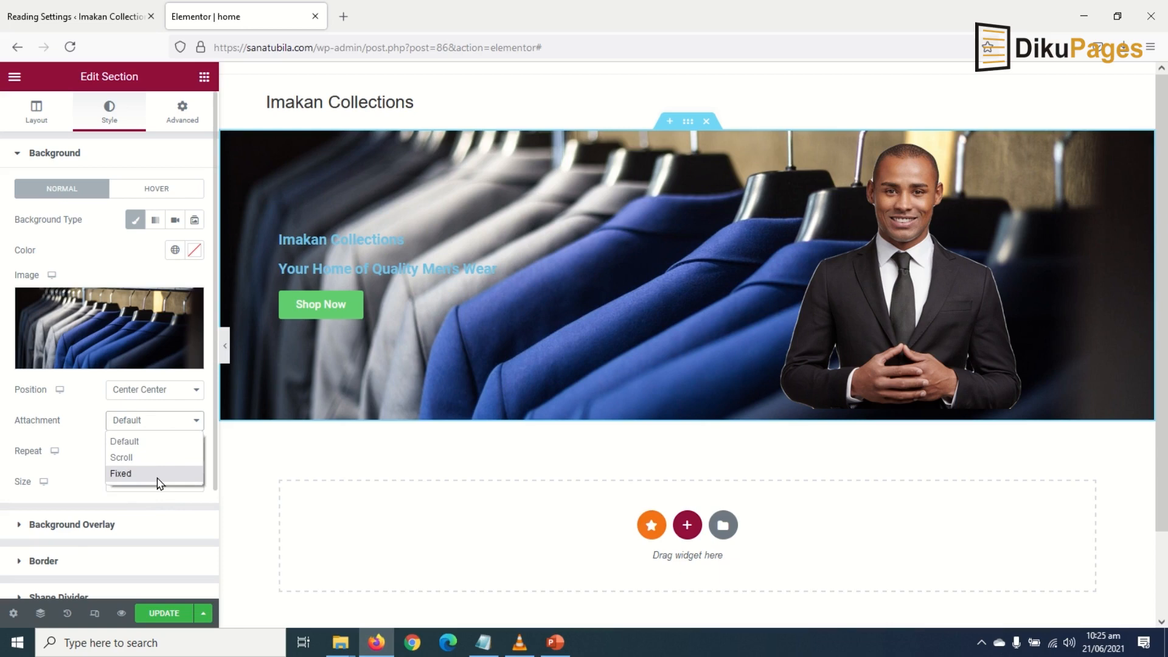
click(120, 473)
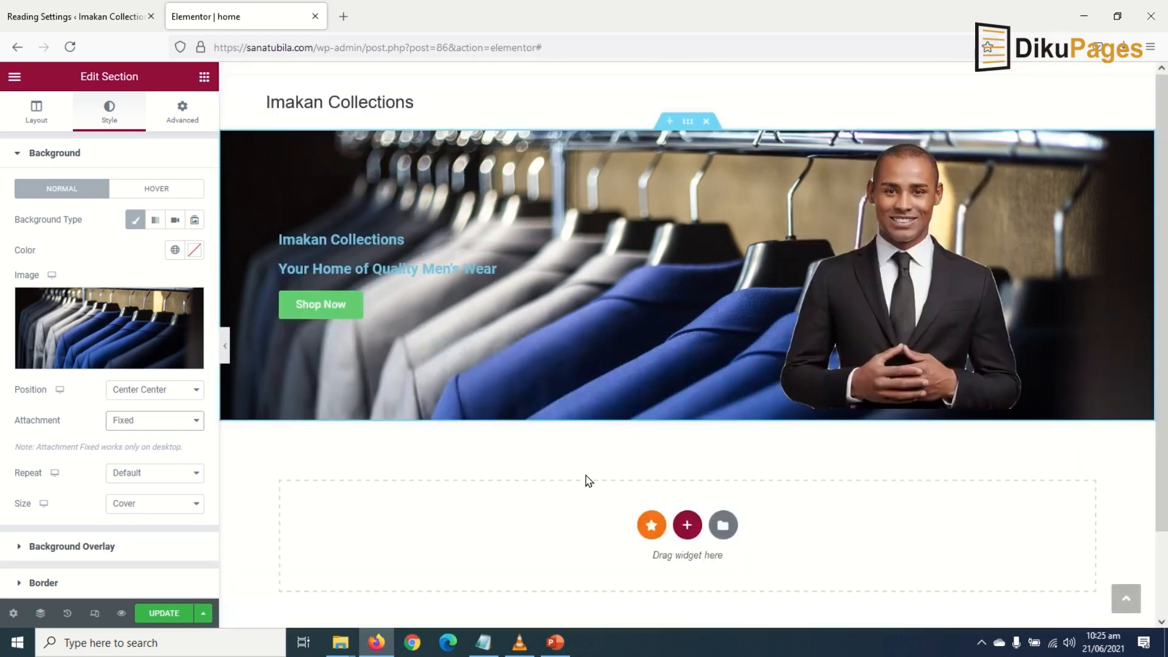
scroll(down, 3)
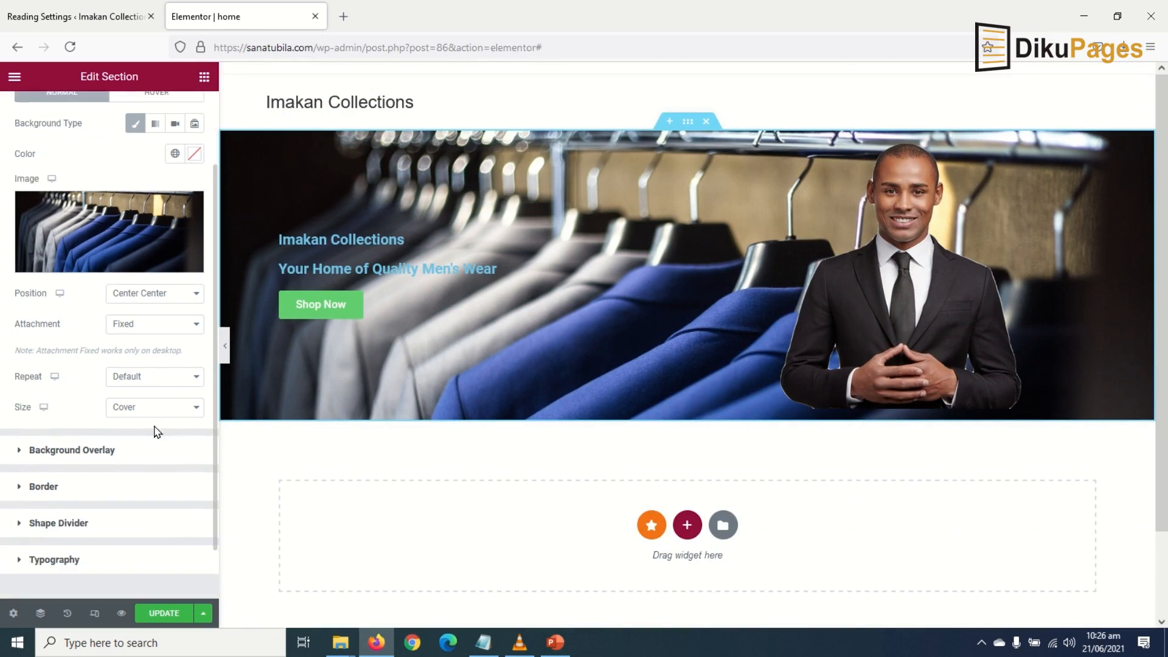
mouse_move(86, 458)
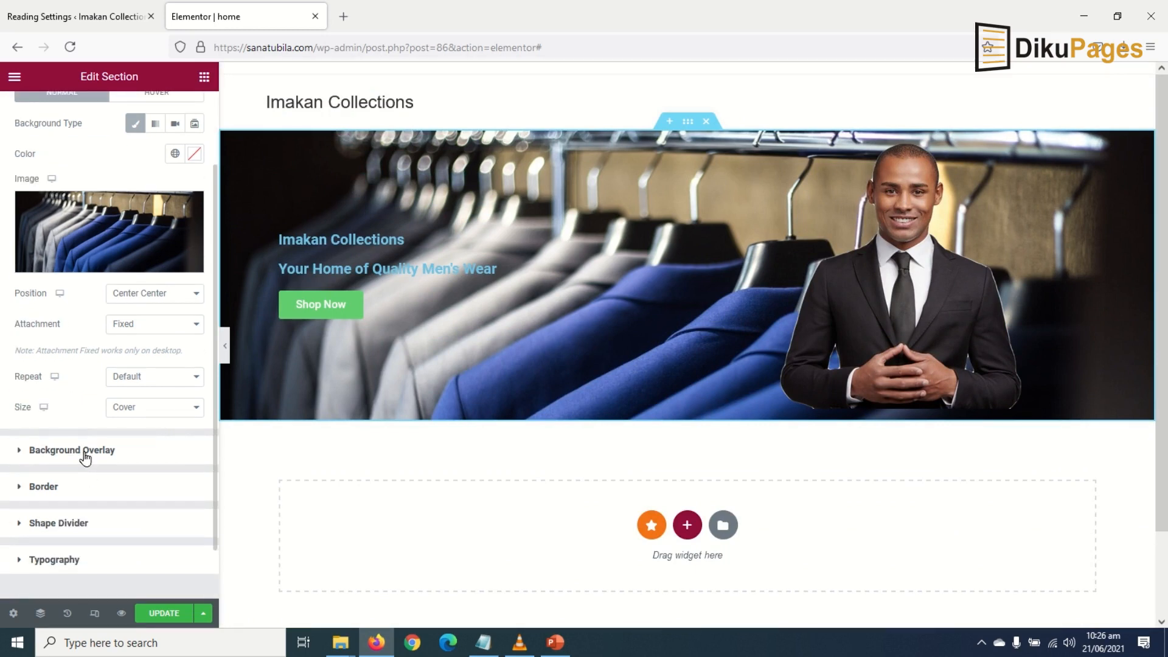
Add a Classic background overlay in black at 0.6 opacity
click(72, 449)
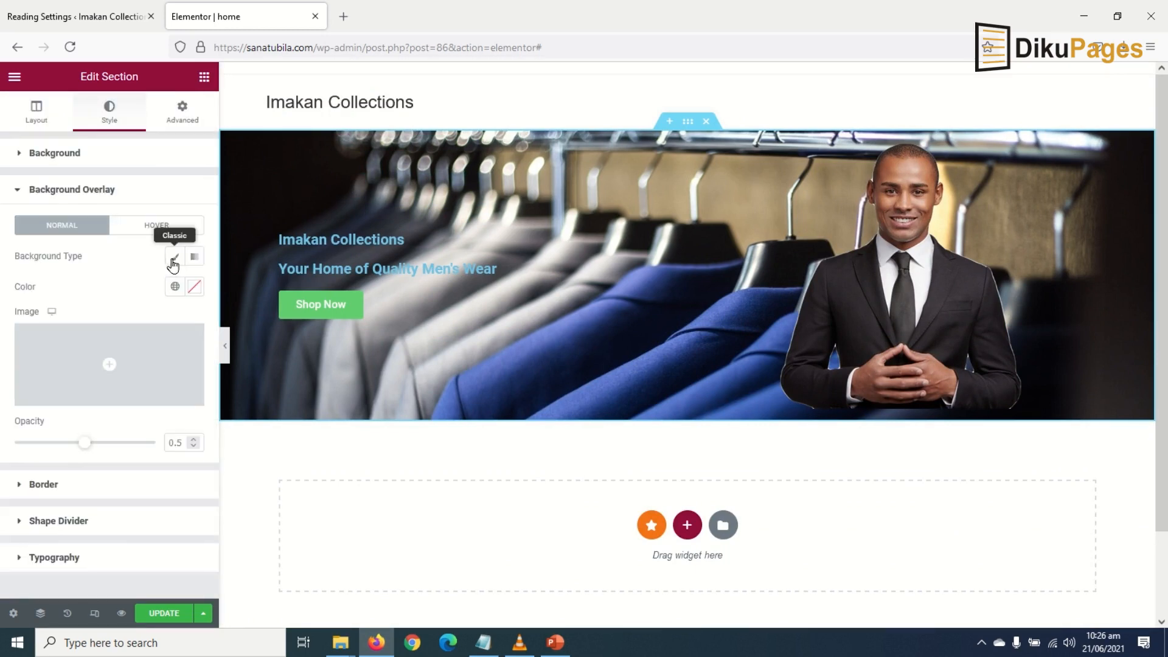
mouse_move(211, 281)
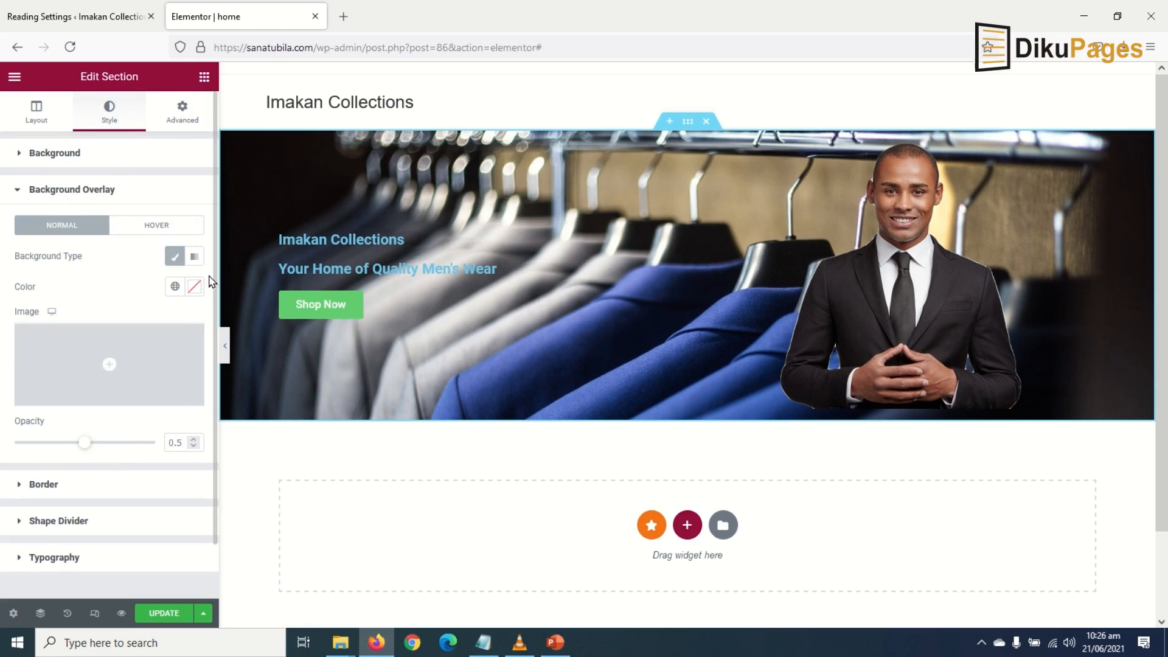
click(174, 286)
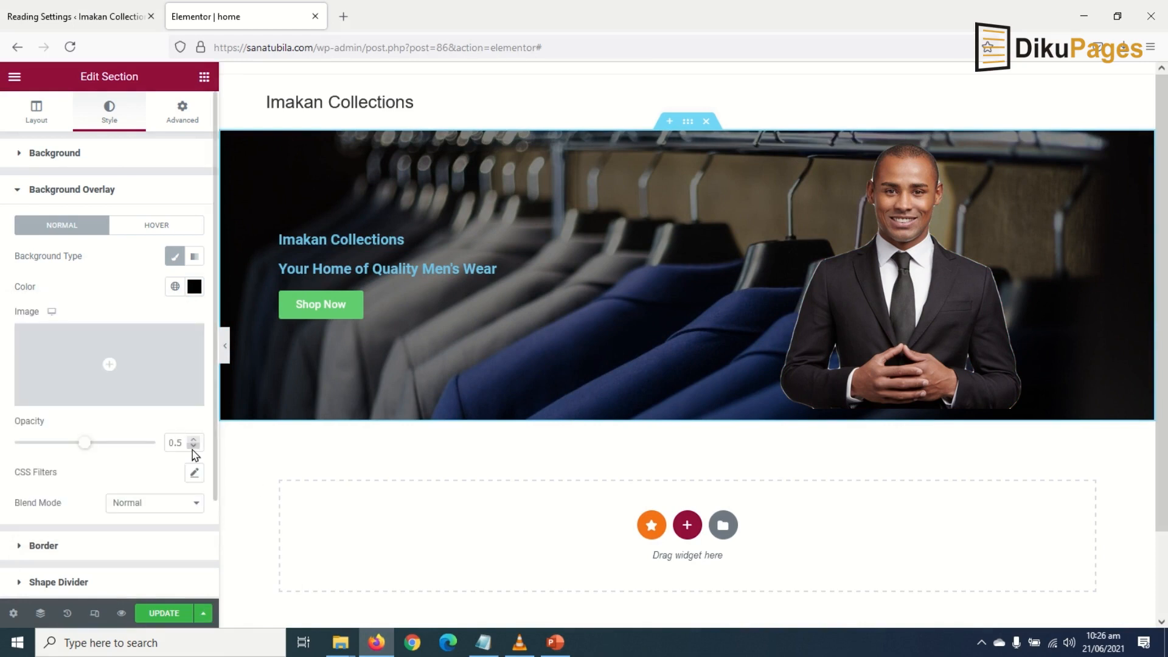
click(178, 441)
text(0.6)
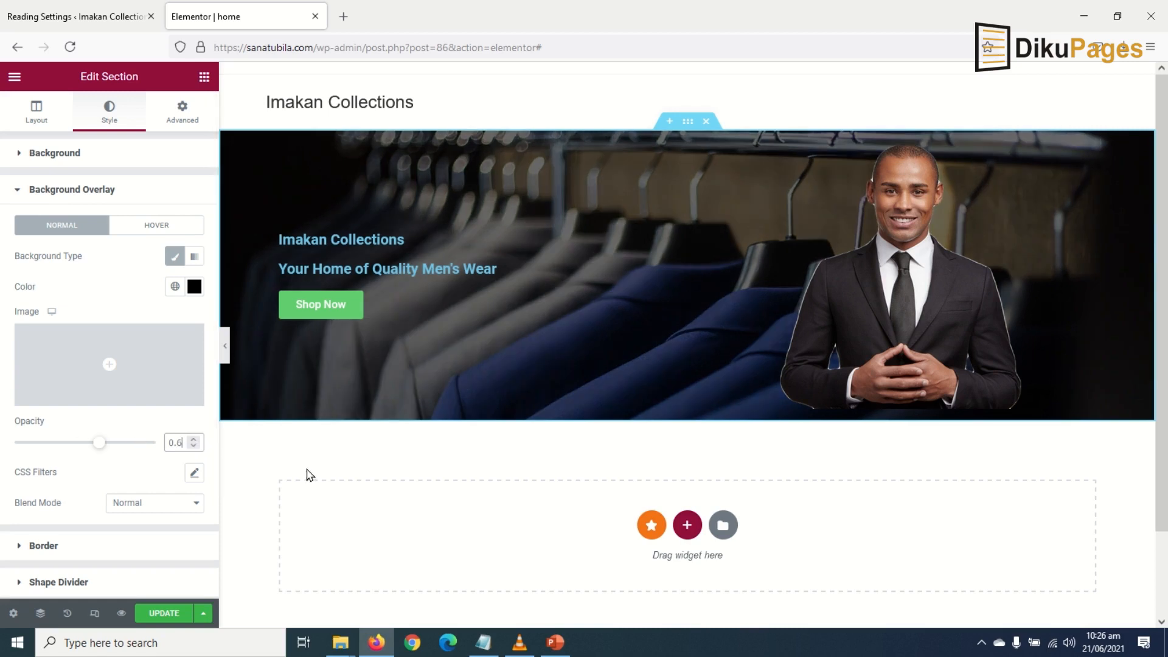
click(386, 268)
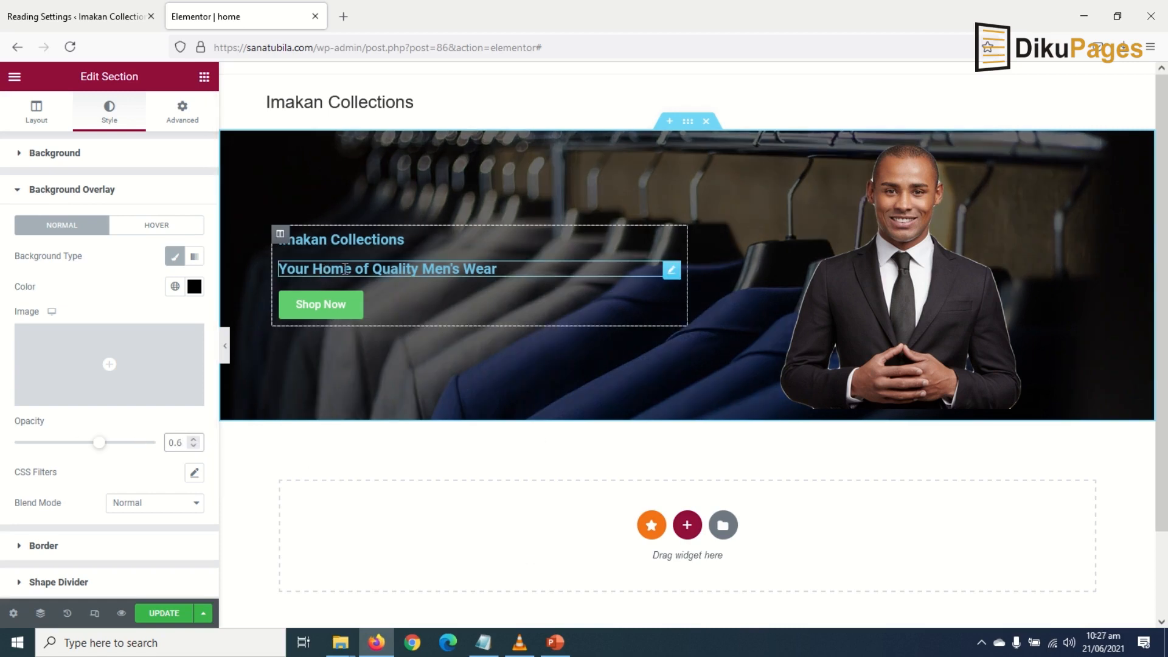
Select the Imakan Collections heading and set its text colour to white
click(341, 240)
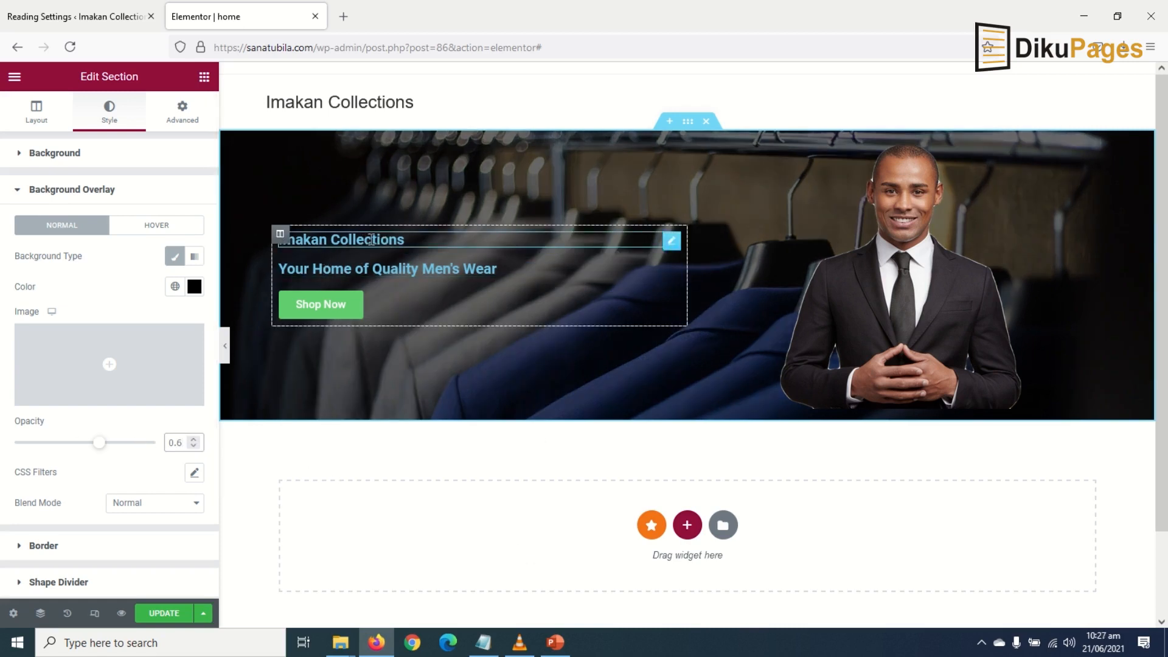
click(342, 240)
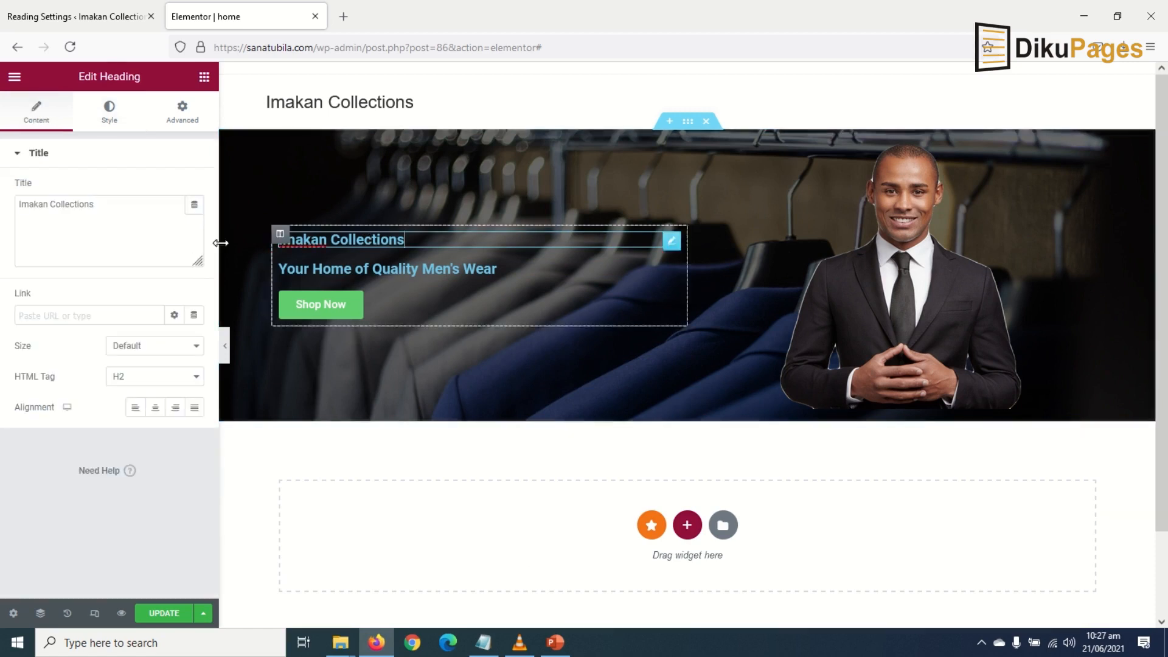
click(108, 112)
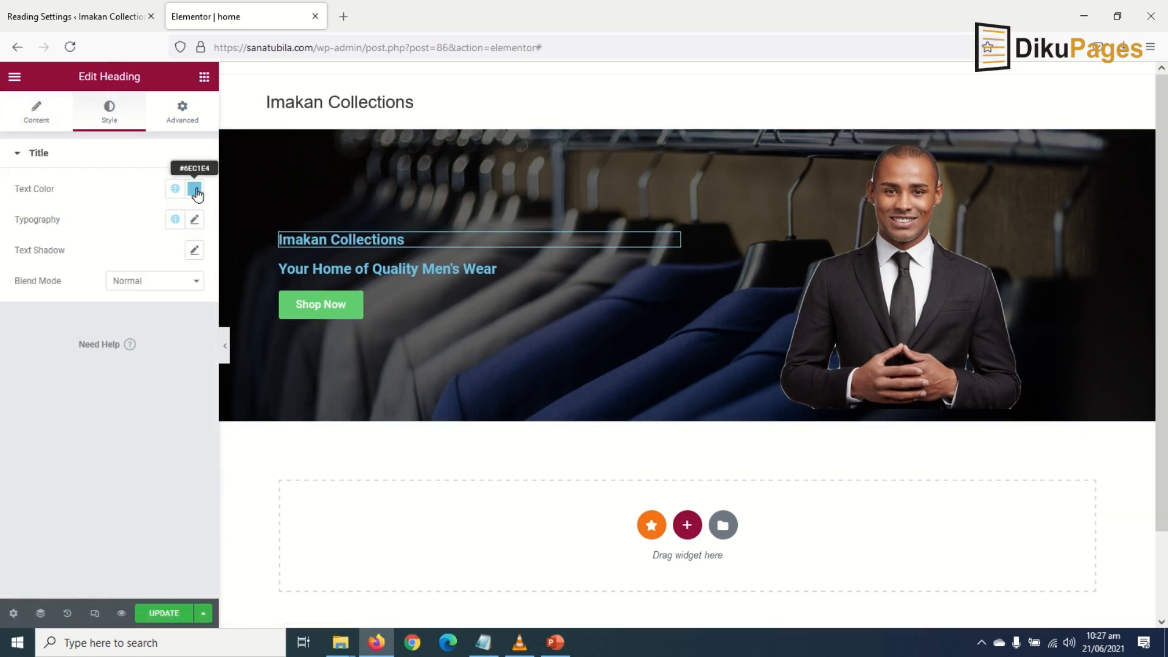
click(193, 188)
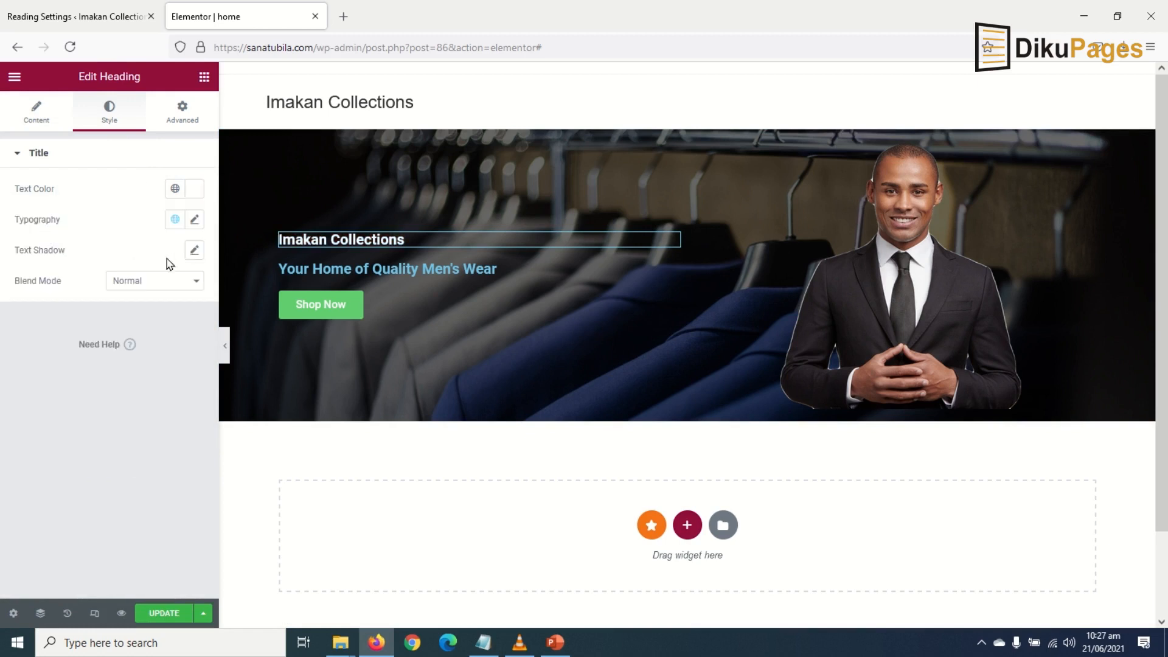
Set the heading's typography to Poppins at about 89 px
click(195, 219)
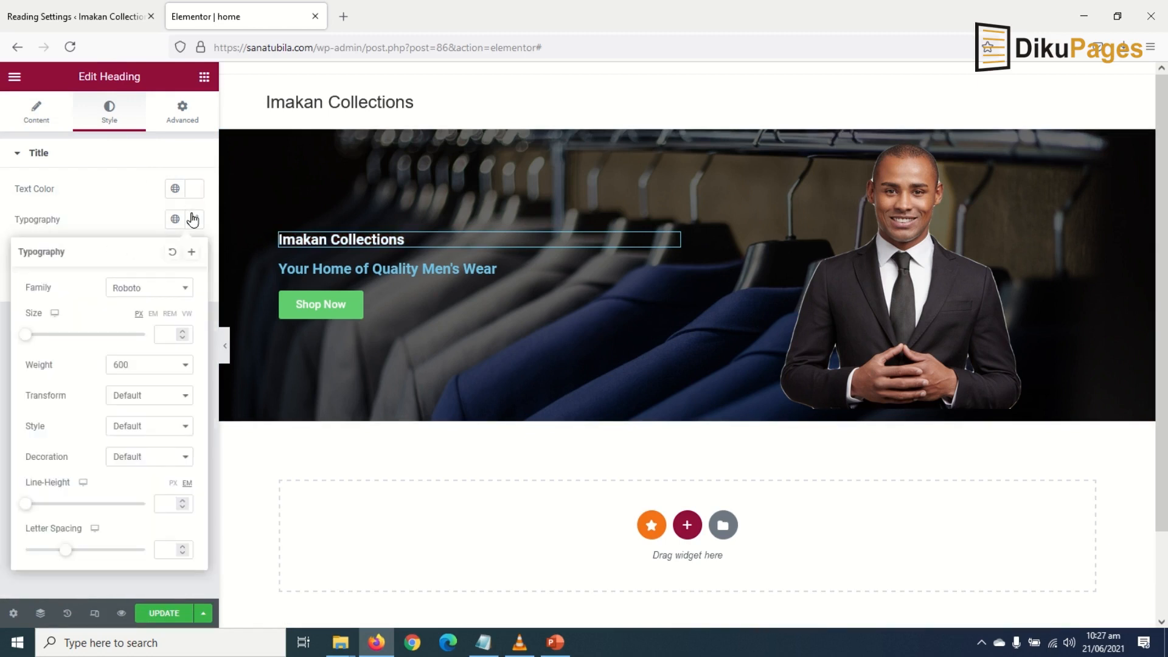
mouse_move(135, 290)
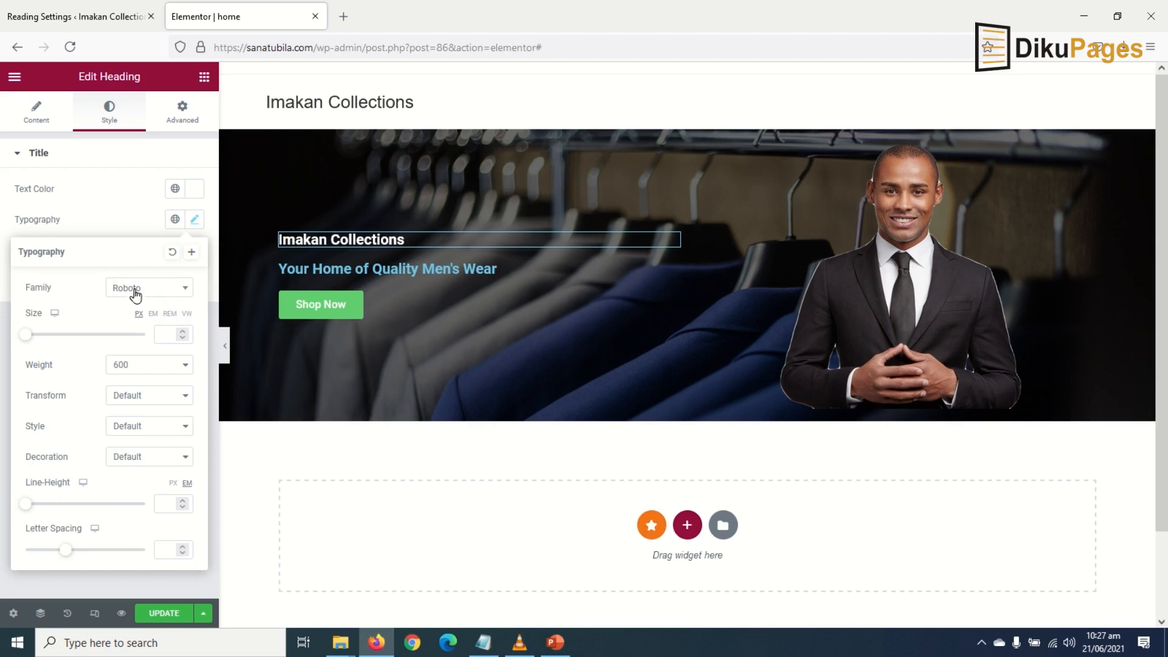
click(145, 287)
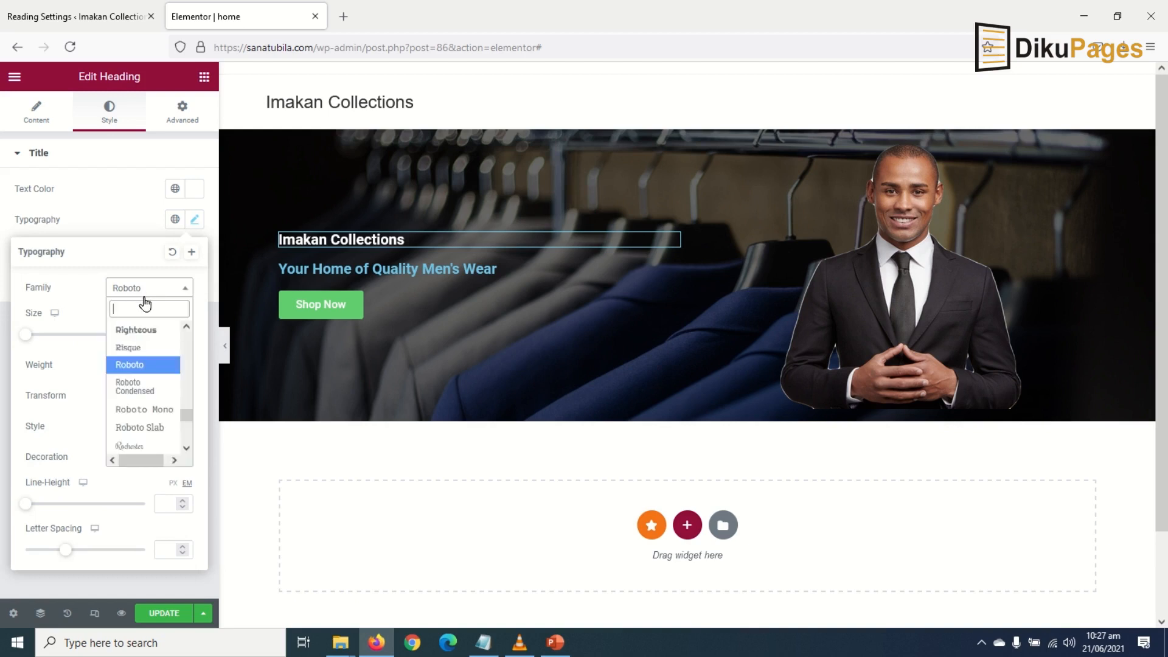
text(popp)
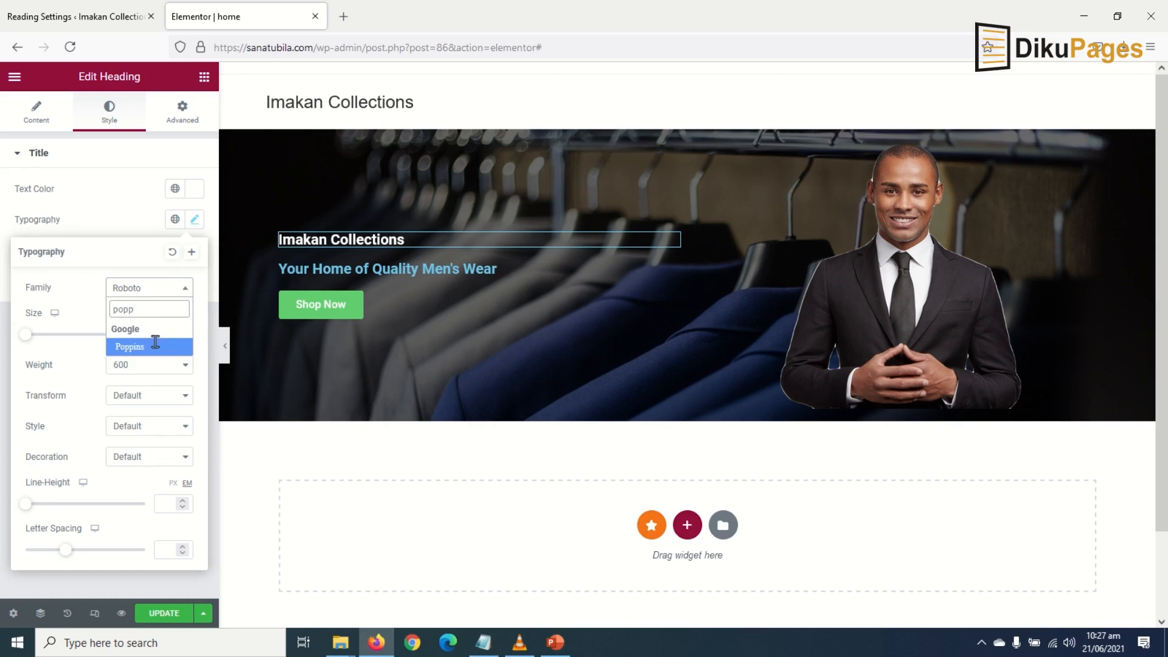
click(129, 346)
text(84)
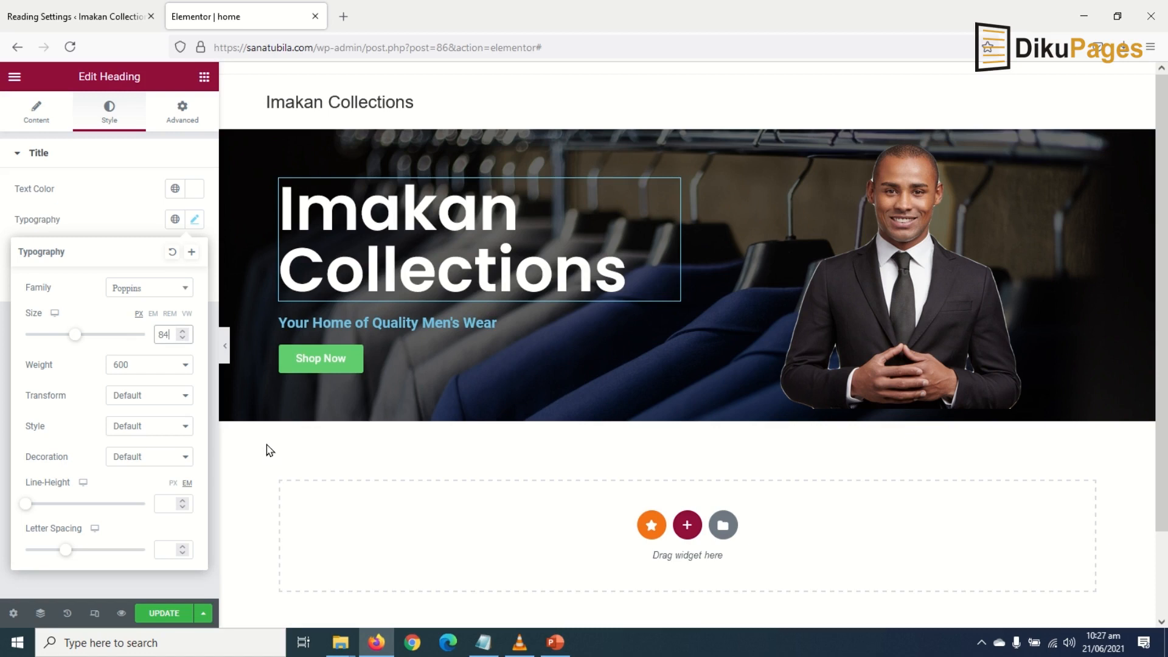
click(183, 330)
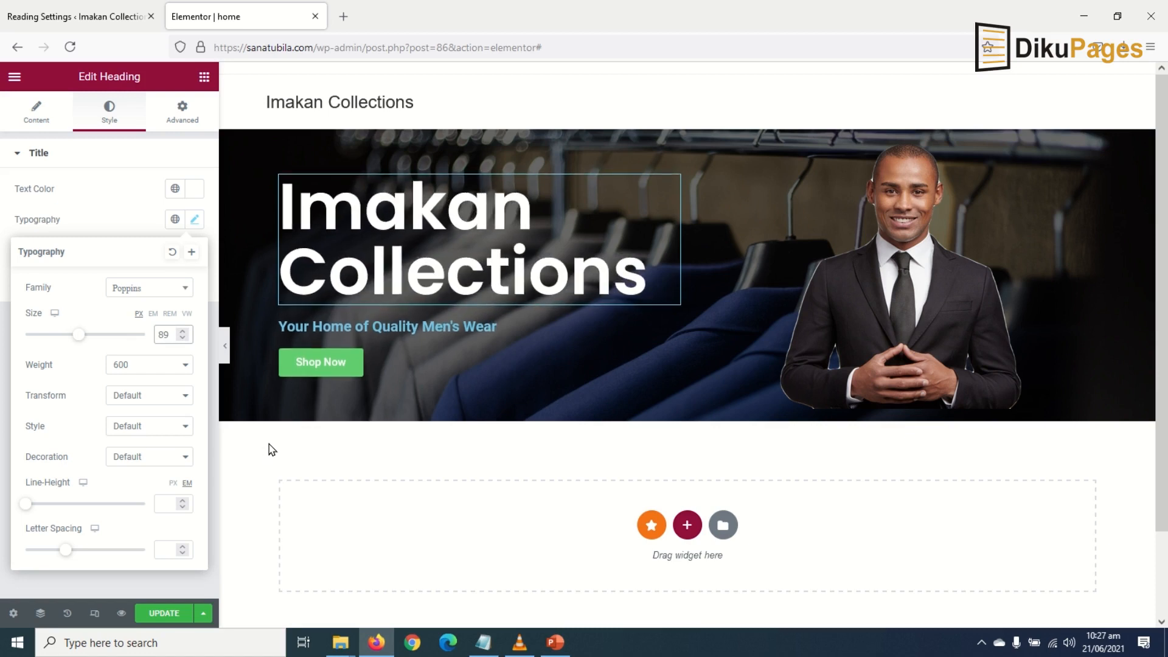
click(386, 327)
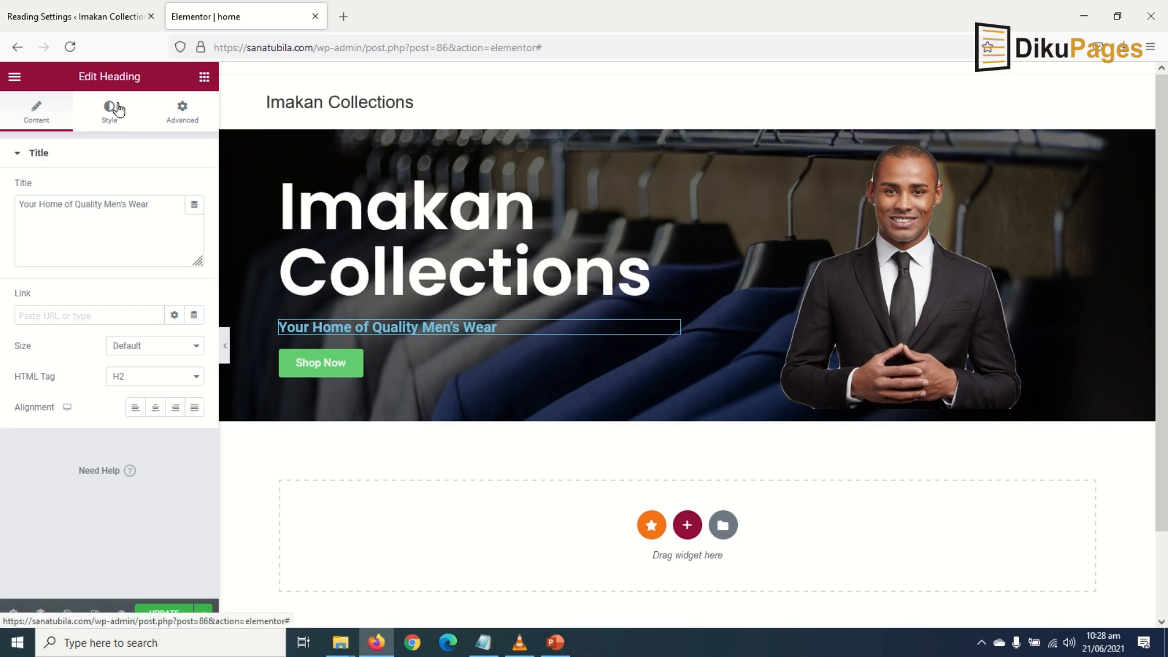
Set the tagline's text colour to white #FFFFFF
click(109, 112)
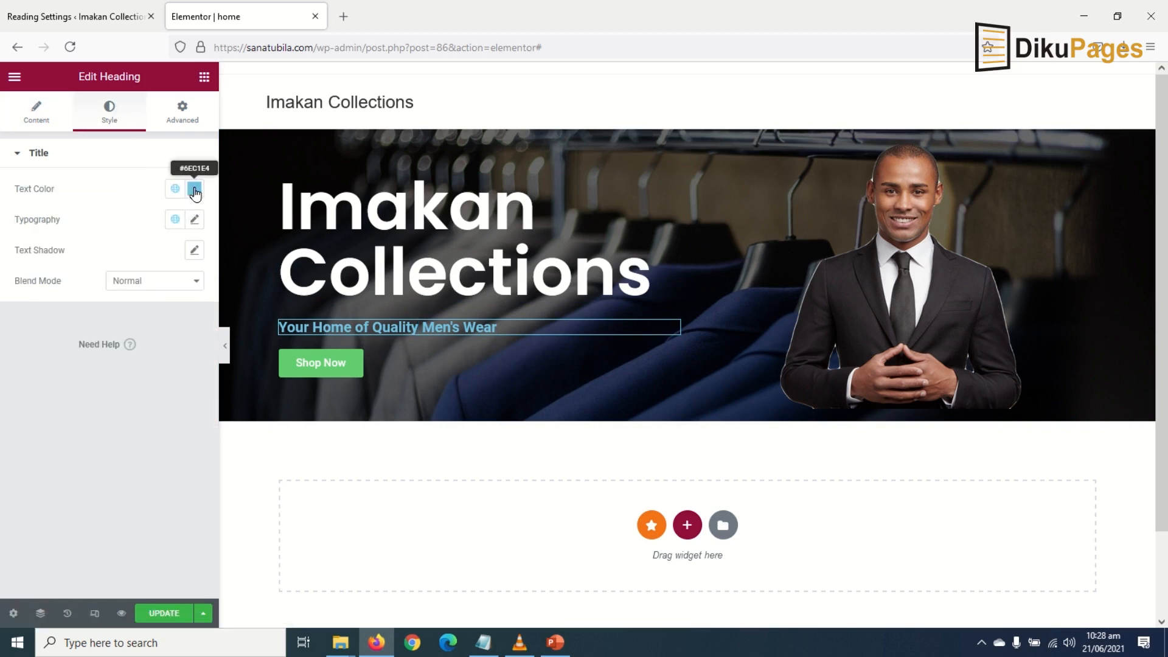
click(194, 188)
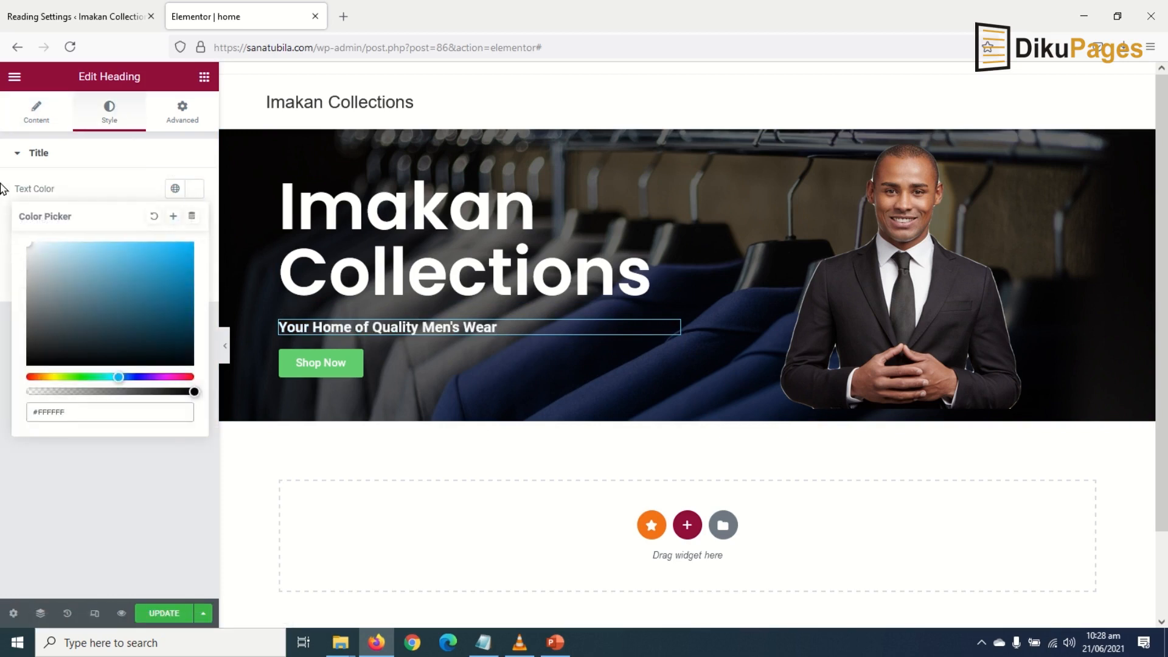
click(194, 189)
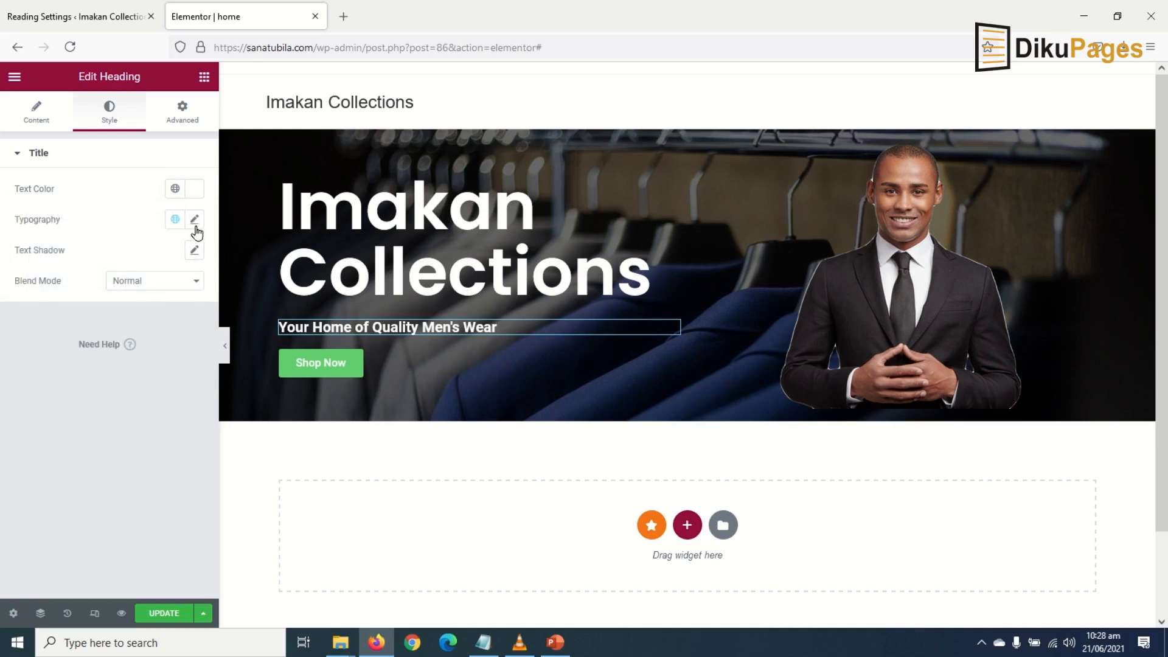
click(194, 218)
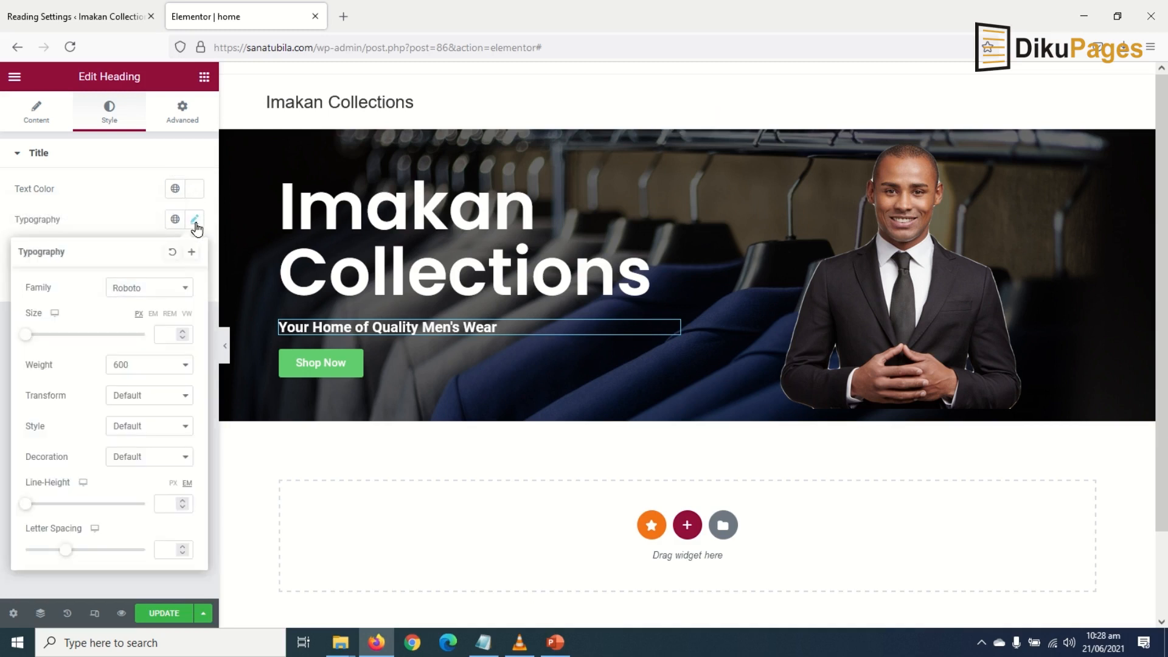
Set the tagline's font family to Poppins
click(148, 287)
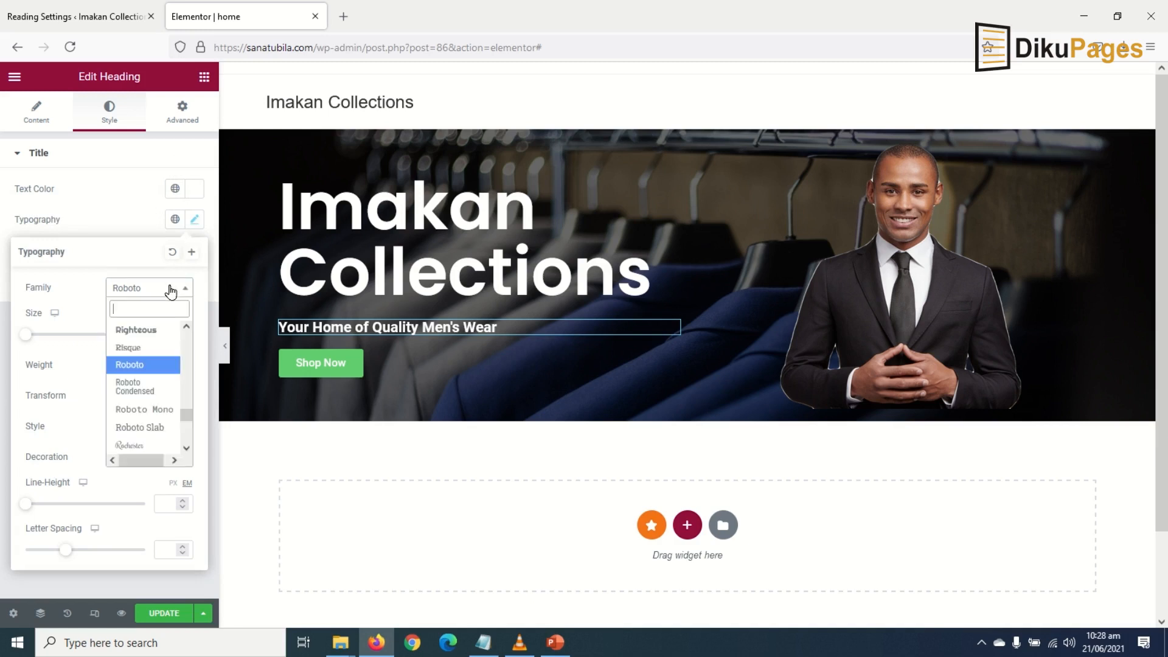
mouse_move(211, 311)
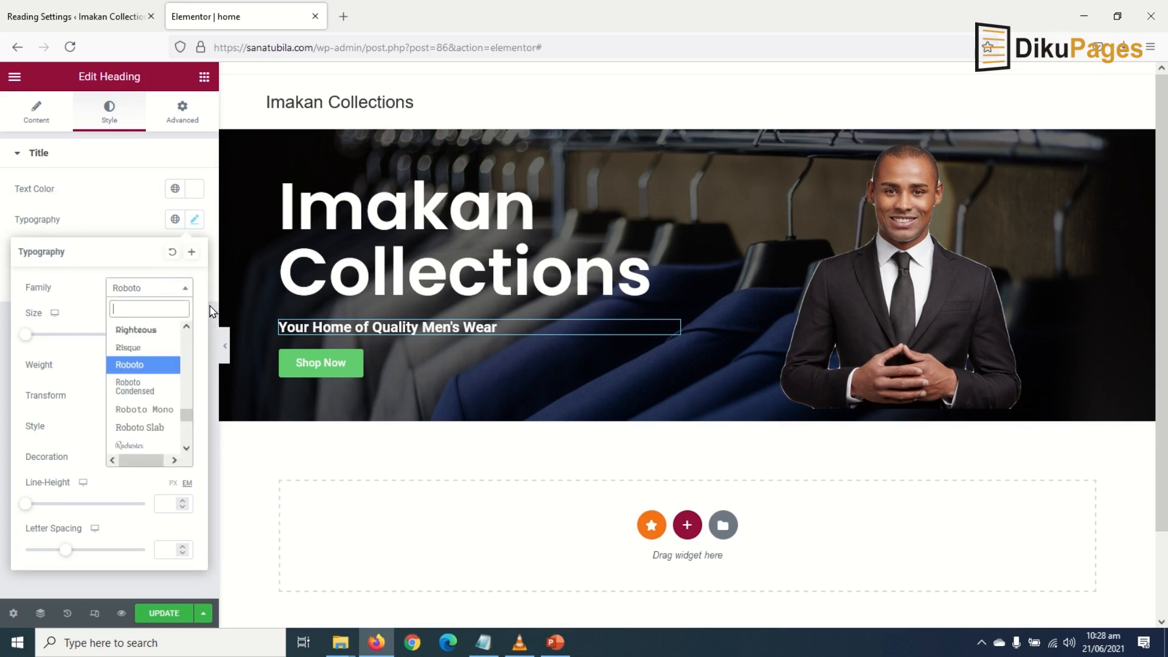
text(po)
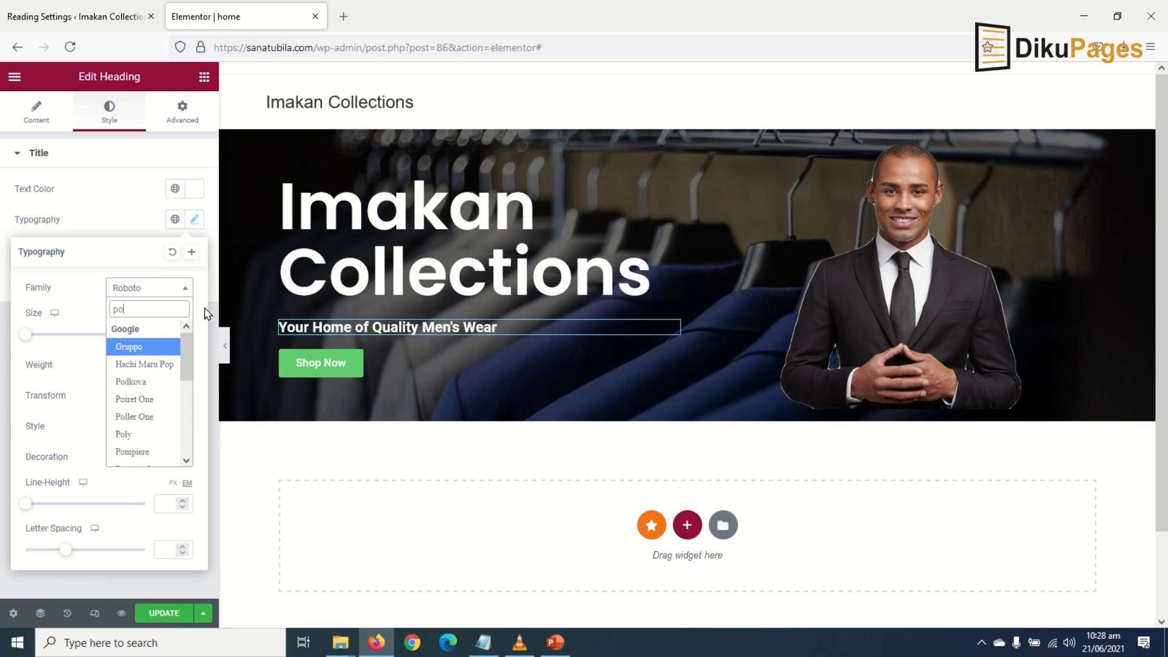
text(popp)
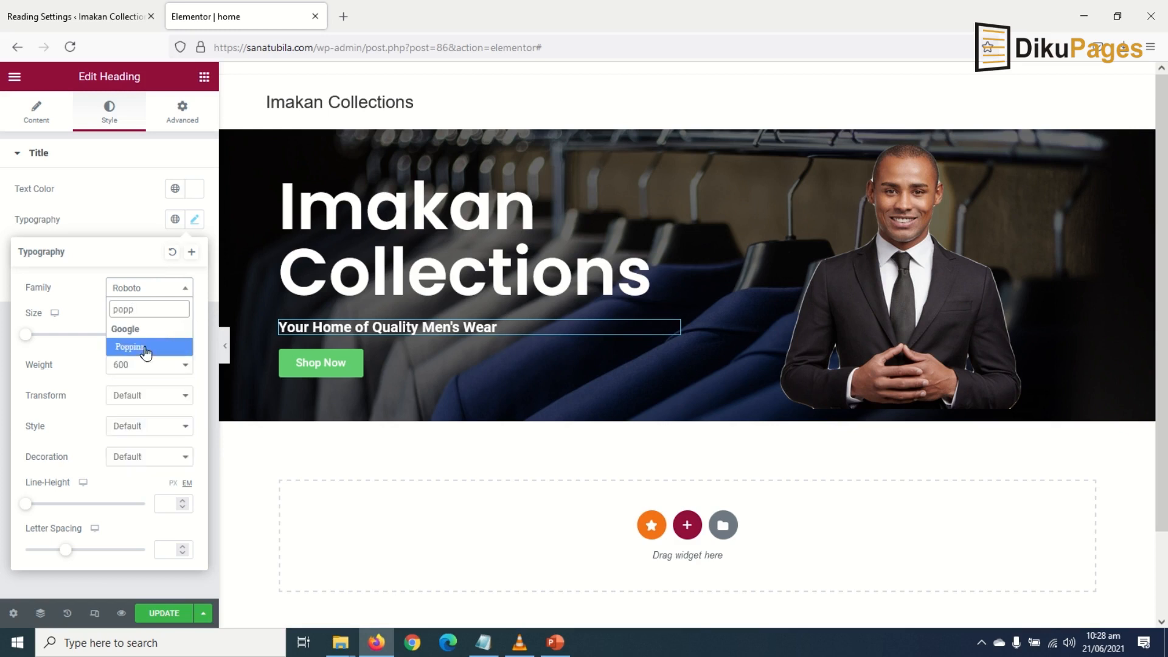
click(130, 347)
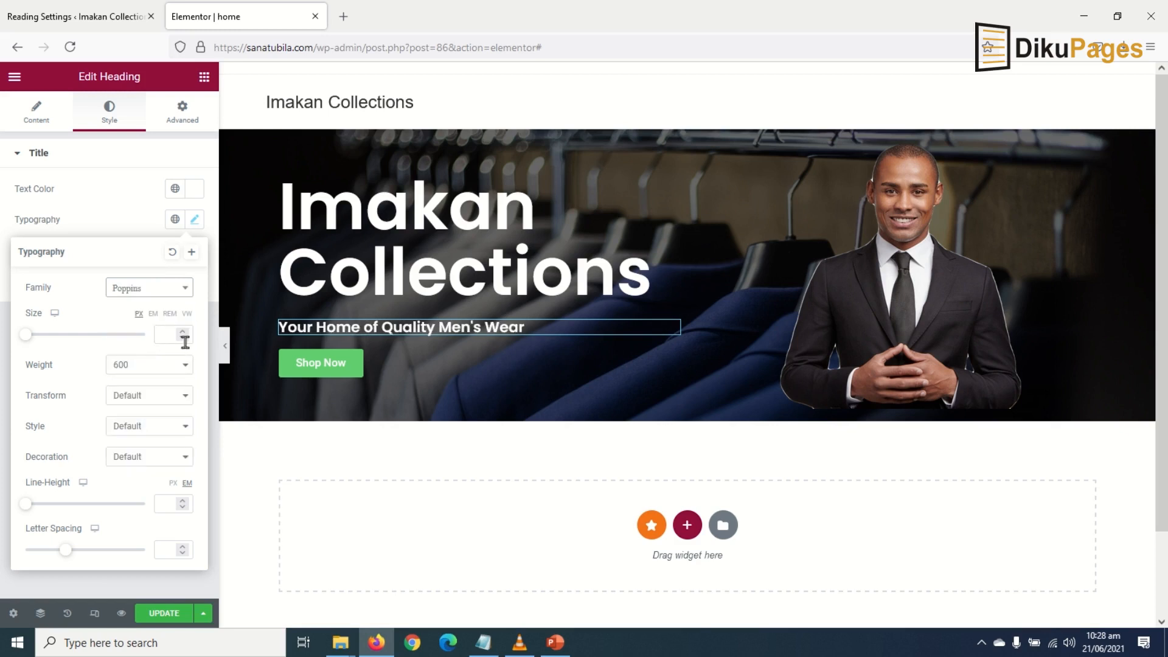
mouse_move(124, 357)
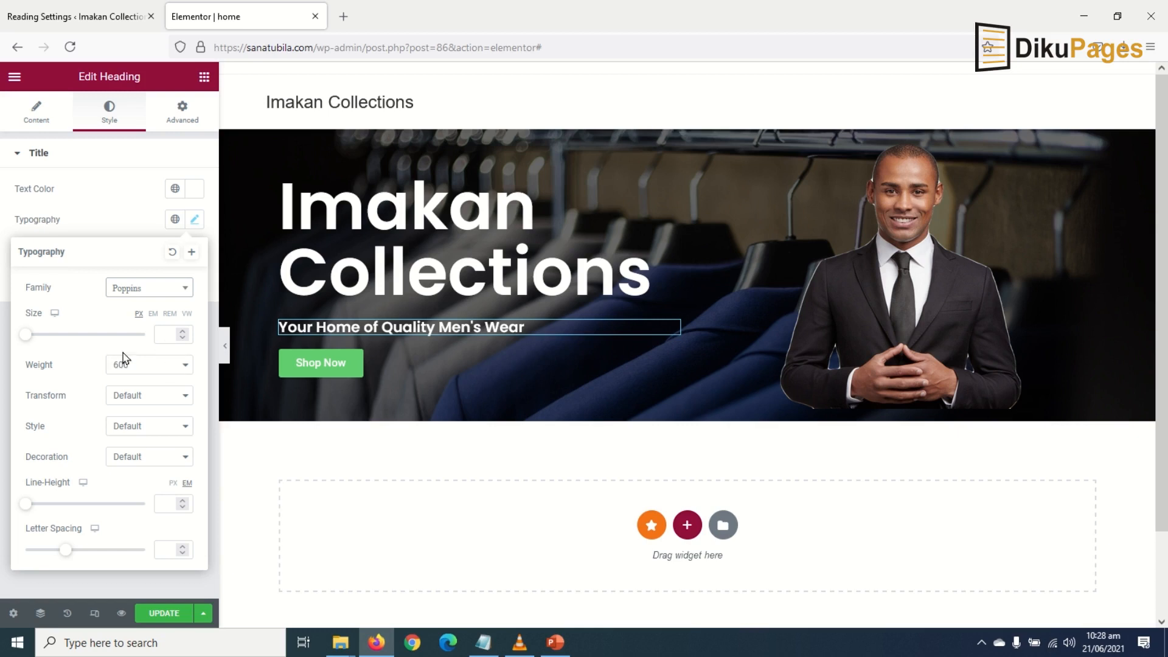
mouse_move(191, 252)
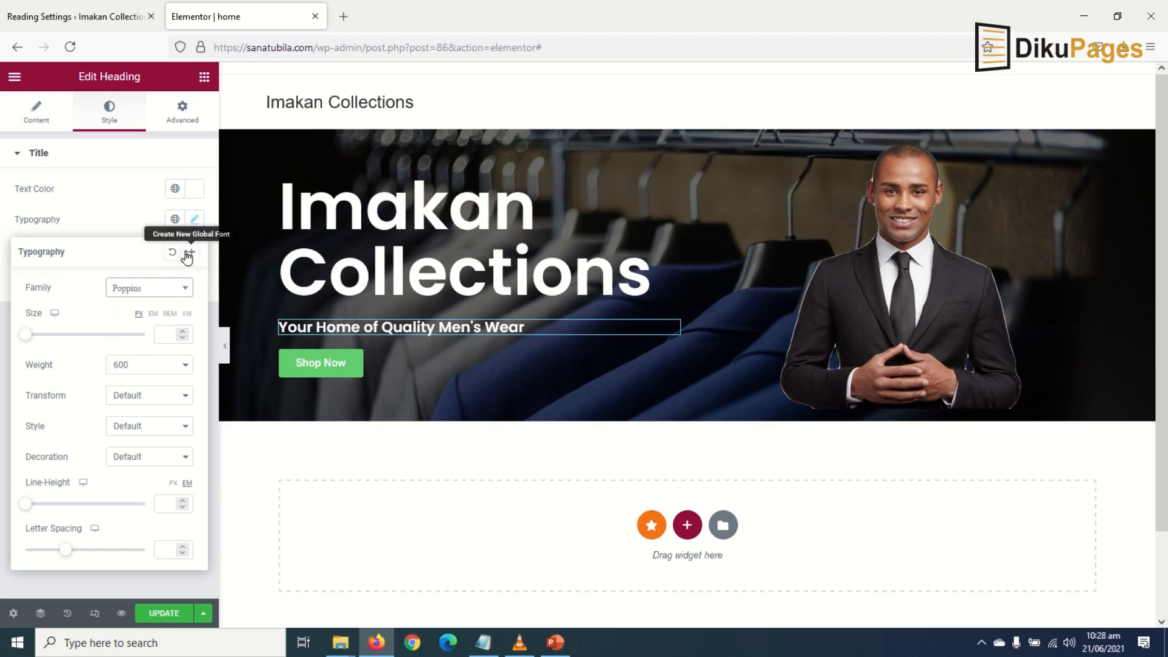
mouse_move(191, 258)
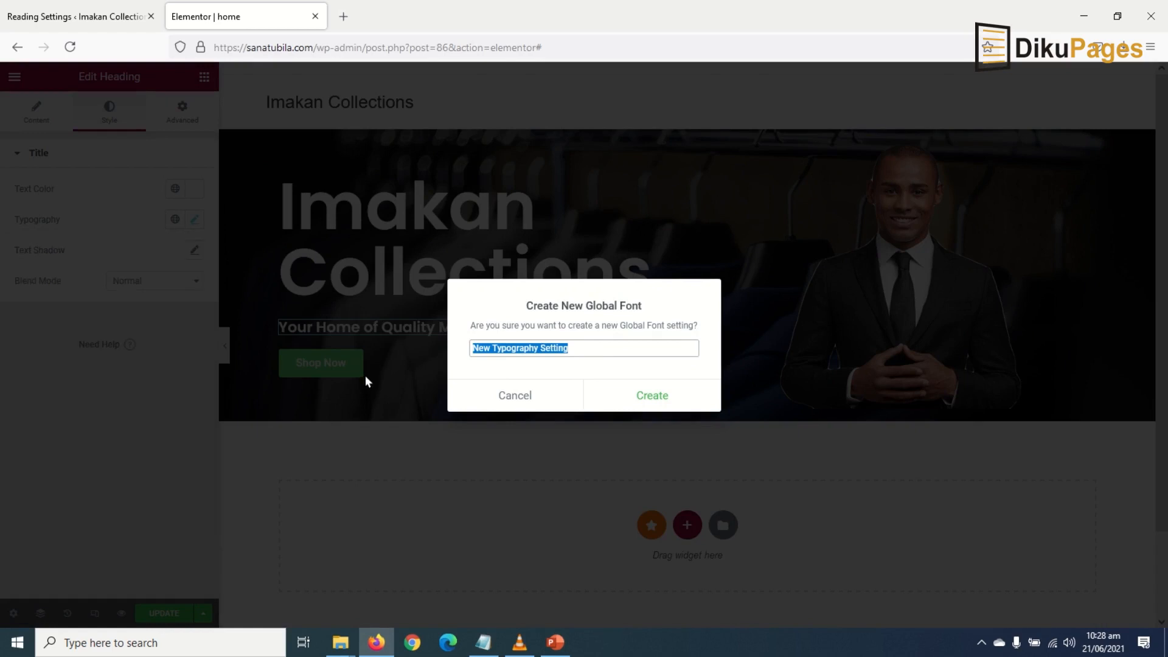
Create a global font named 'Poppings' from the tagline typography and set its size to 32 px
text(Po)
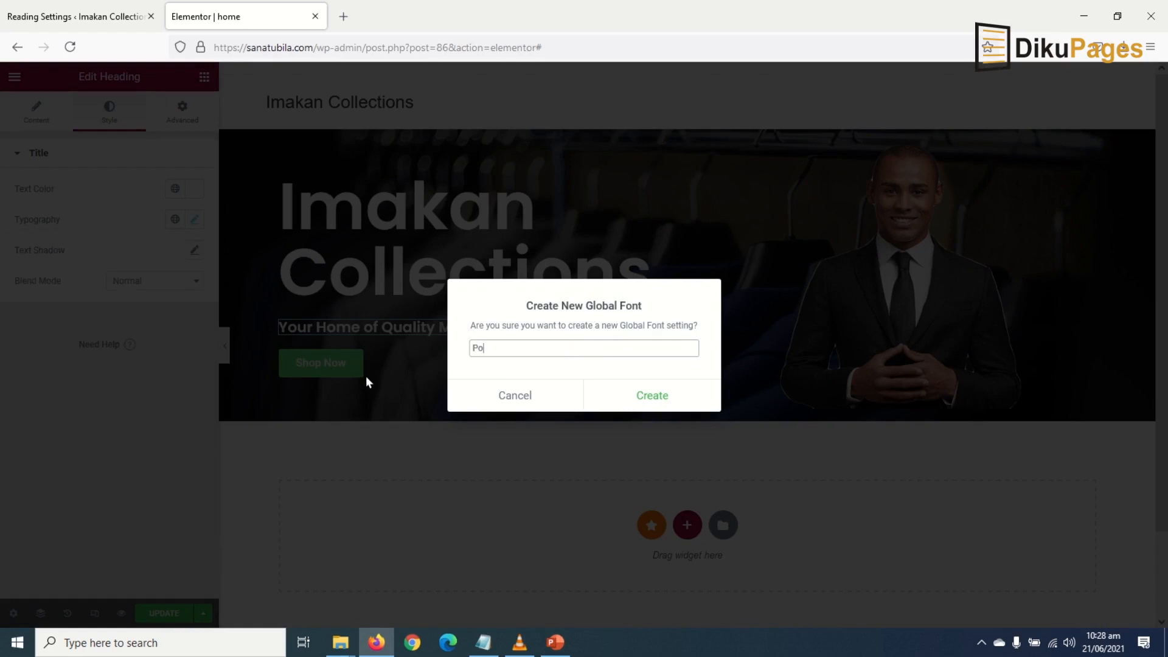
text(ppings)
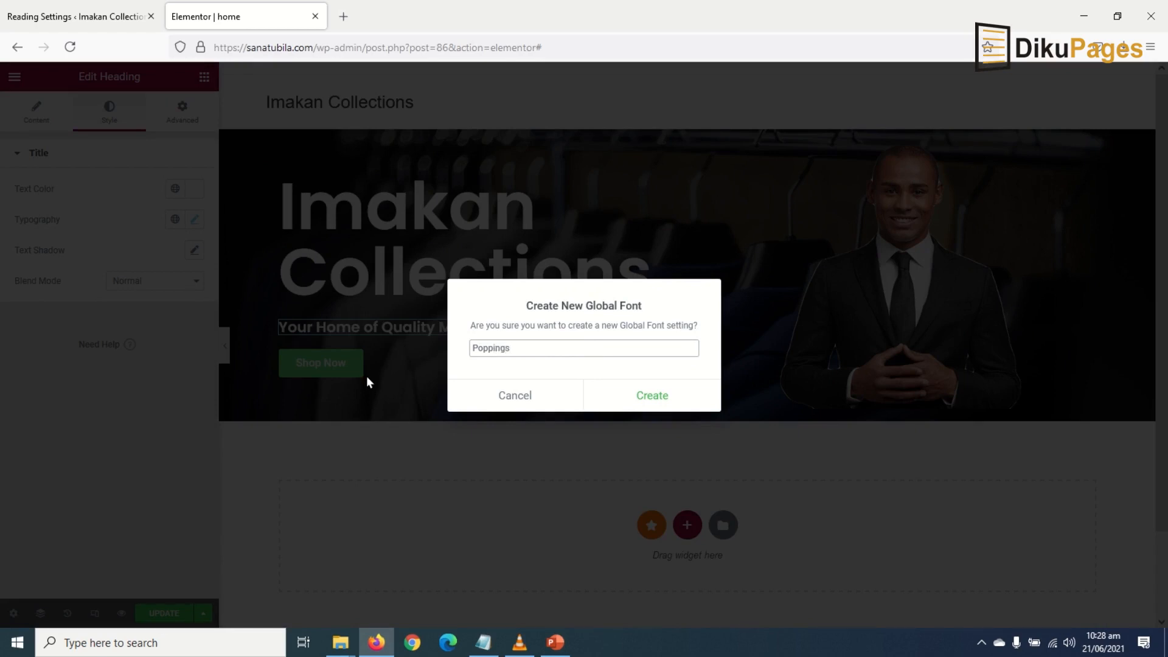
mouse_move(562, 377)
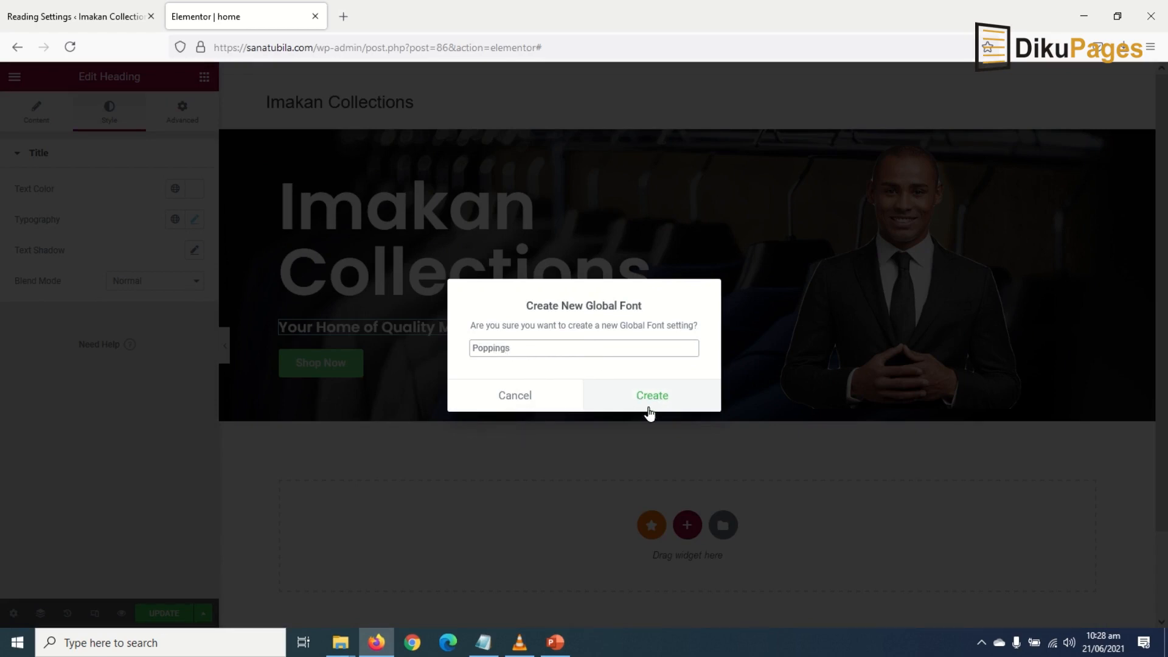
click(650, 394)
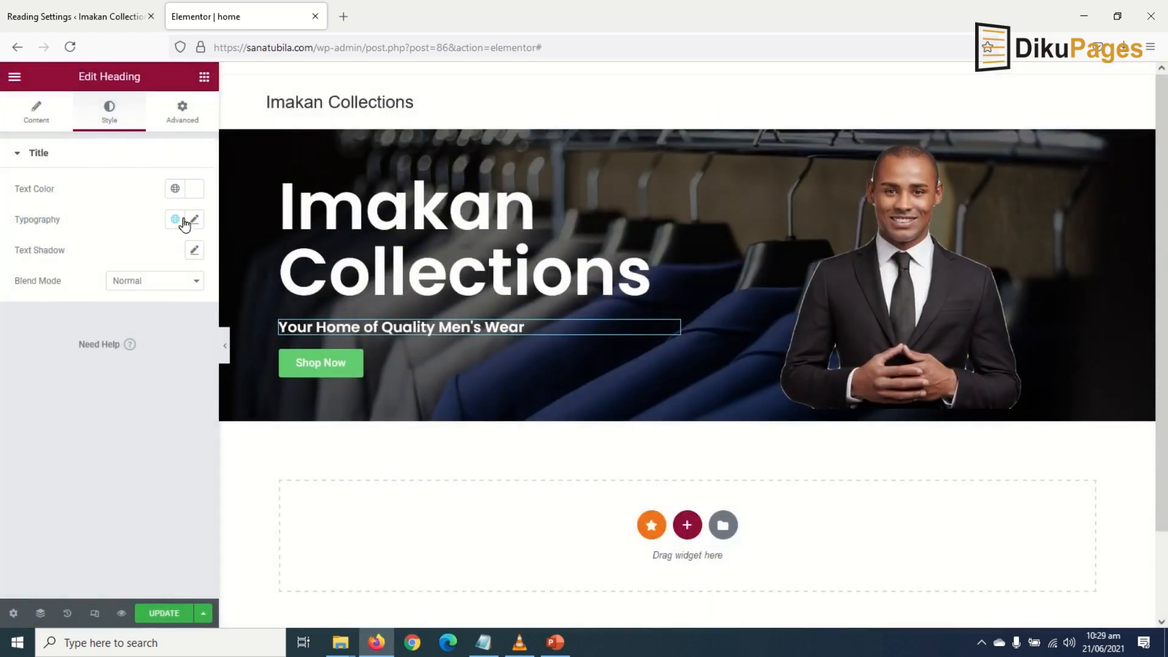
click(174, 219)
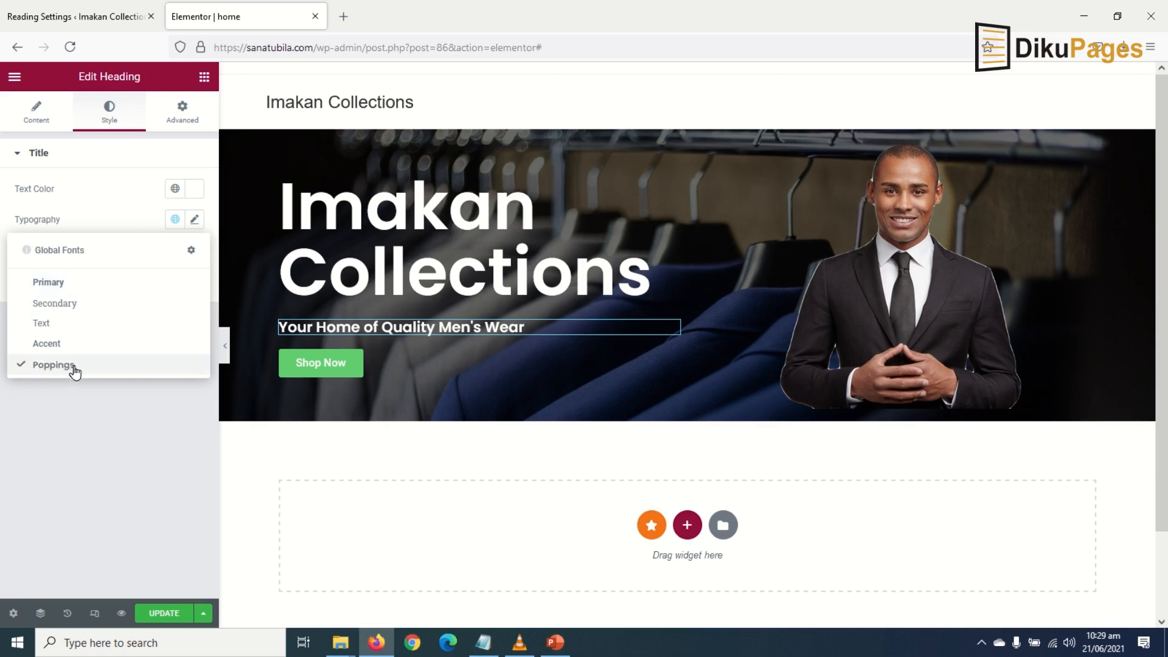
mouse_move(83, 375)
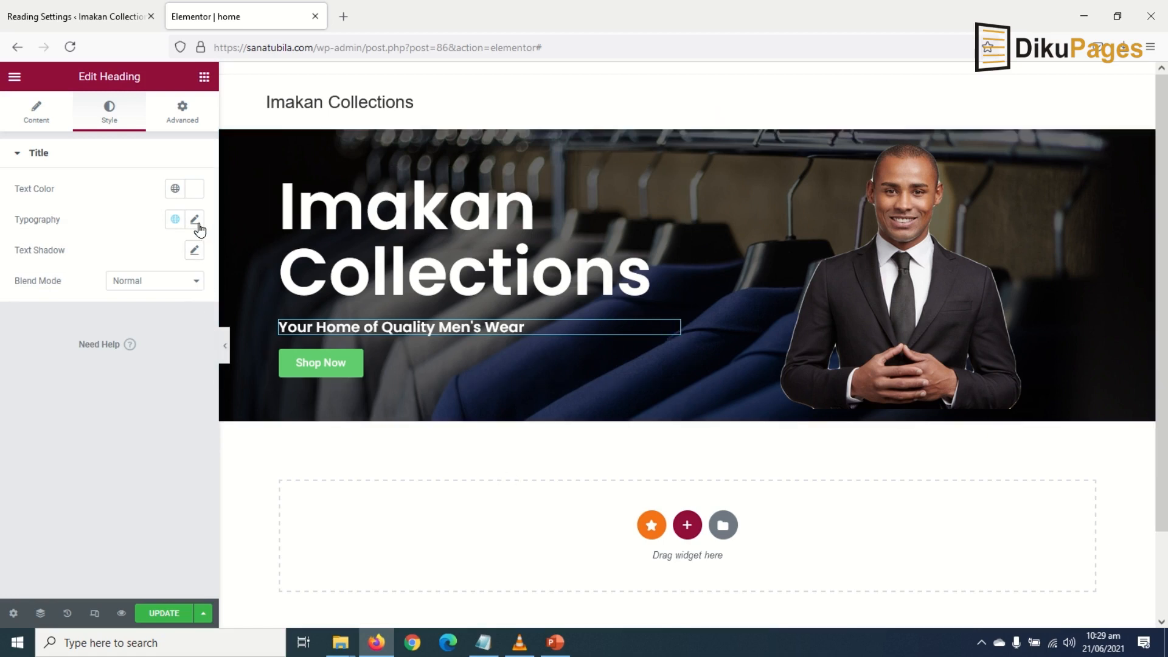
click(195, 219)
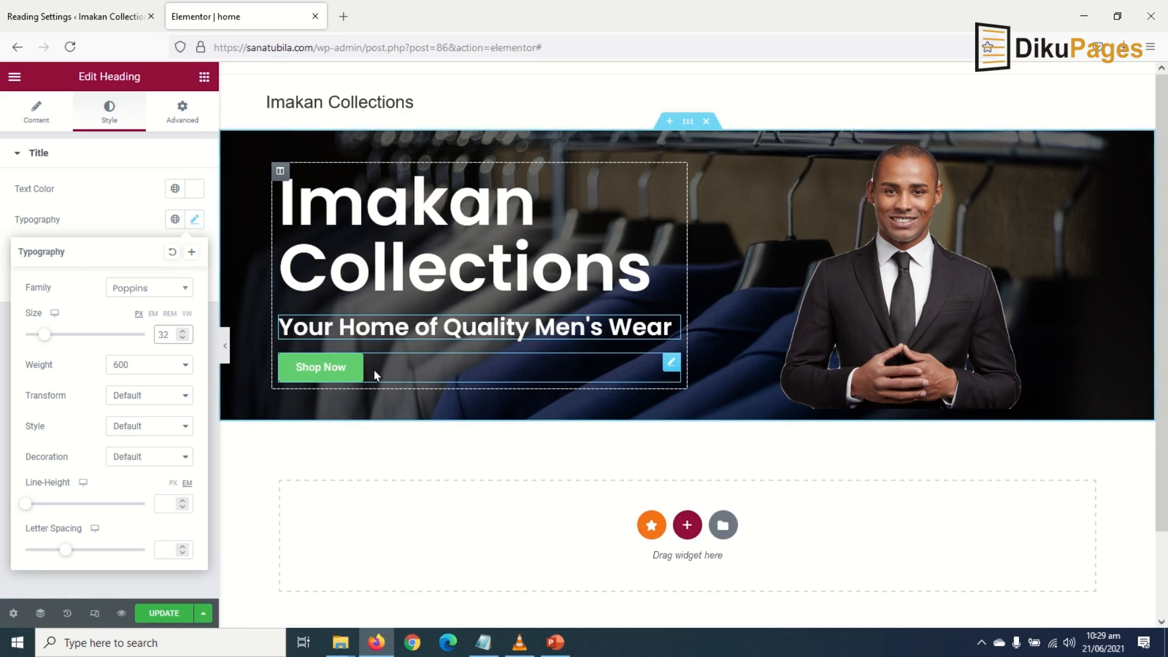
Set the Shop Now button's size to Large
click(320, 366)
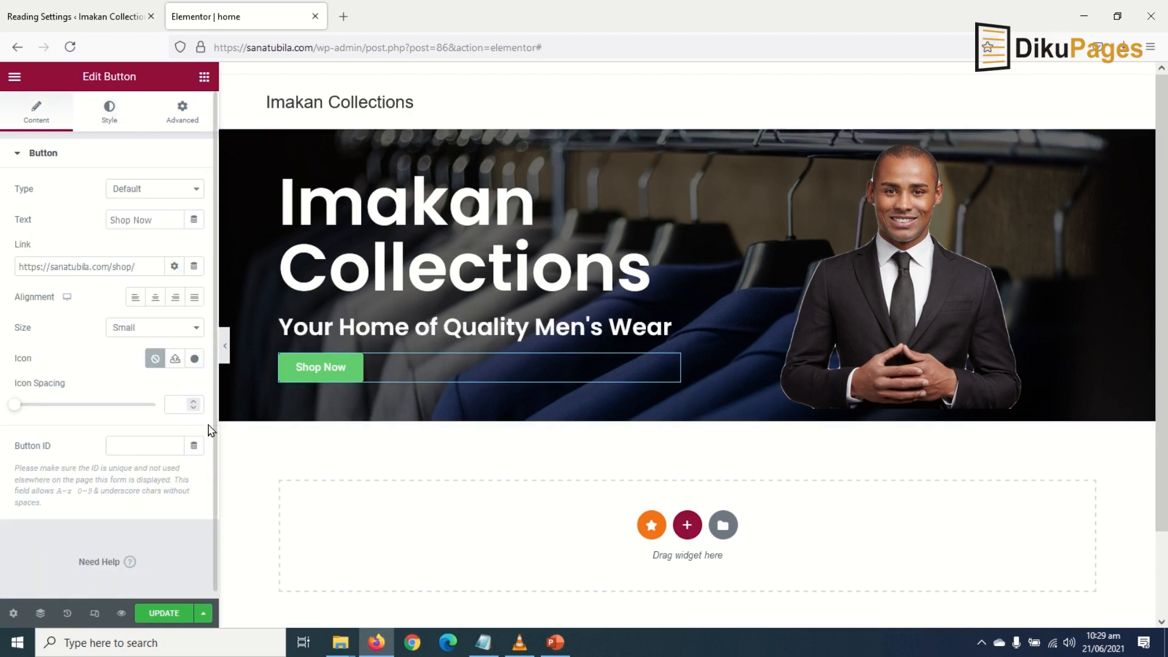
mouse_move(157, 345)
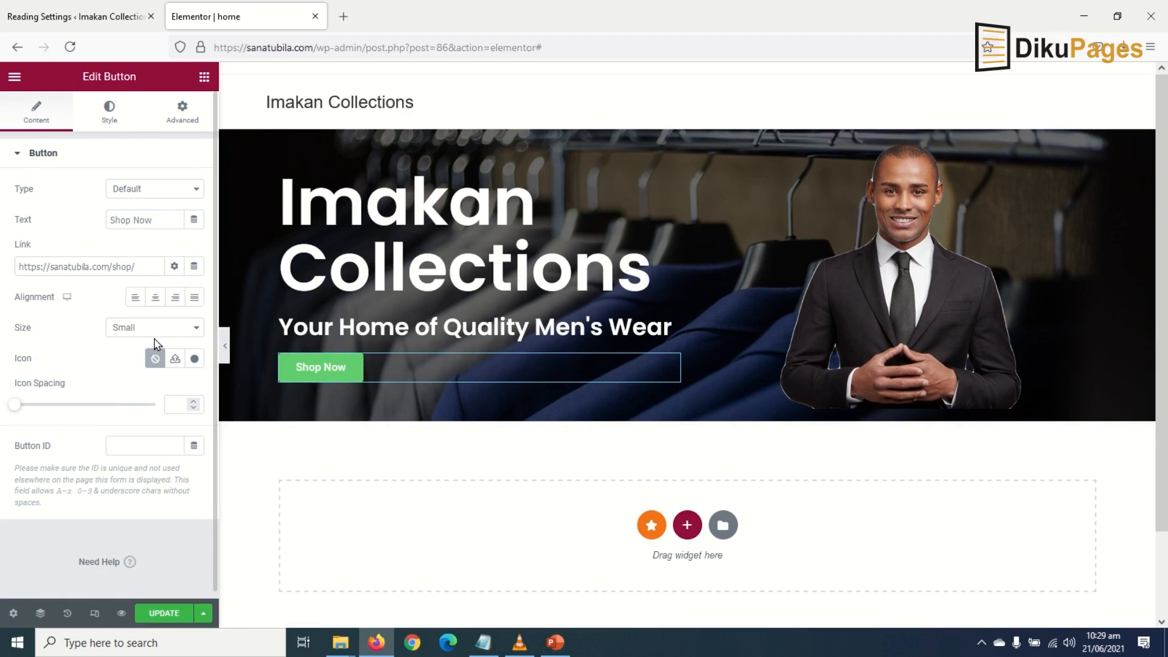
click(155, 327)
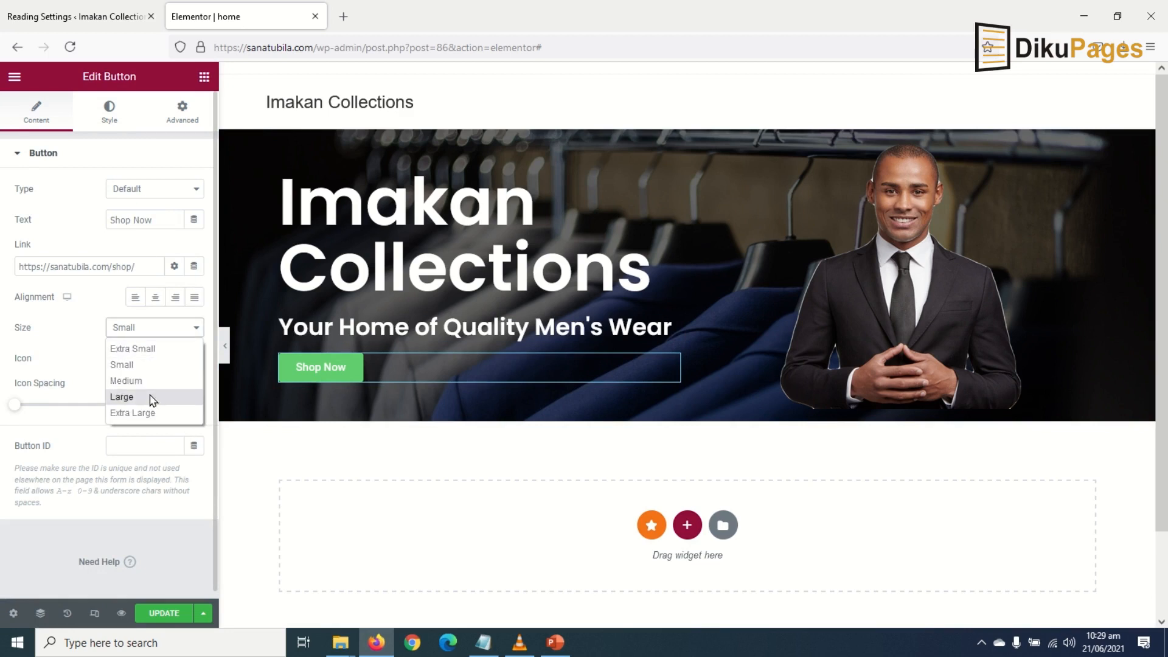
click(125, 380)
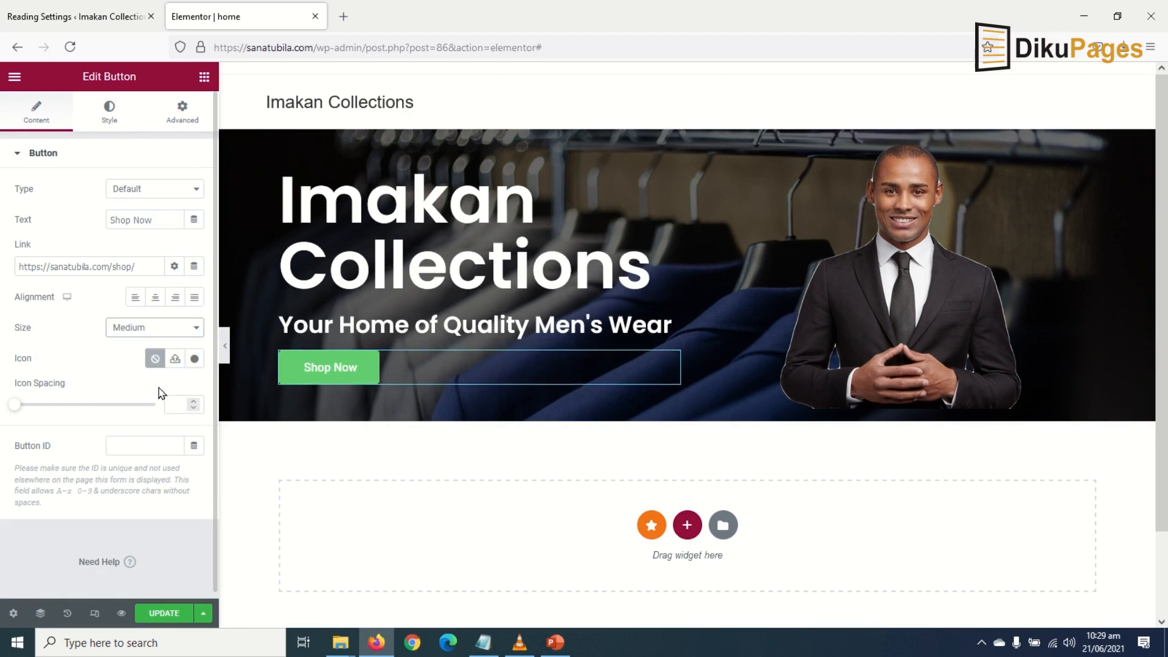
click(153, 327)
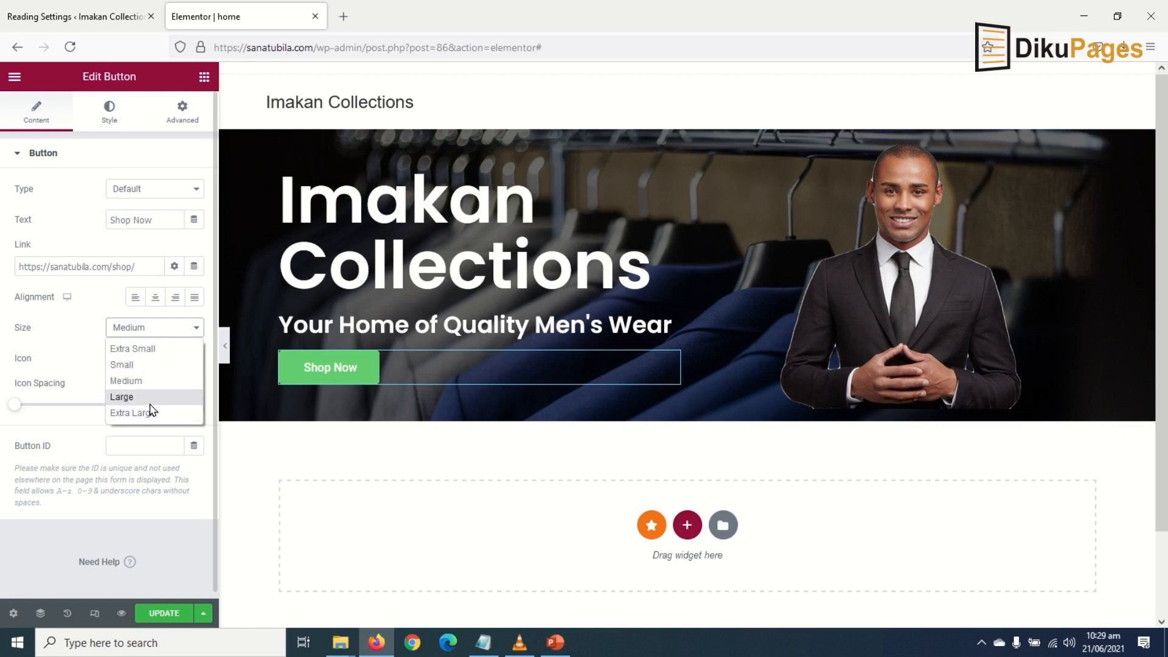
click(120, 397)
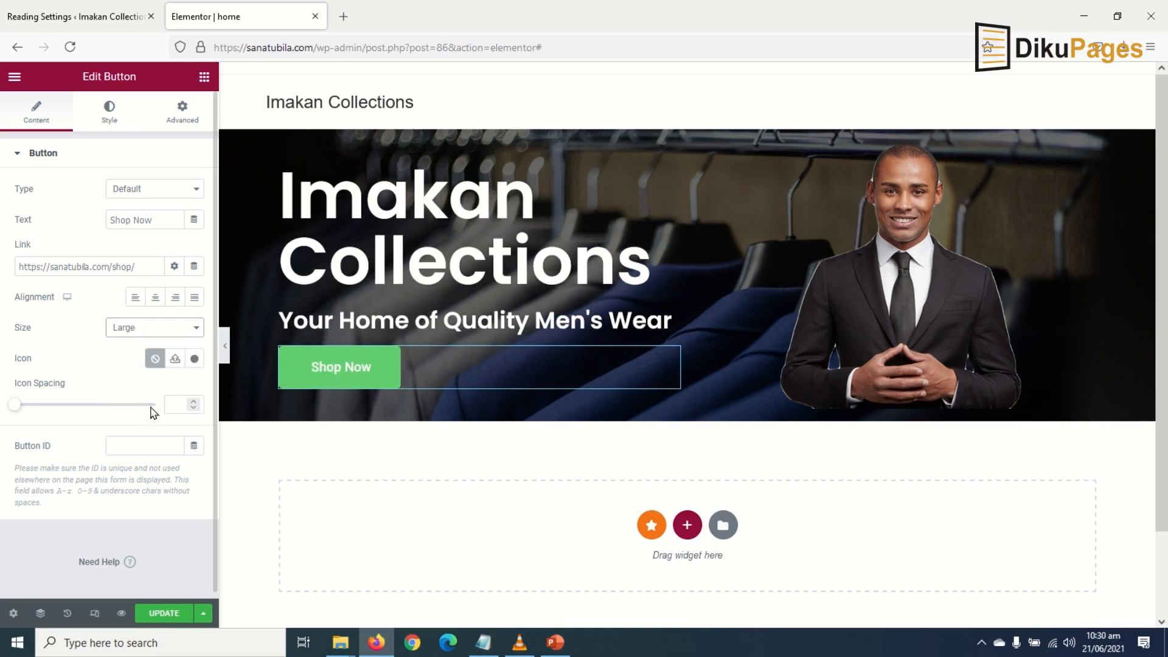
mouse_move(135, 363)
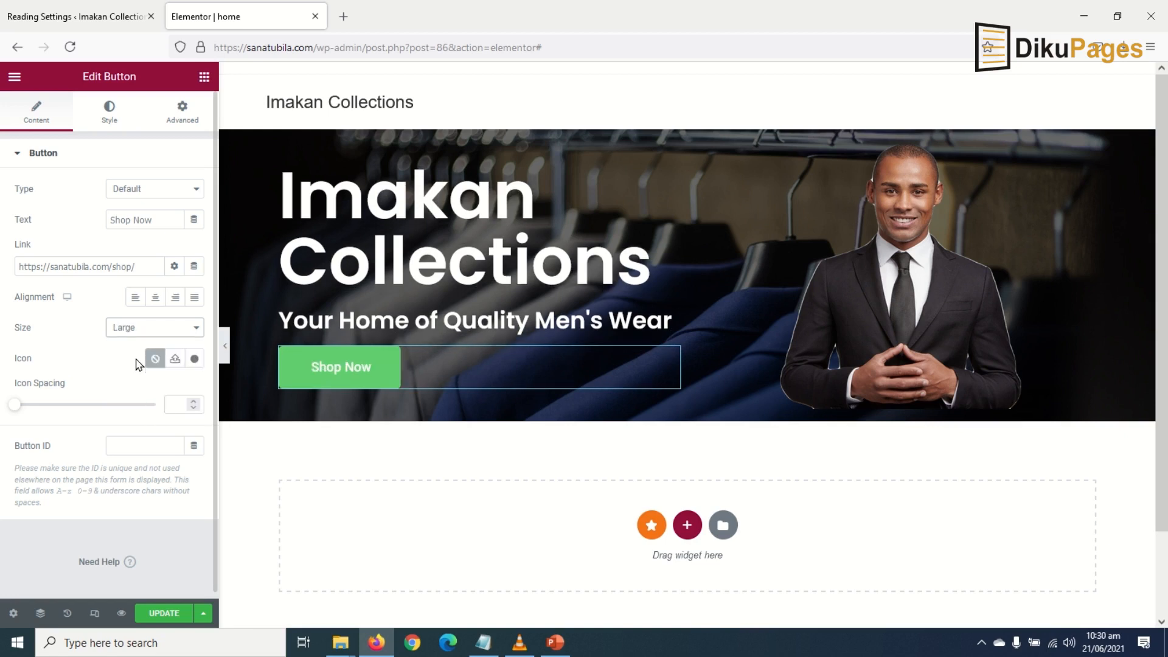
Make the Shop Now button's background colour fully transparent via the Style colour picker
click(108, 112)
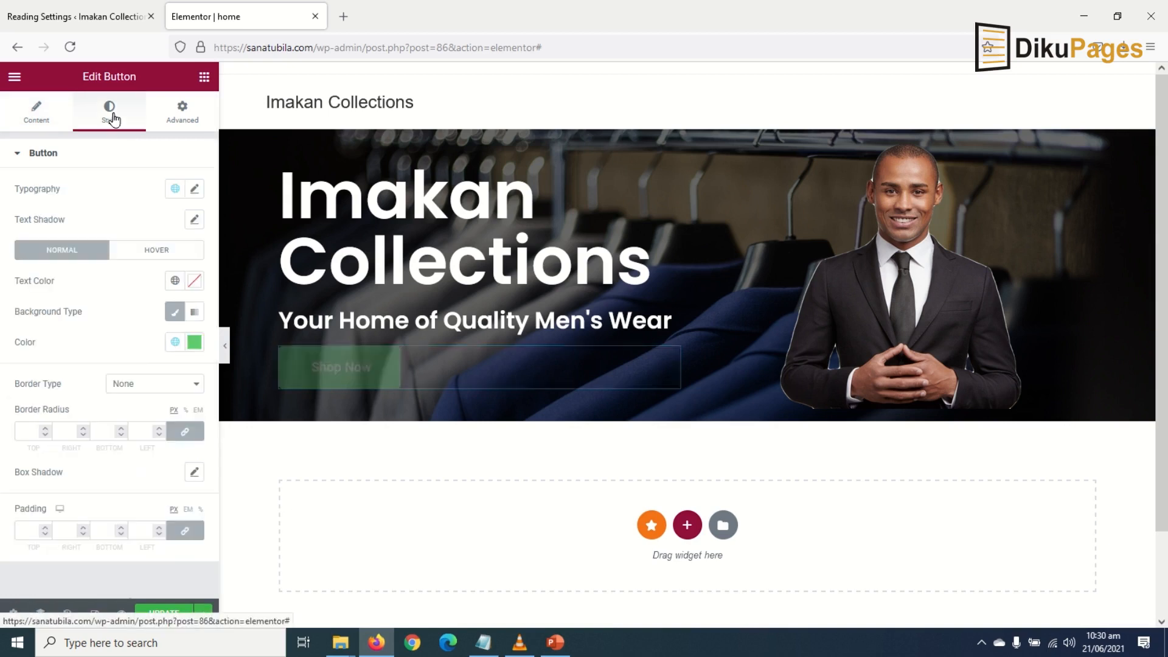
click(338, 366)
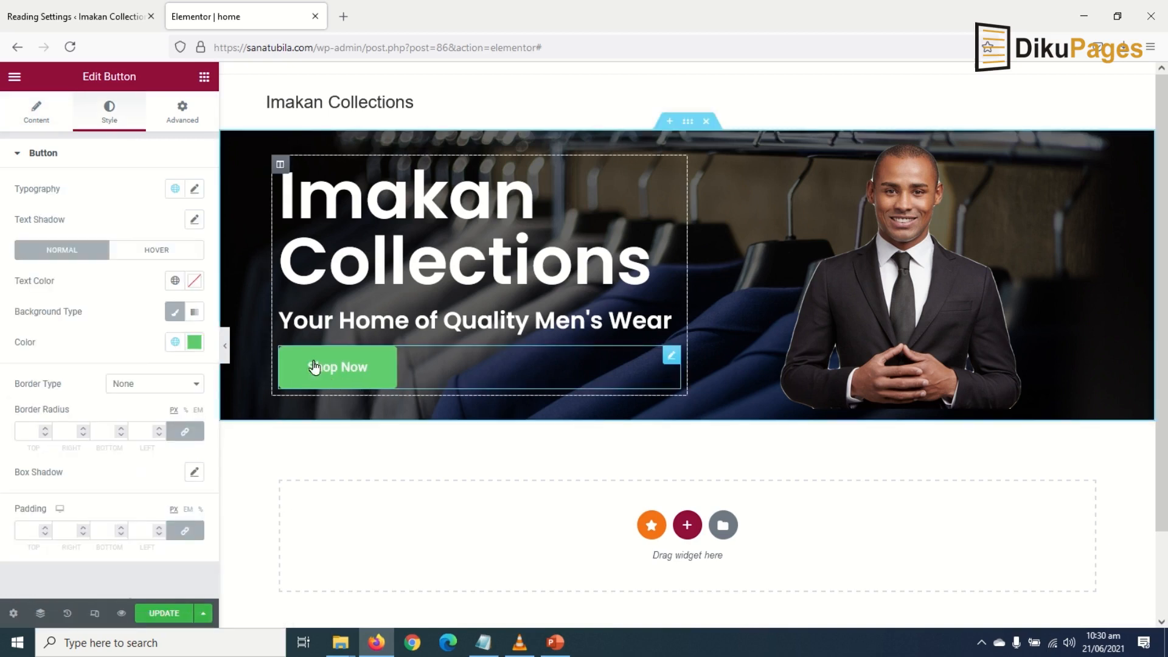
click(193, 342)
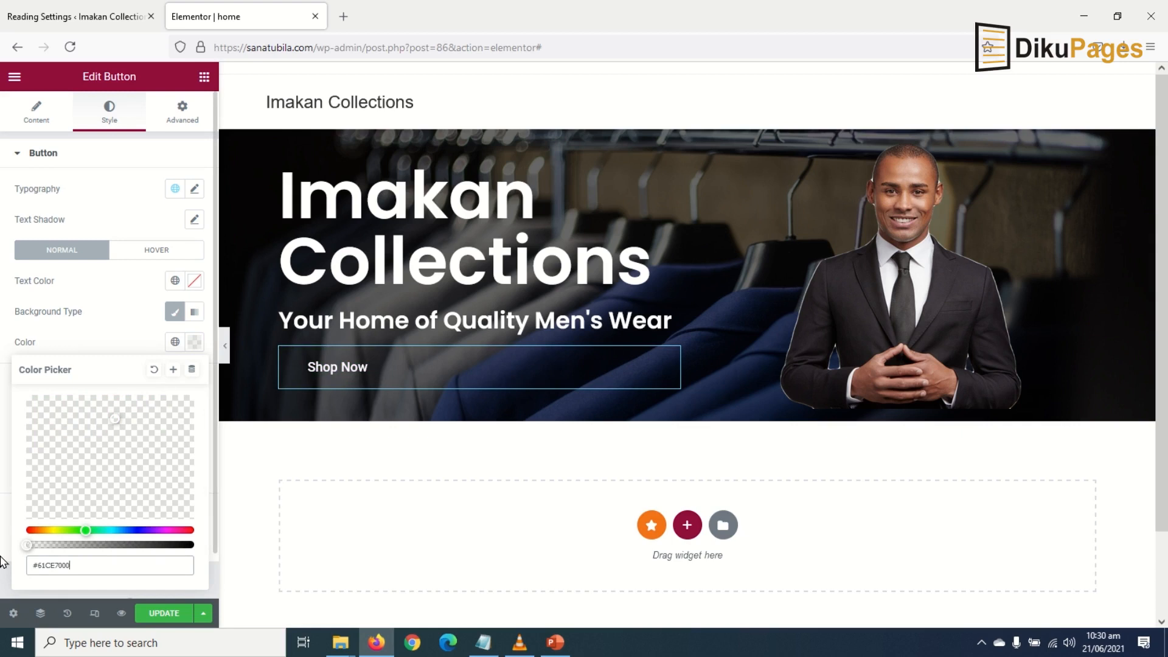
mouse_move(195, 311)
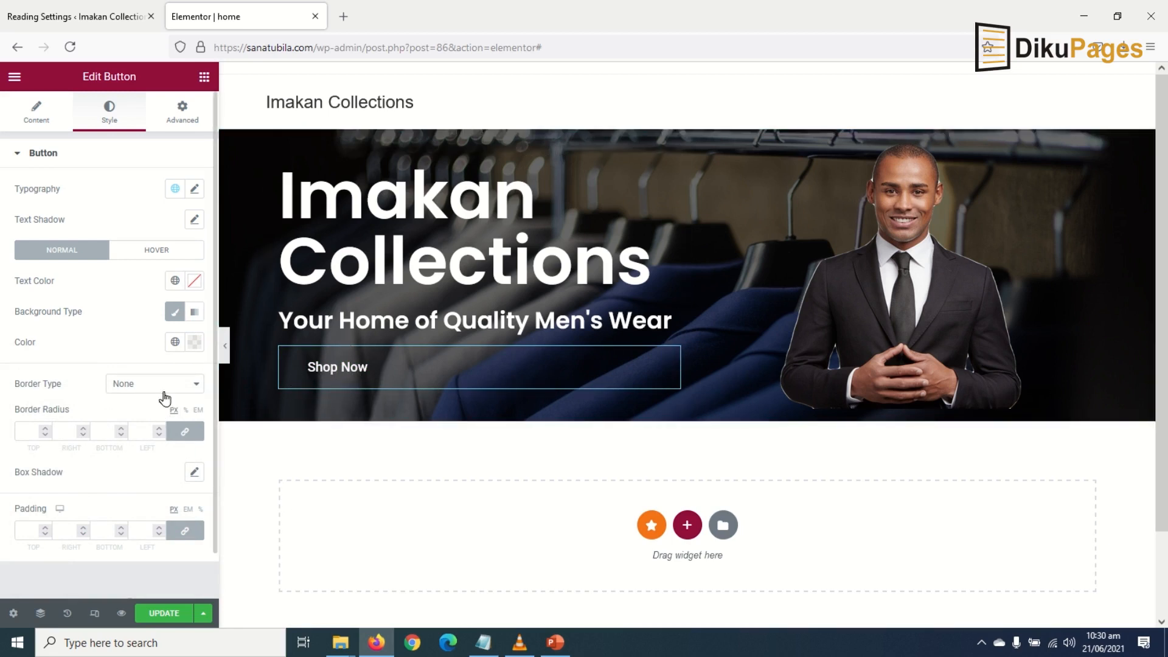
mouse_move(170, 386)
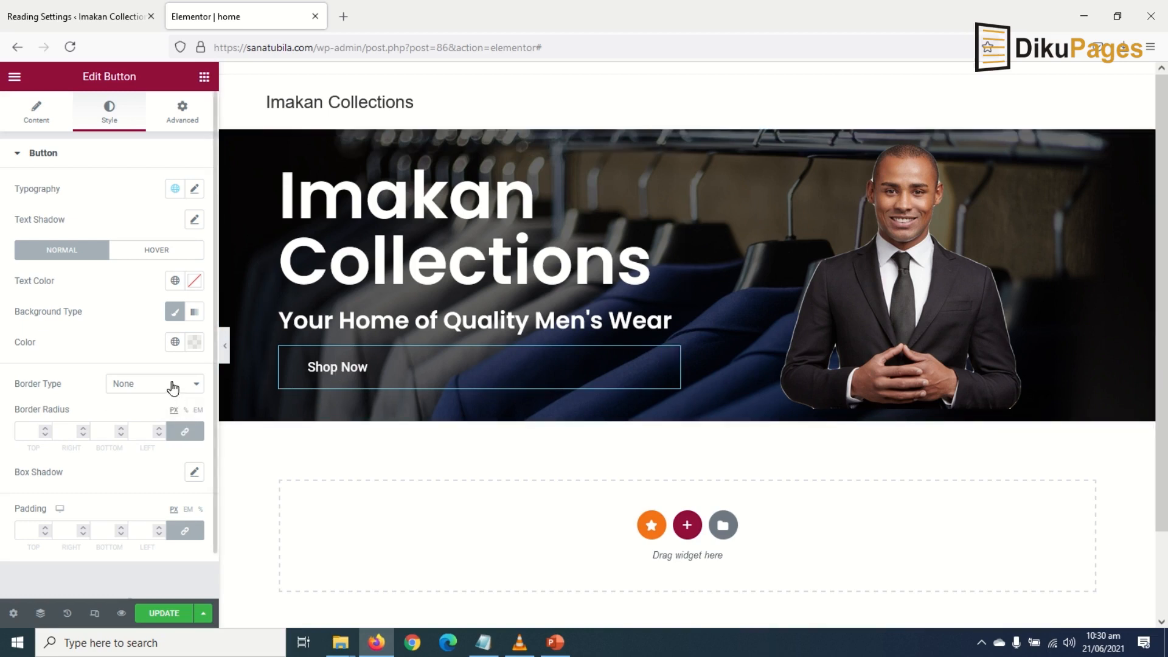
Give the button a solid 2 px border and a corner radius of 50
click(155, 383)
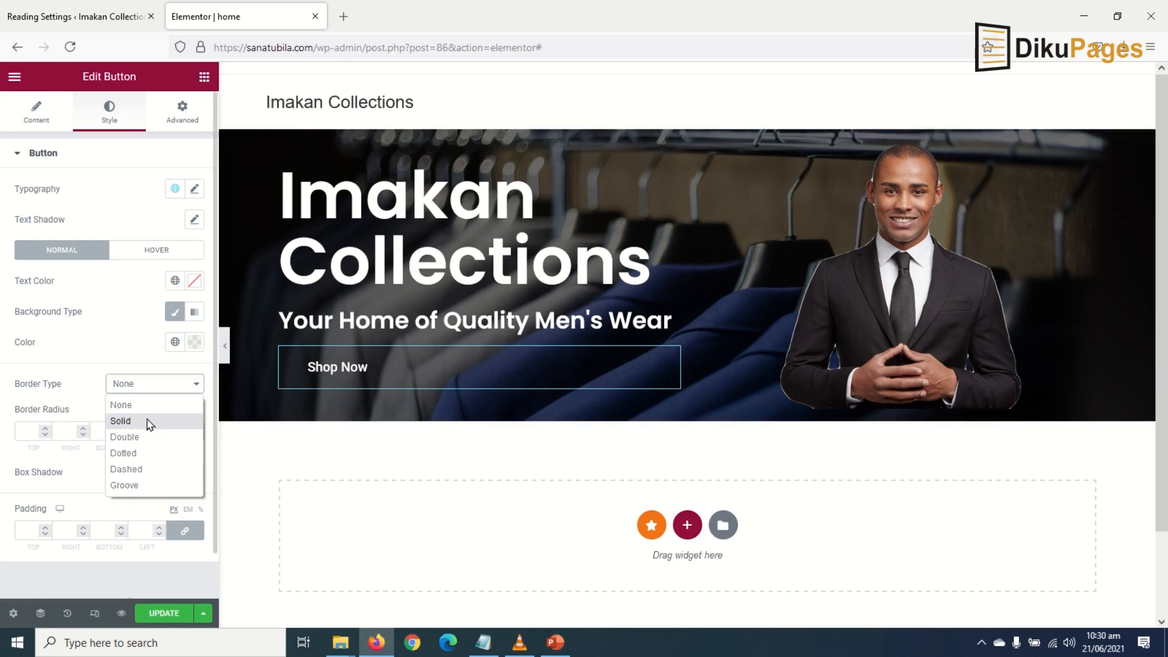
click(120, 420)
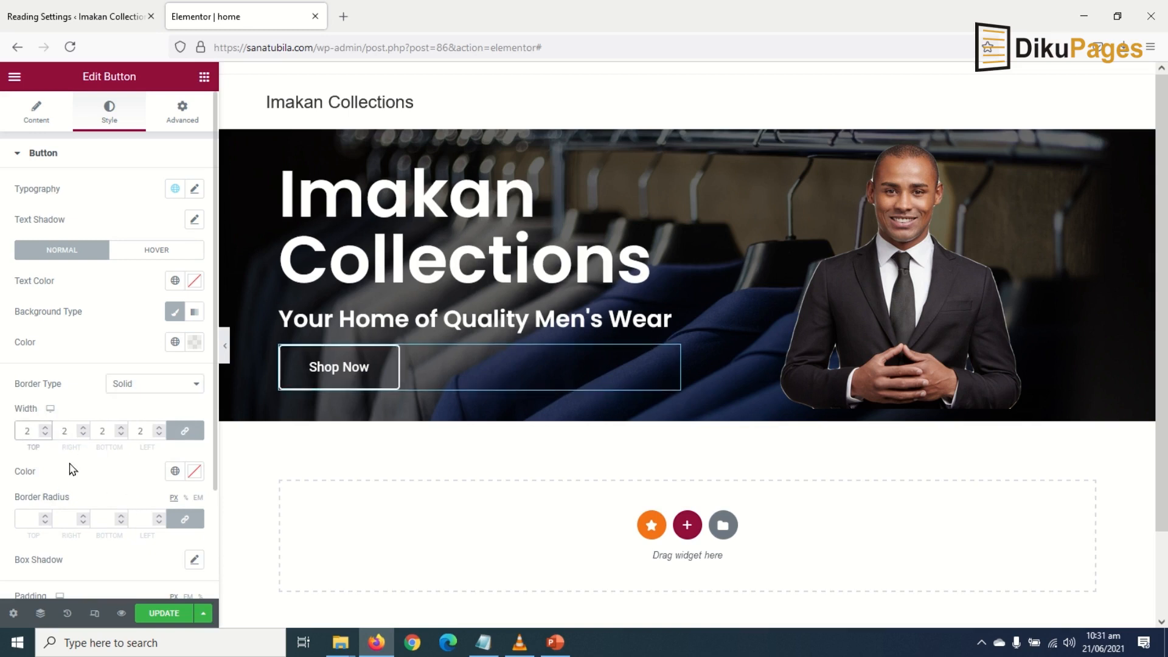
mouse_move(170, 423)
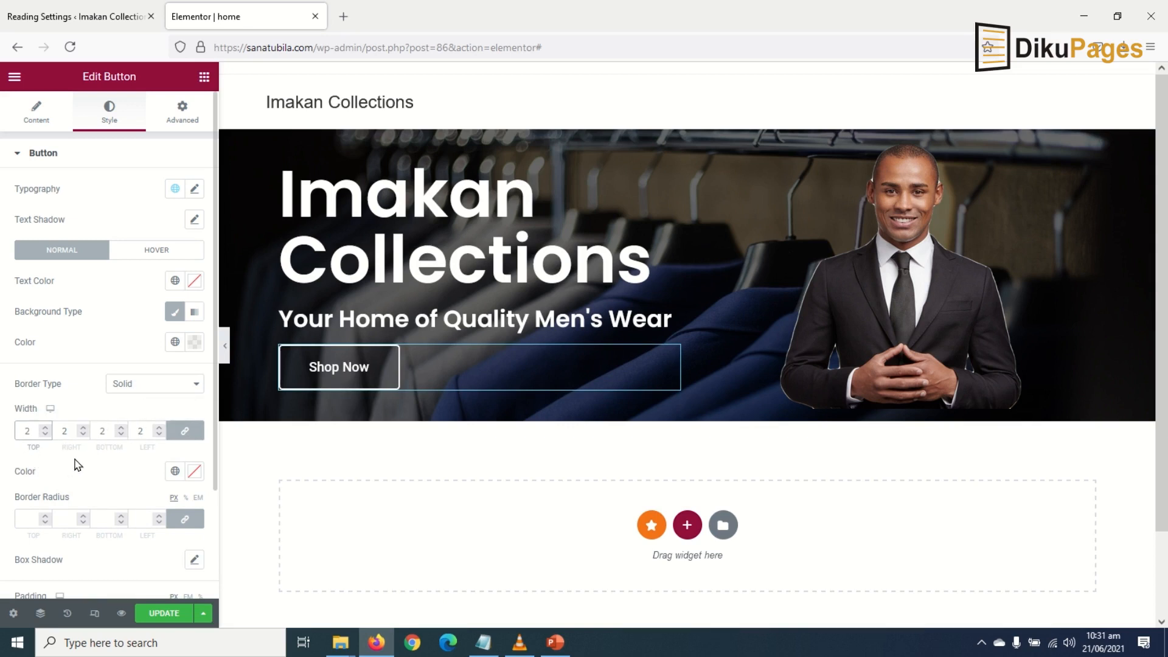
mouse_move(144, 402)
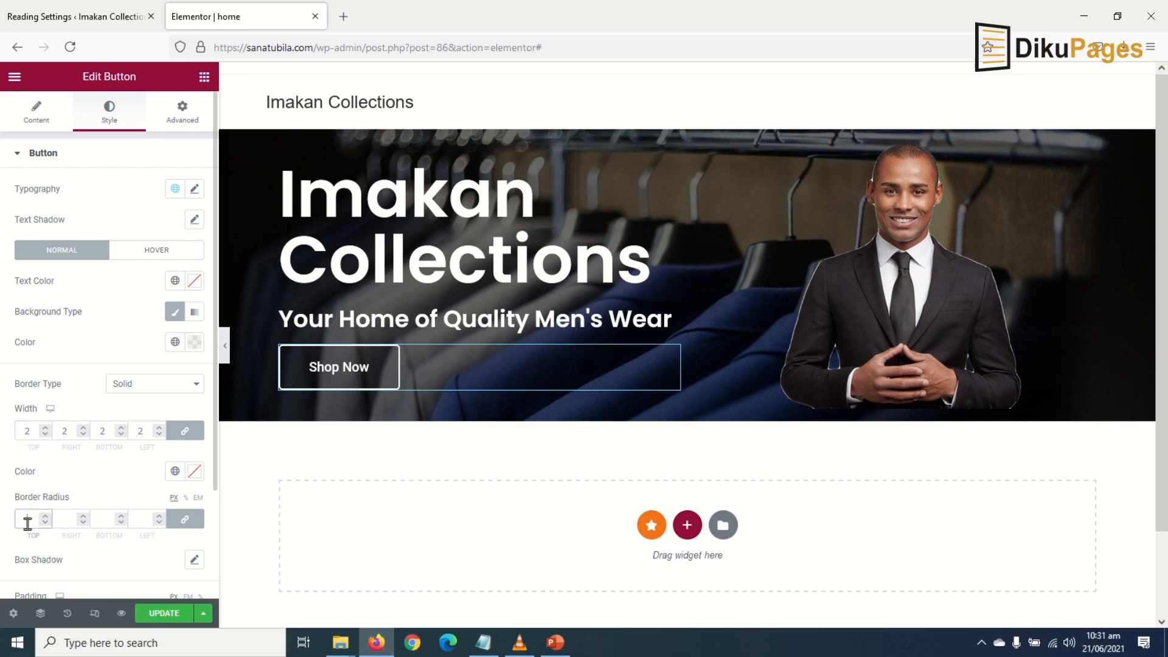
mouse_move(121, 613)
text(2)
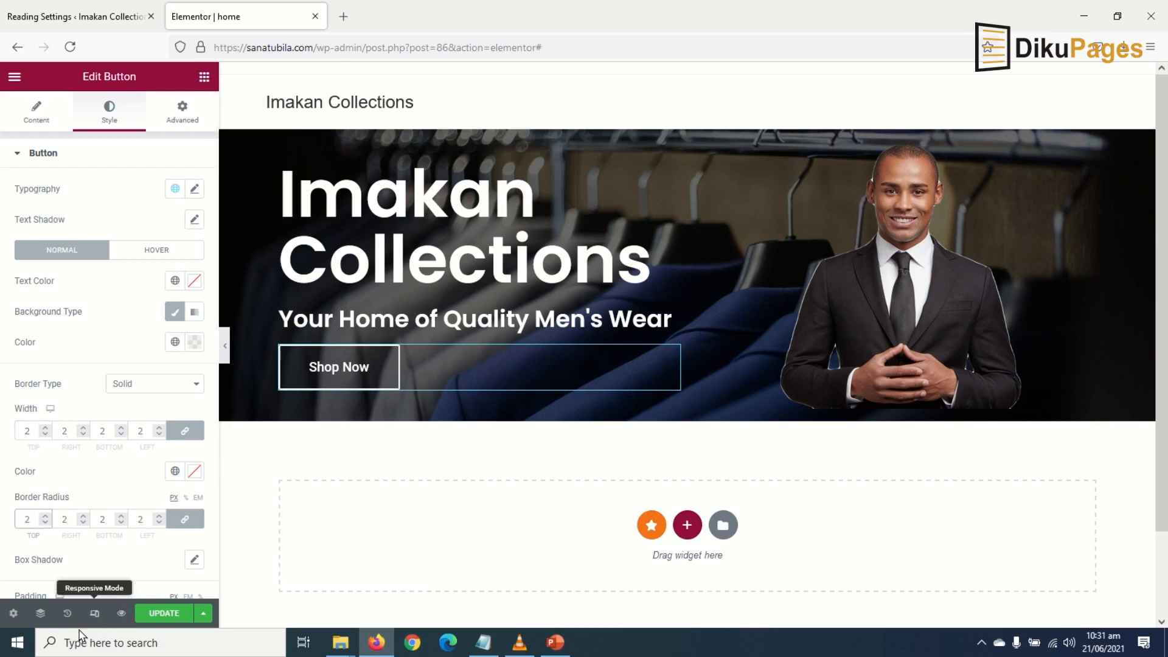
click(26, 518)
text(50)
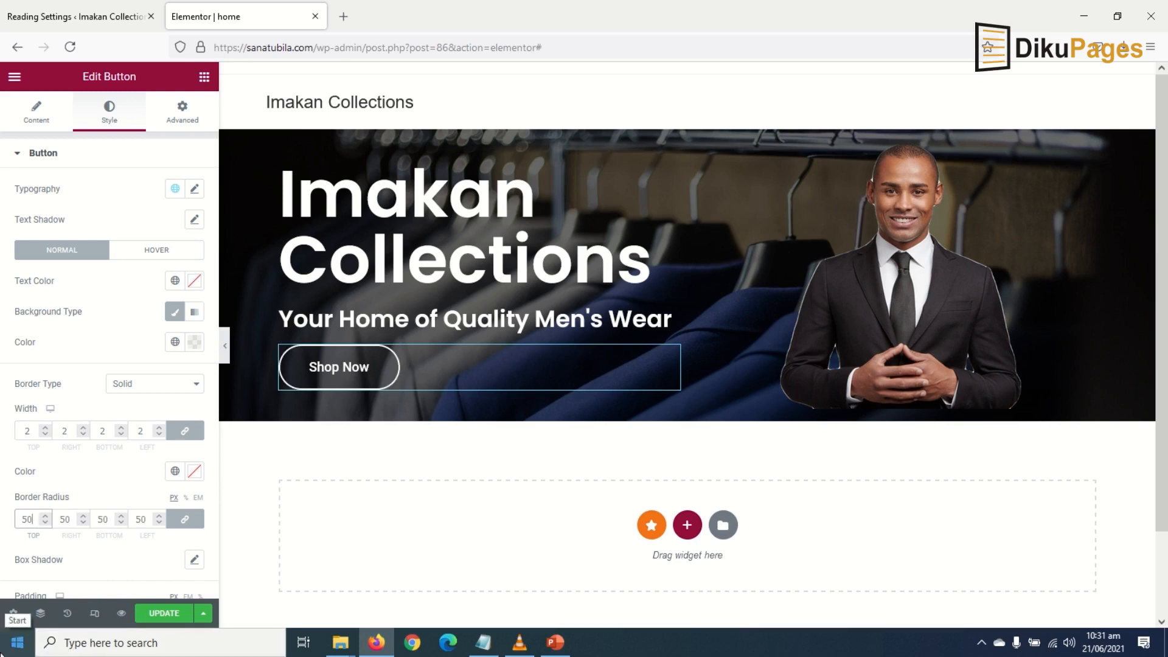
mouse_move(516, 449)
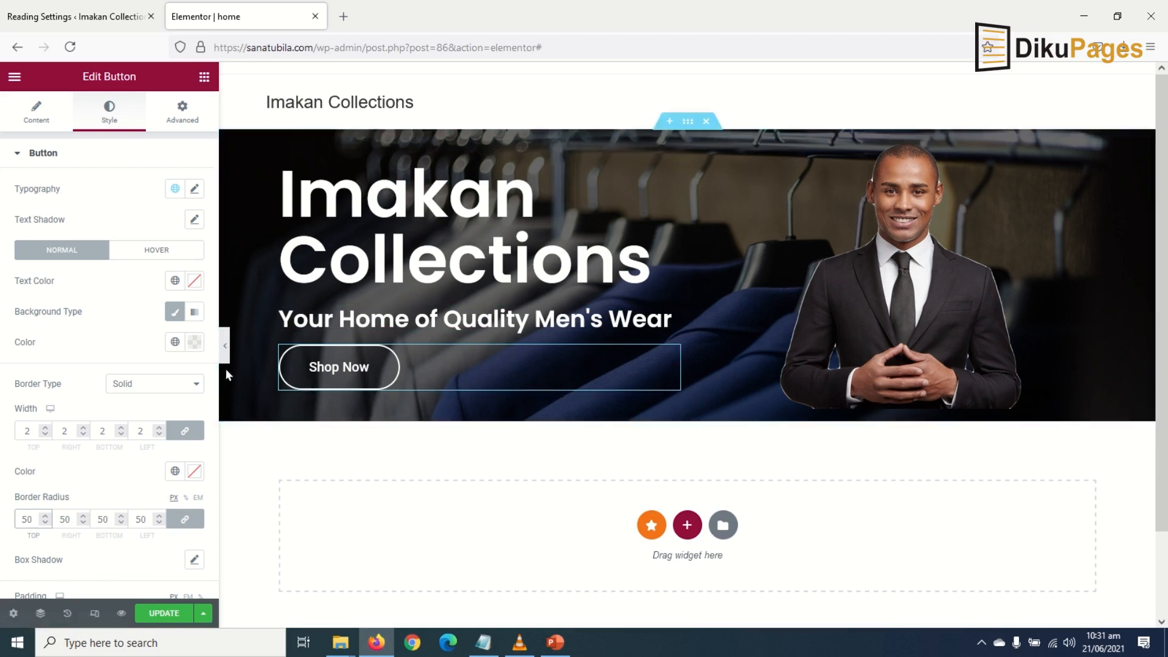
click(223, 344)
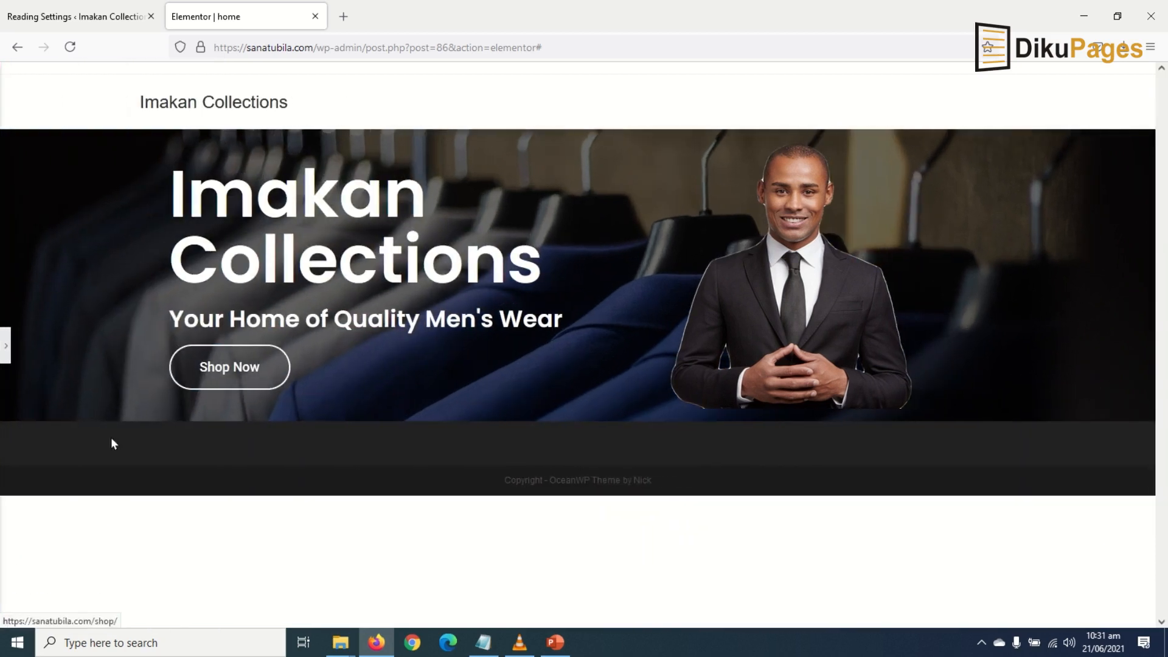
mouse_move(122, 563)
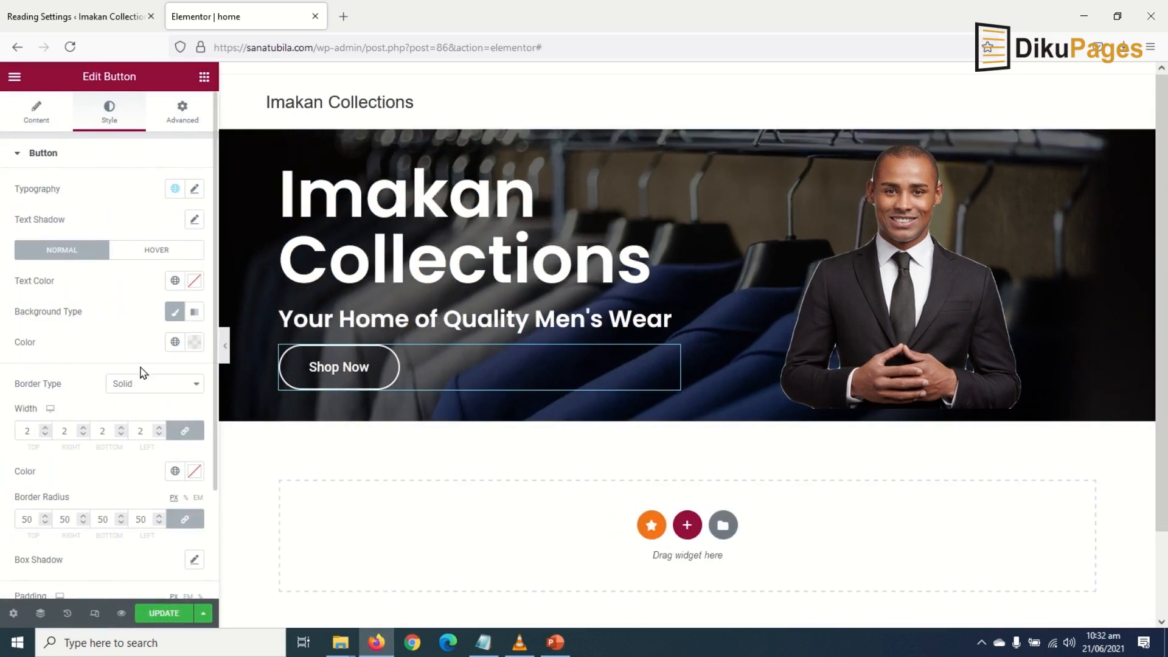
click(339, 366)
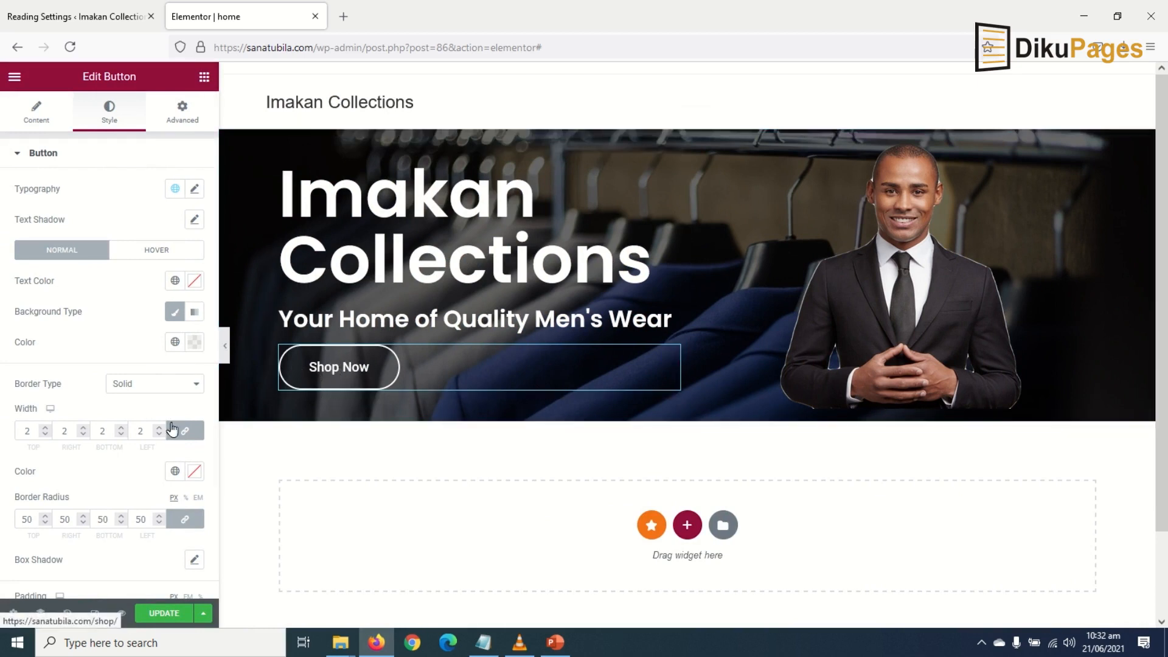
Try Grow, Push and Bounce In hover animations for the button, settling on Grow
click(157, 250)
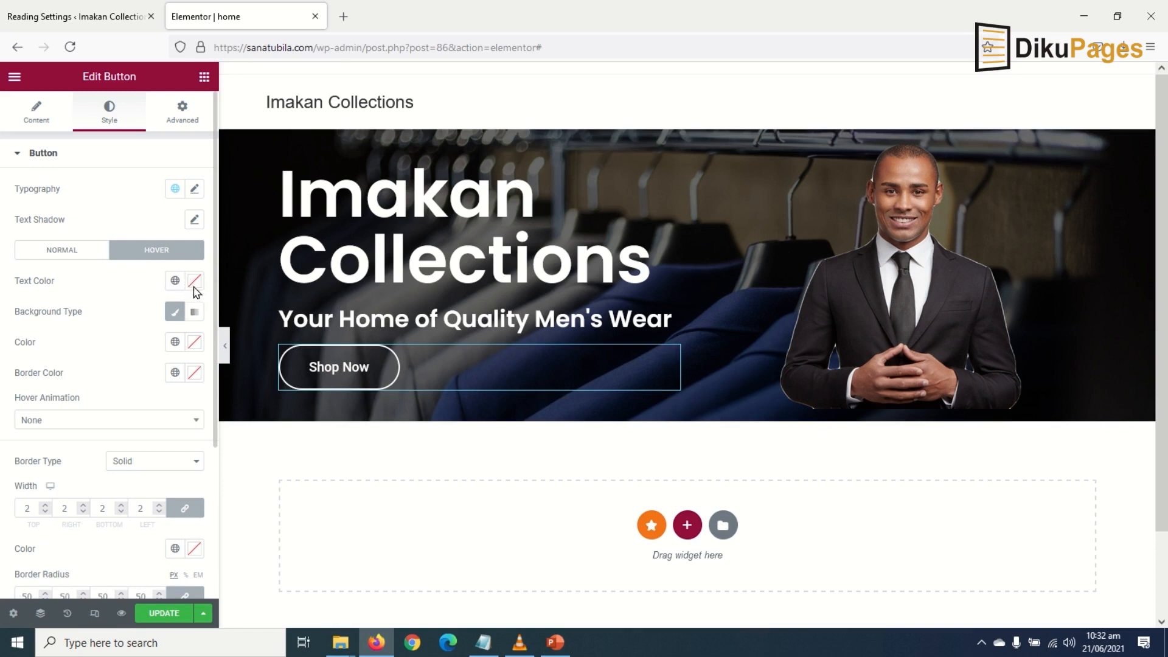
mouse_move(67, 424)
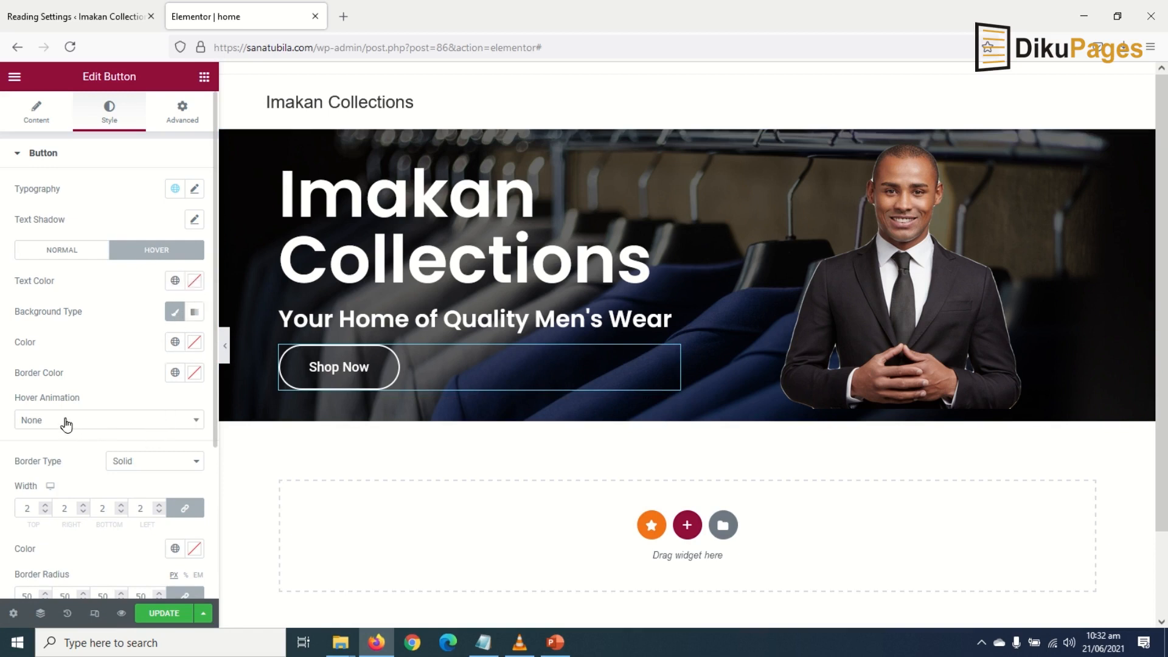
click(108, 419)
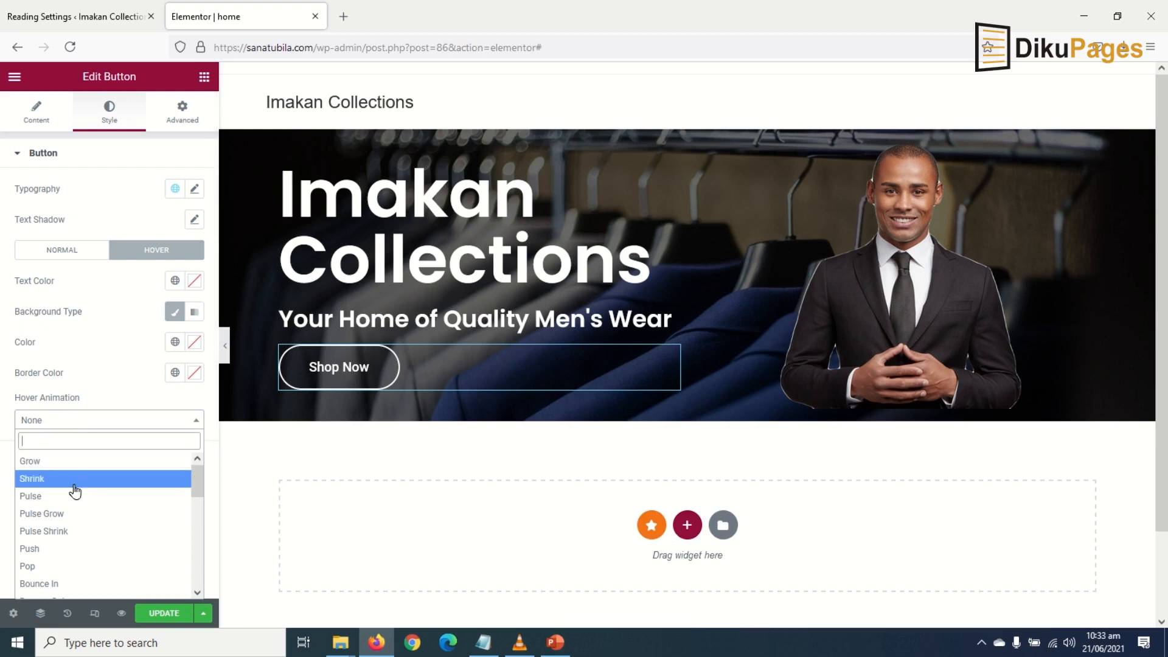
click(29, 460)
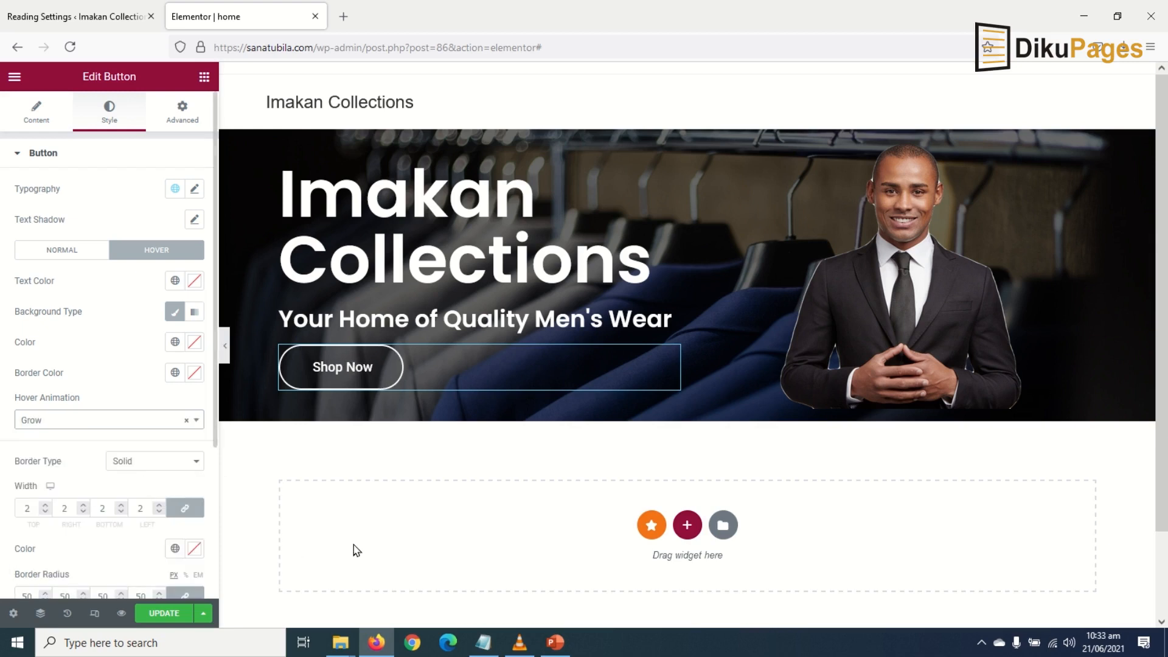
click(342, 366)
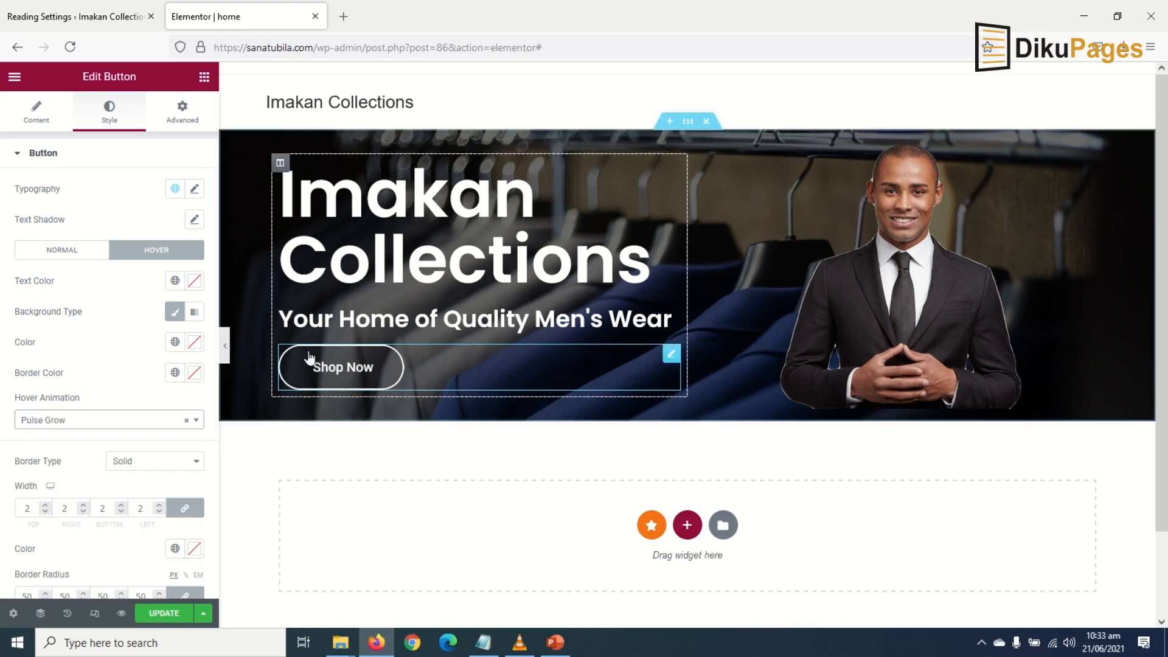
mouse_move(341, 368)
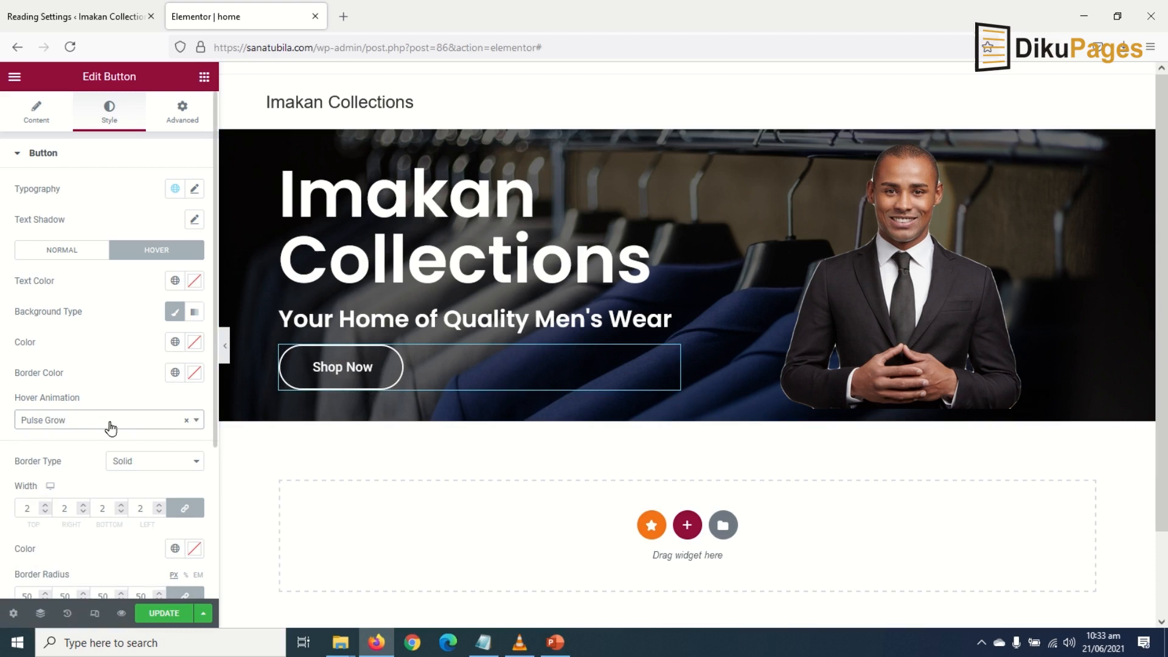
click(108, 419)
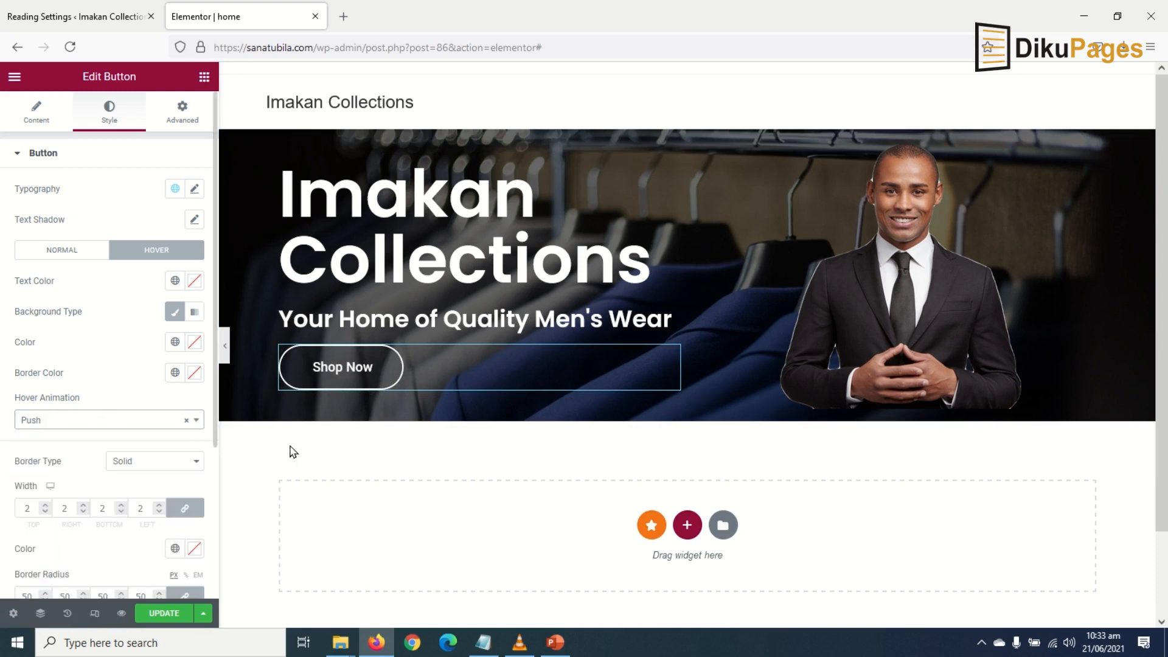
mouse_move(81, 460)
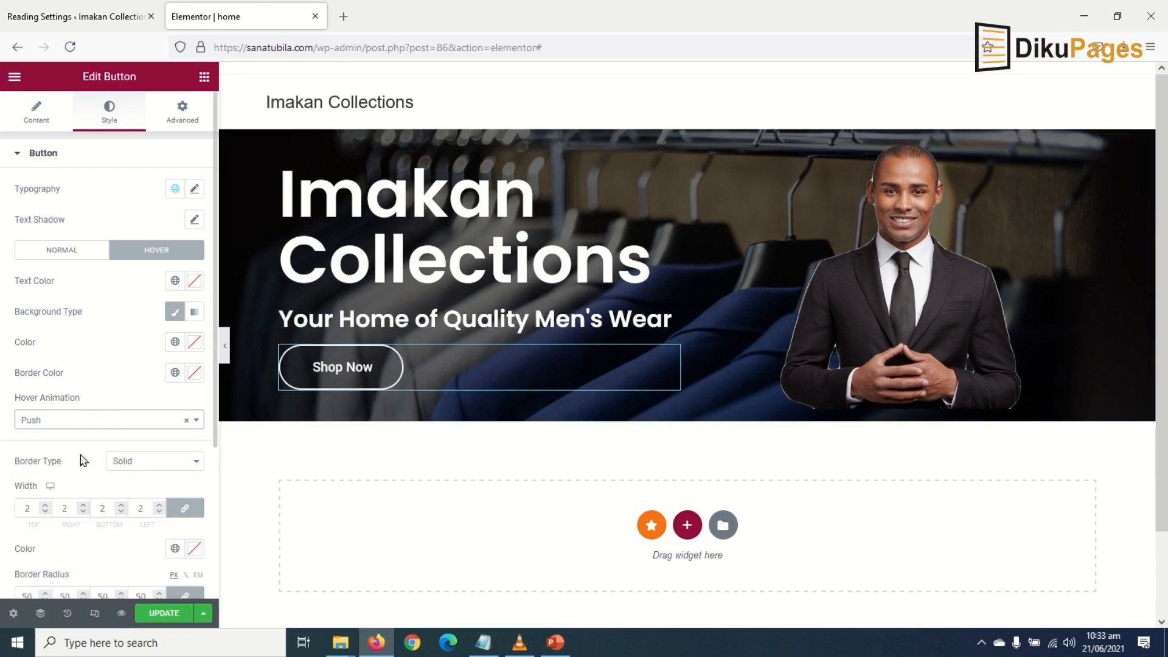
click(108, 419)
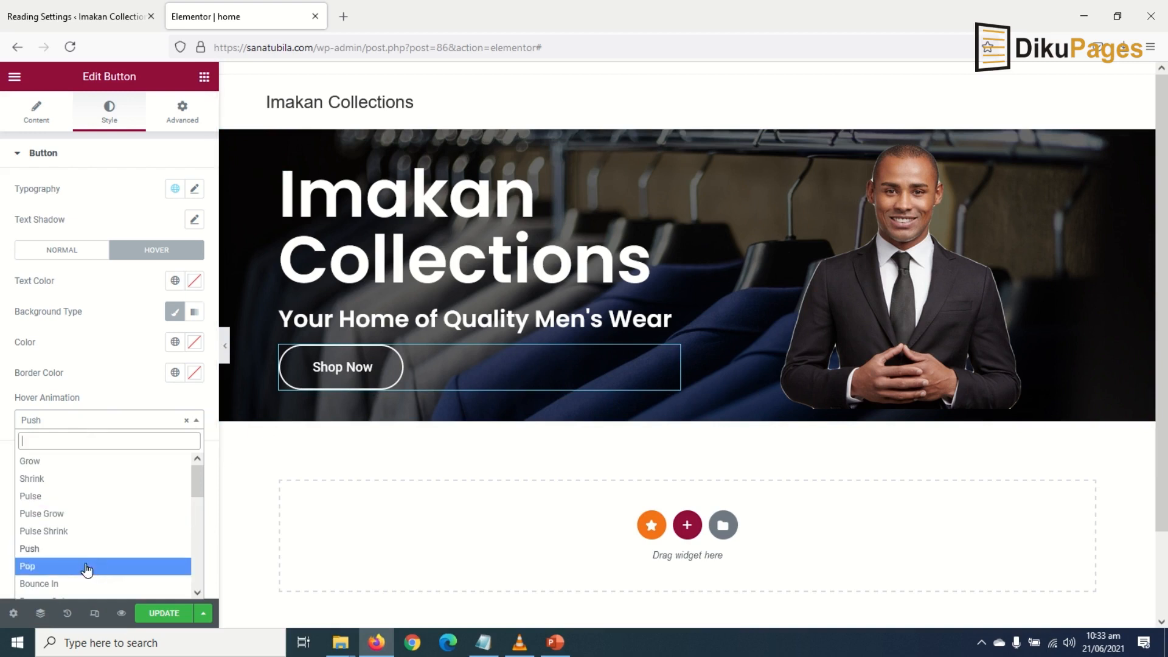
click(39, 583)
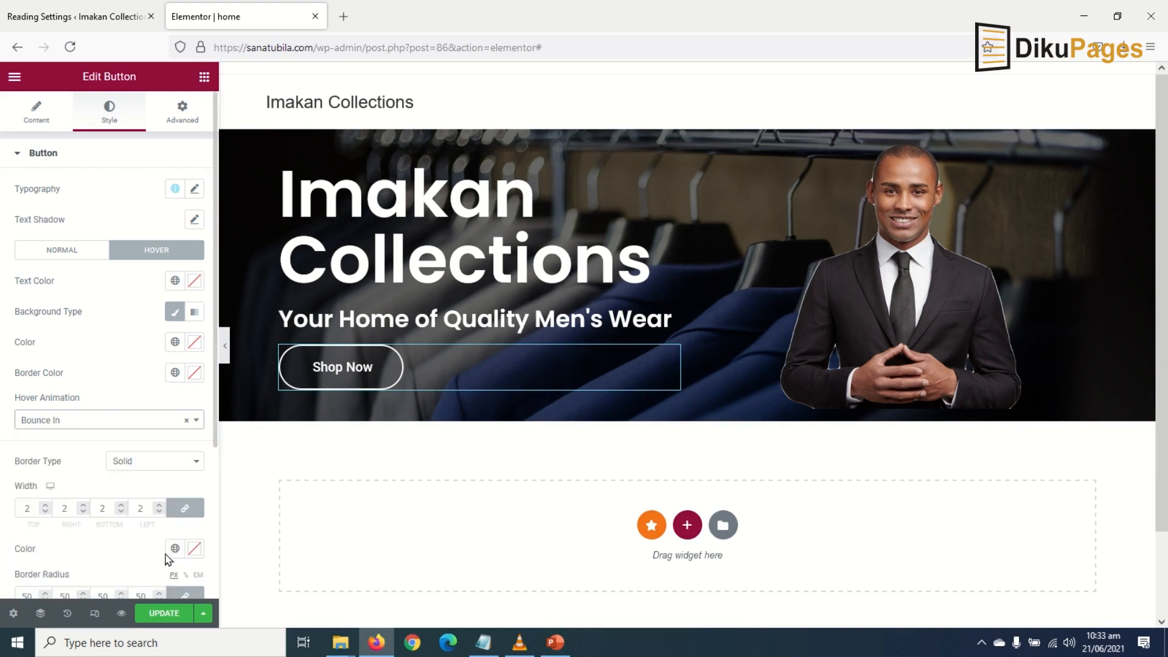
scroll(down, 3)
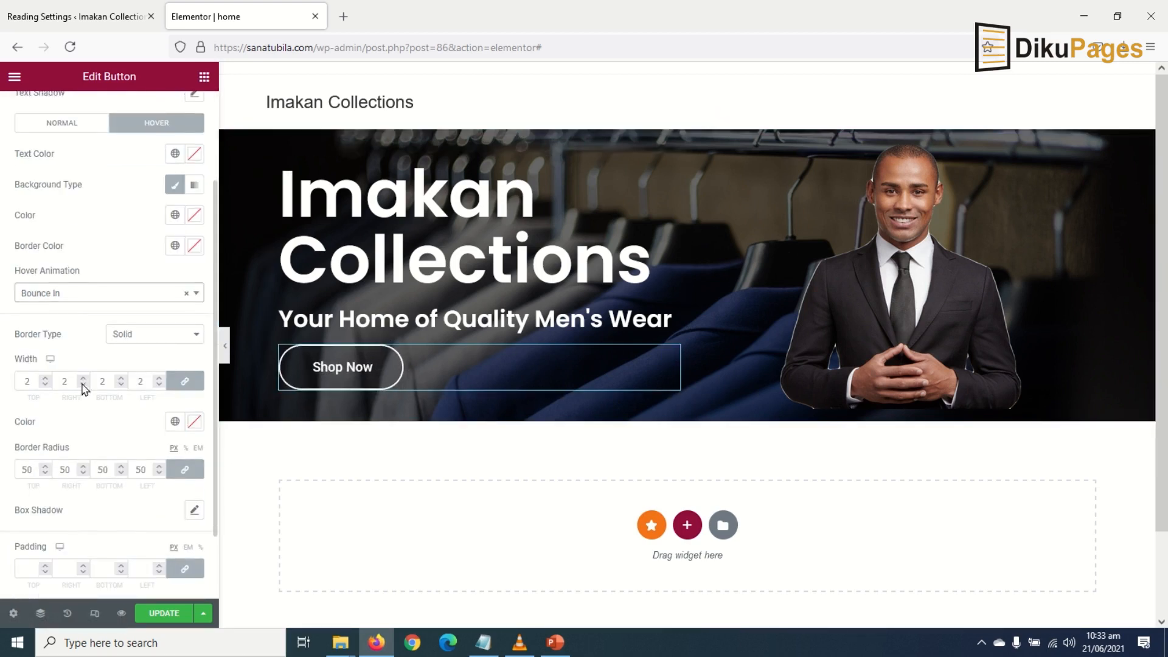
click(108, 292)
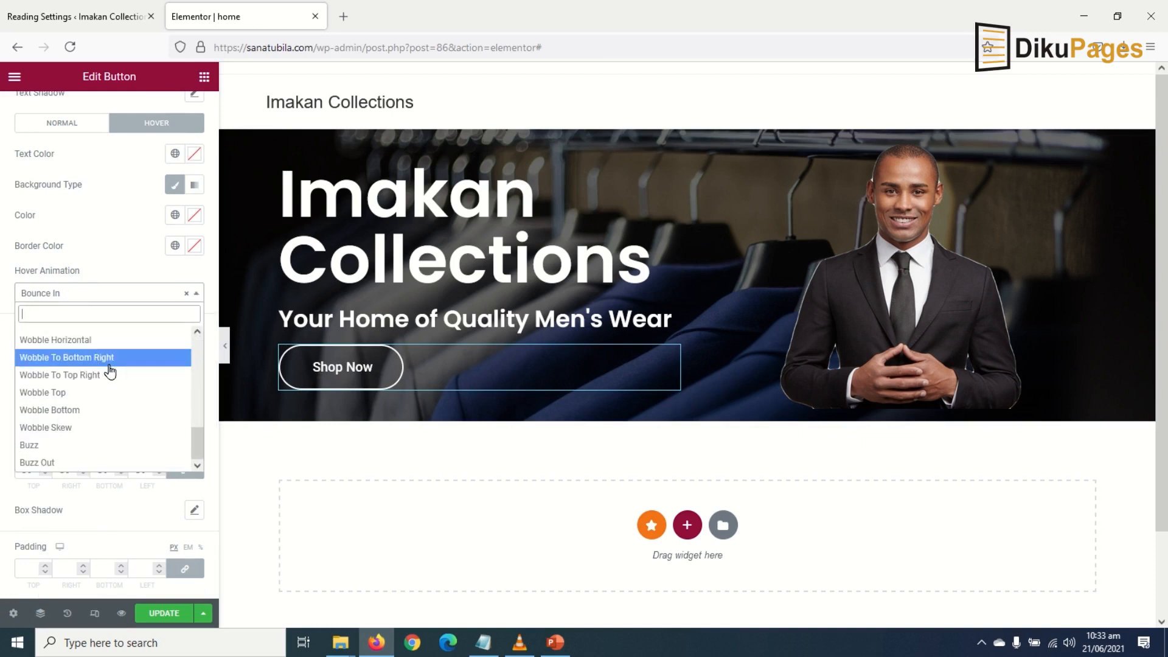
scroll(up, 3)
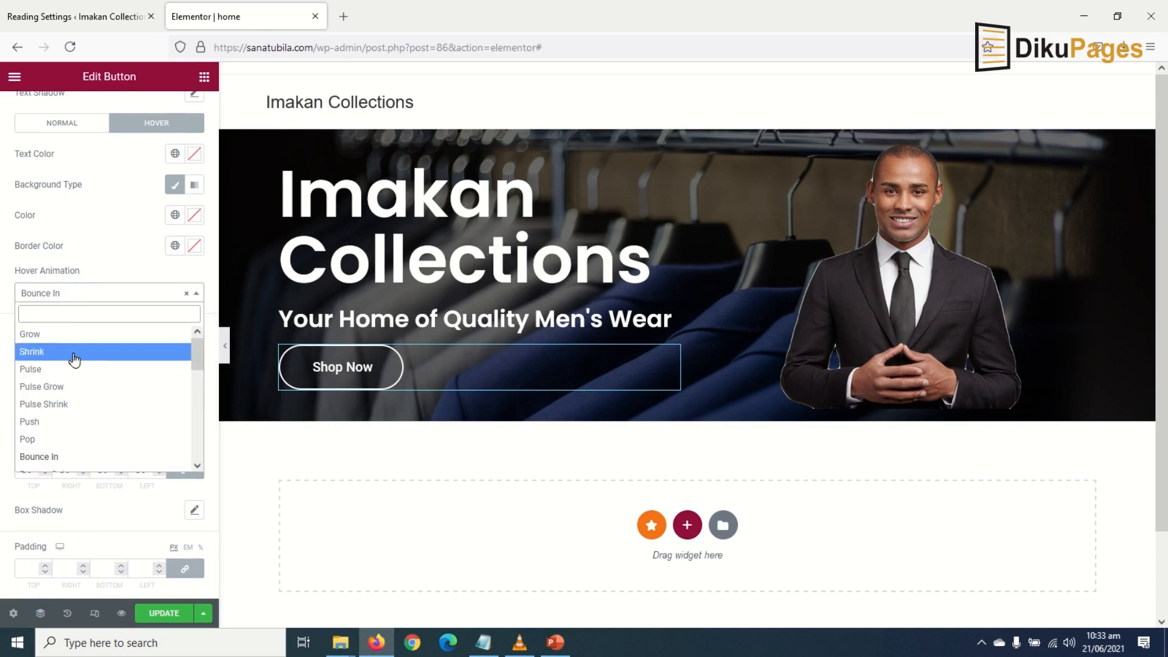
click(29, 333)
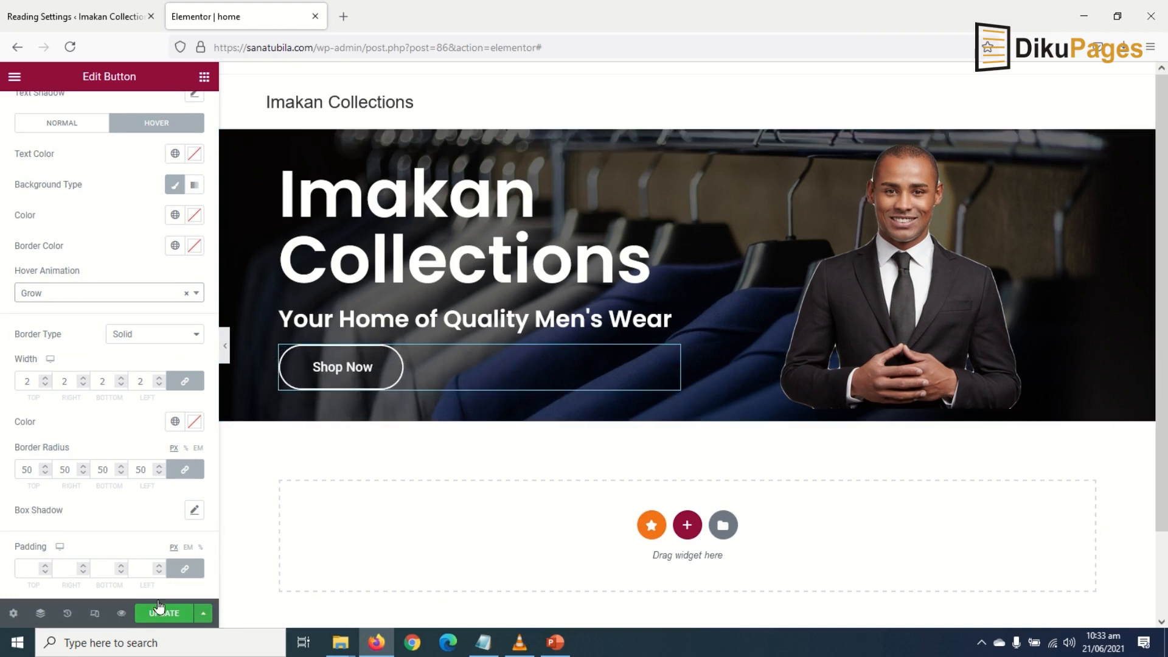
Save the page changes with Update
click(162, 613)
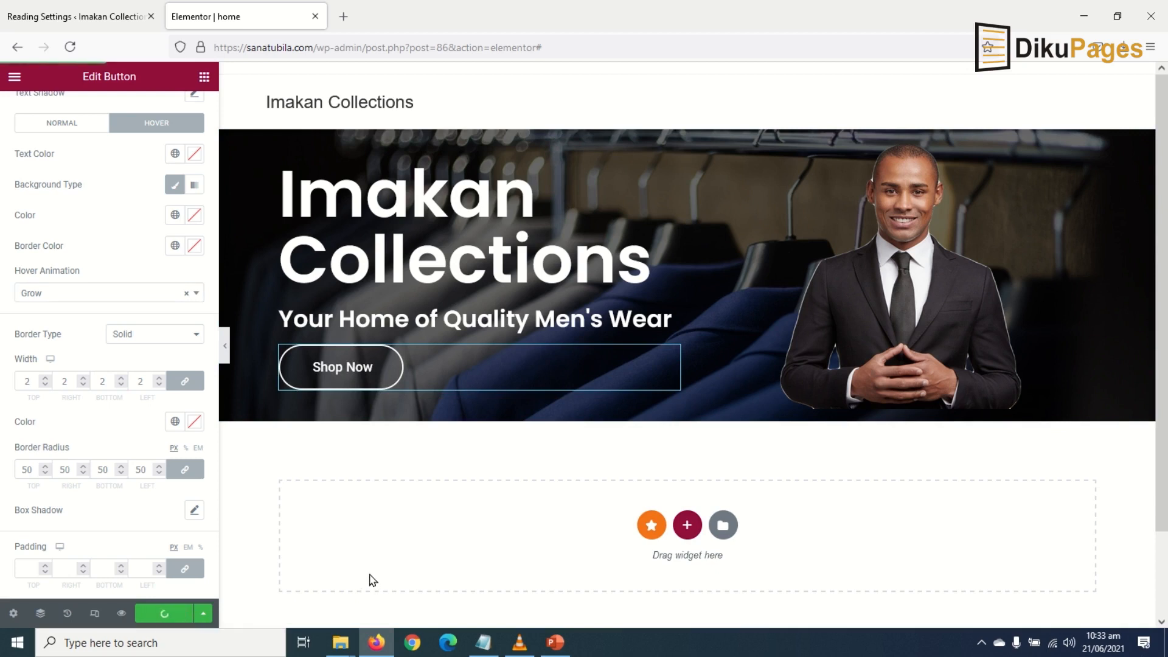